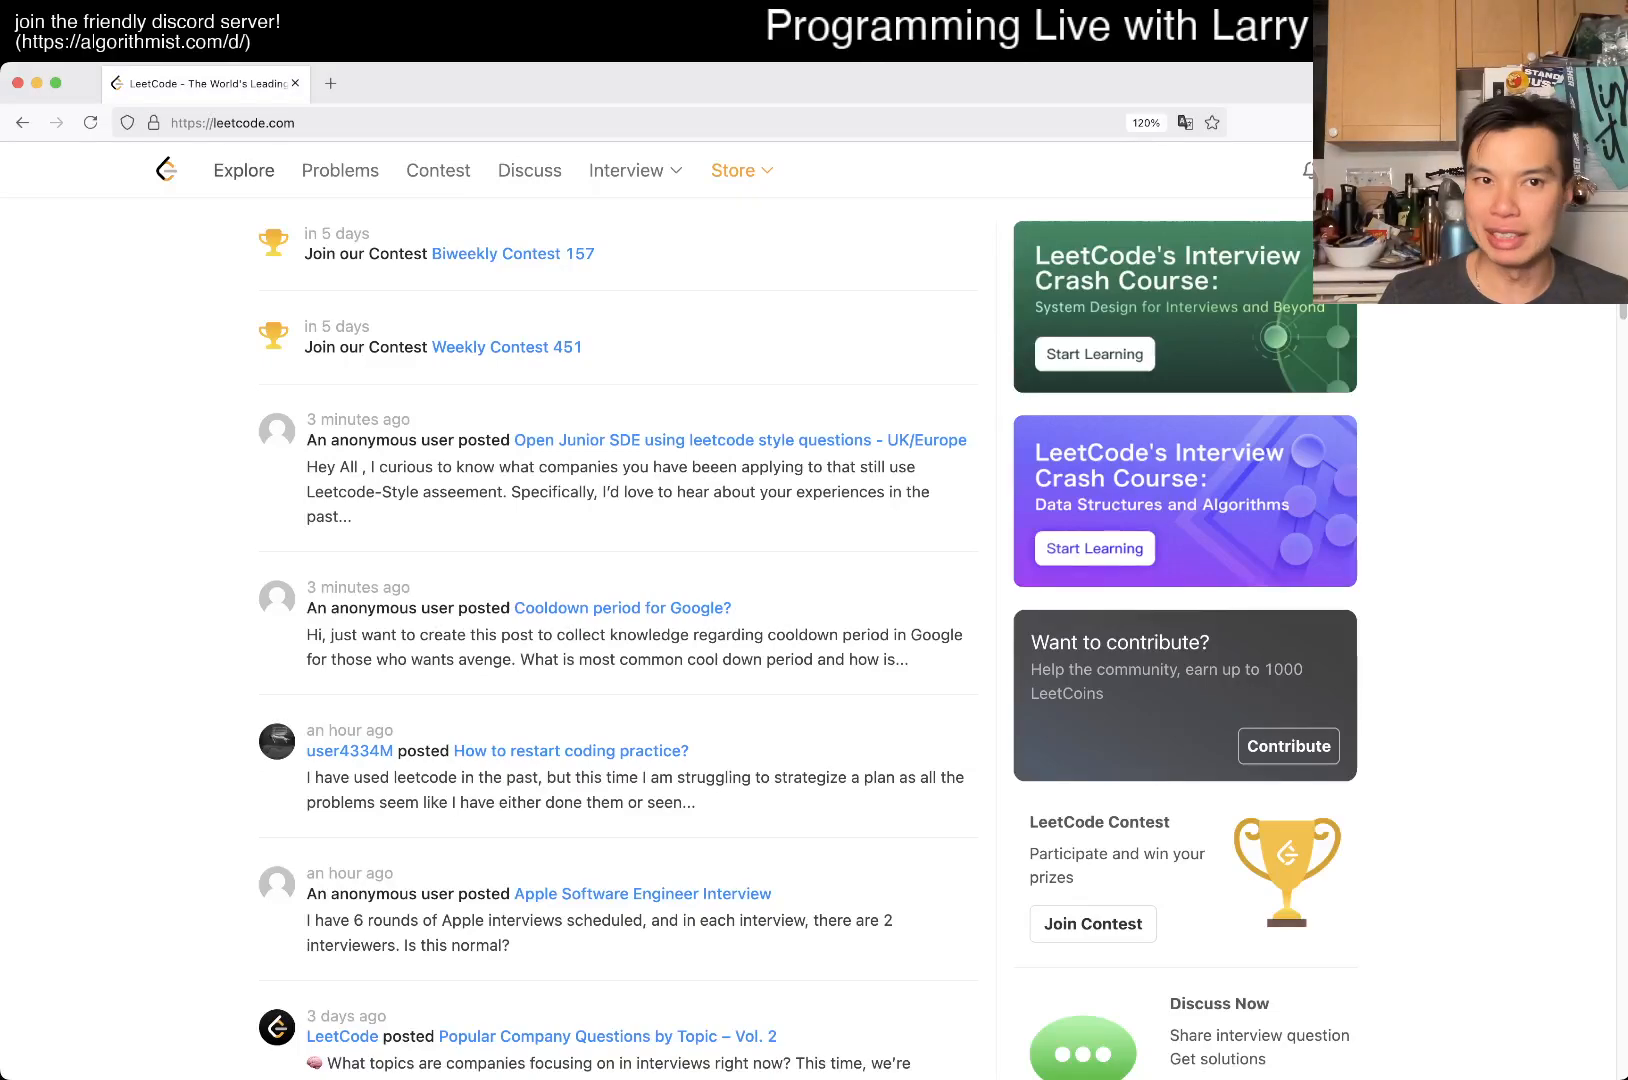
Load daily problem 3355 Zero Array Transformation I, reset its code to the template, and show past submissions
left_click(340, 170)
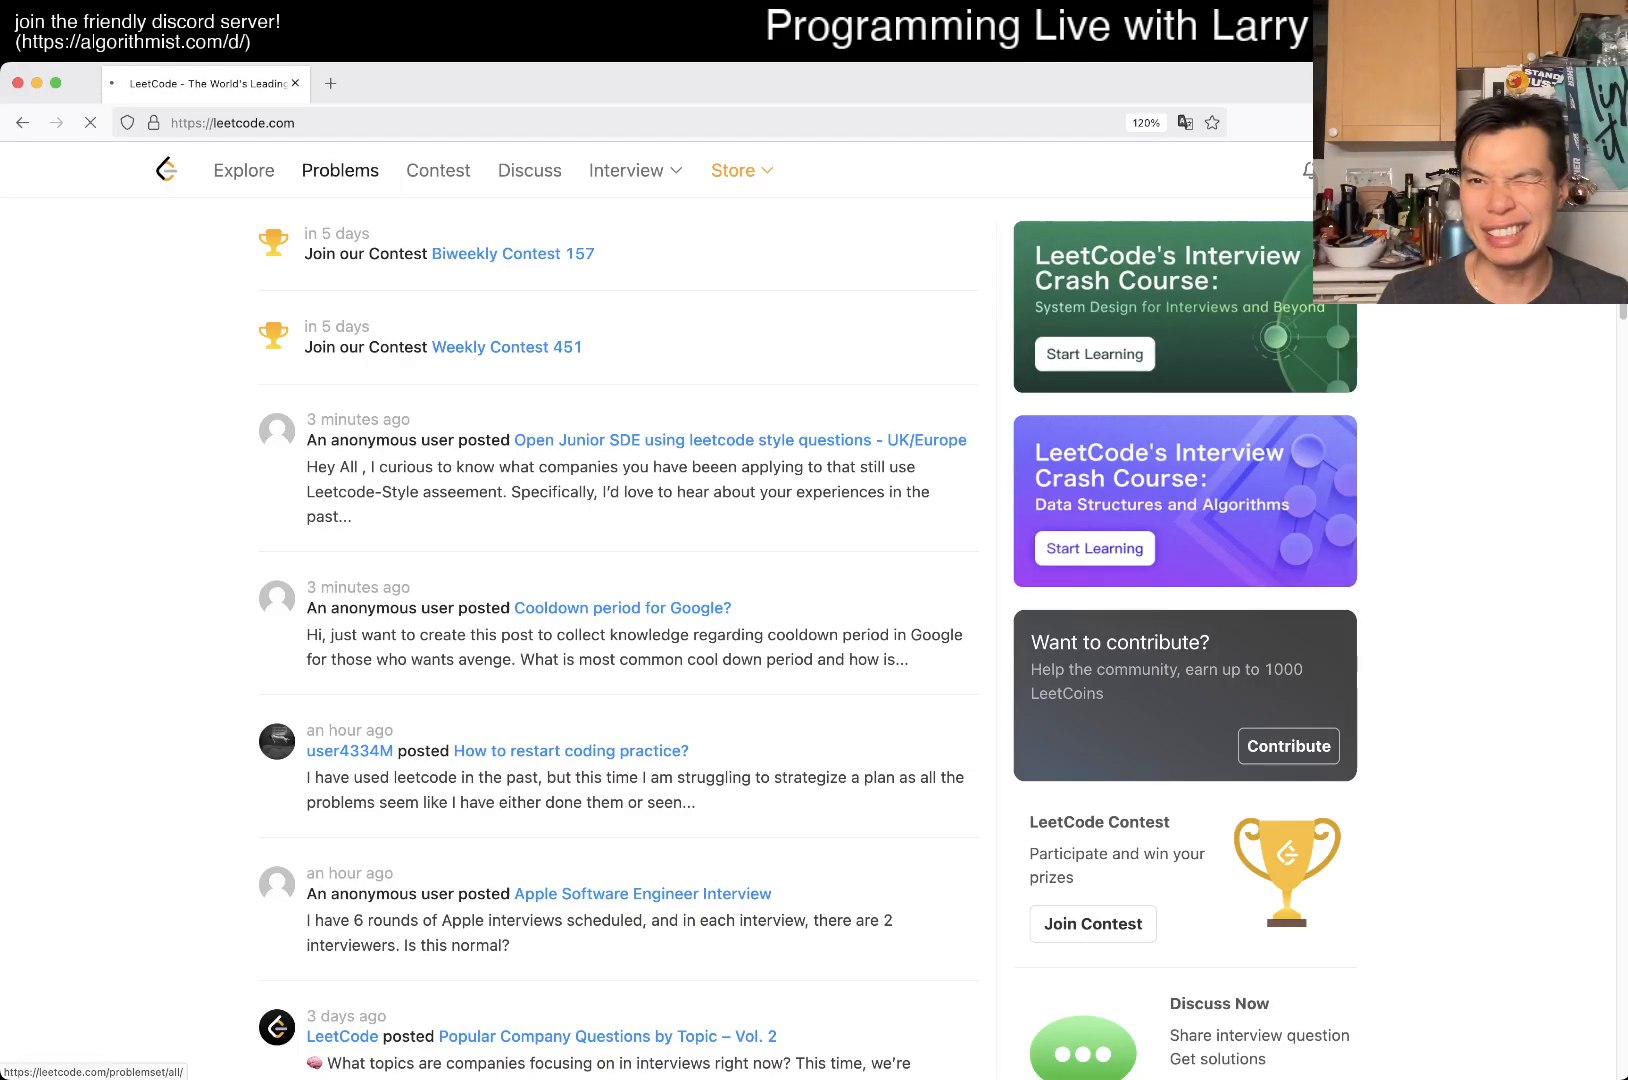
left_click(340, 170)
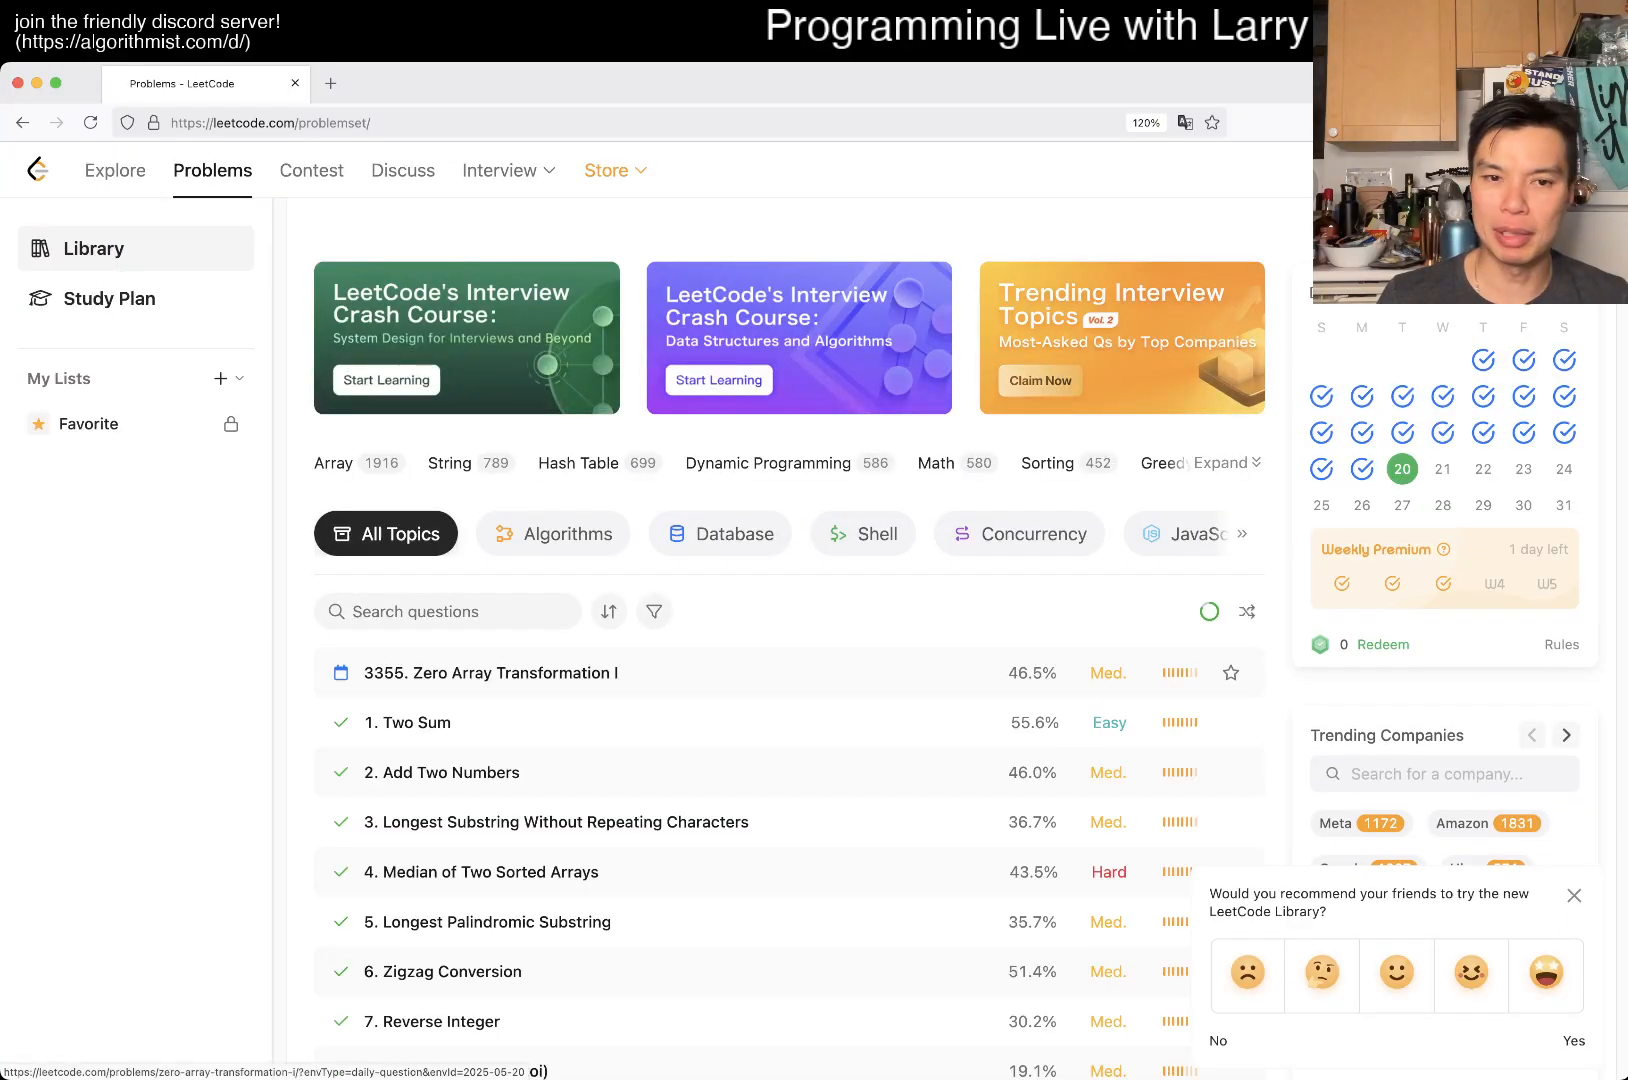
left_click(492, 672)
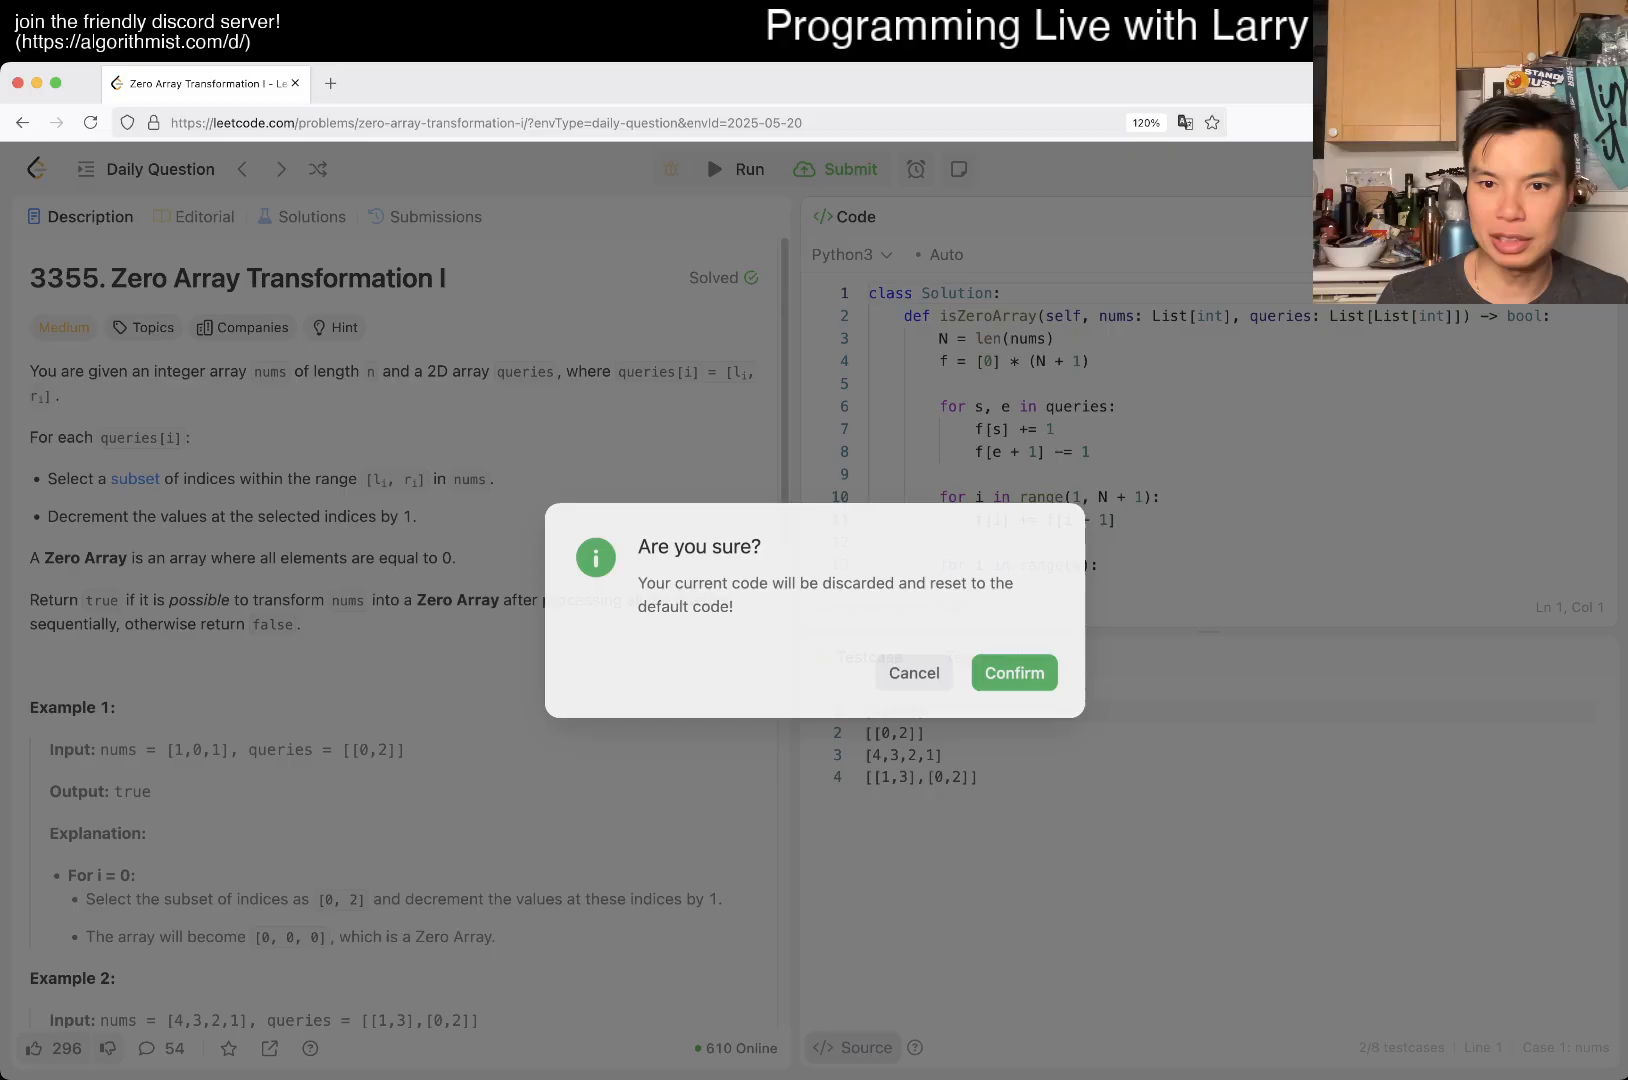
left_click(1014, 672)
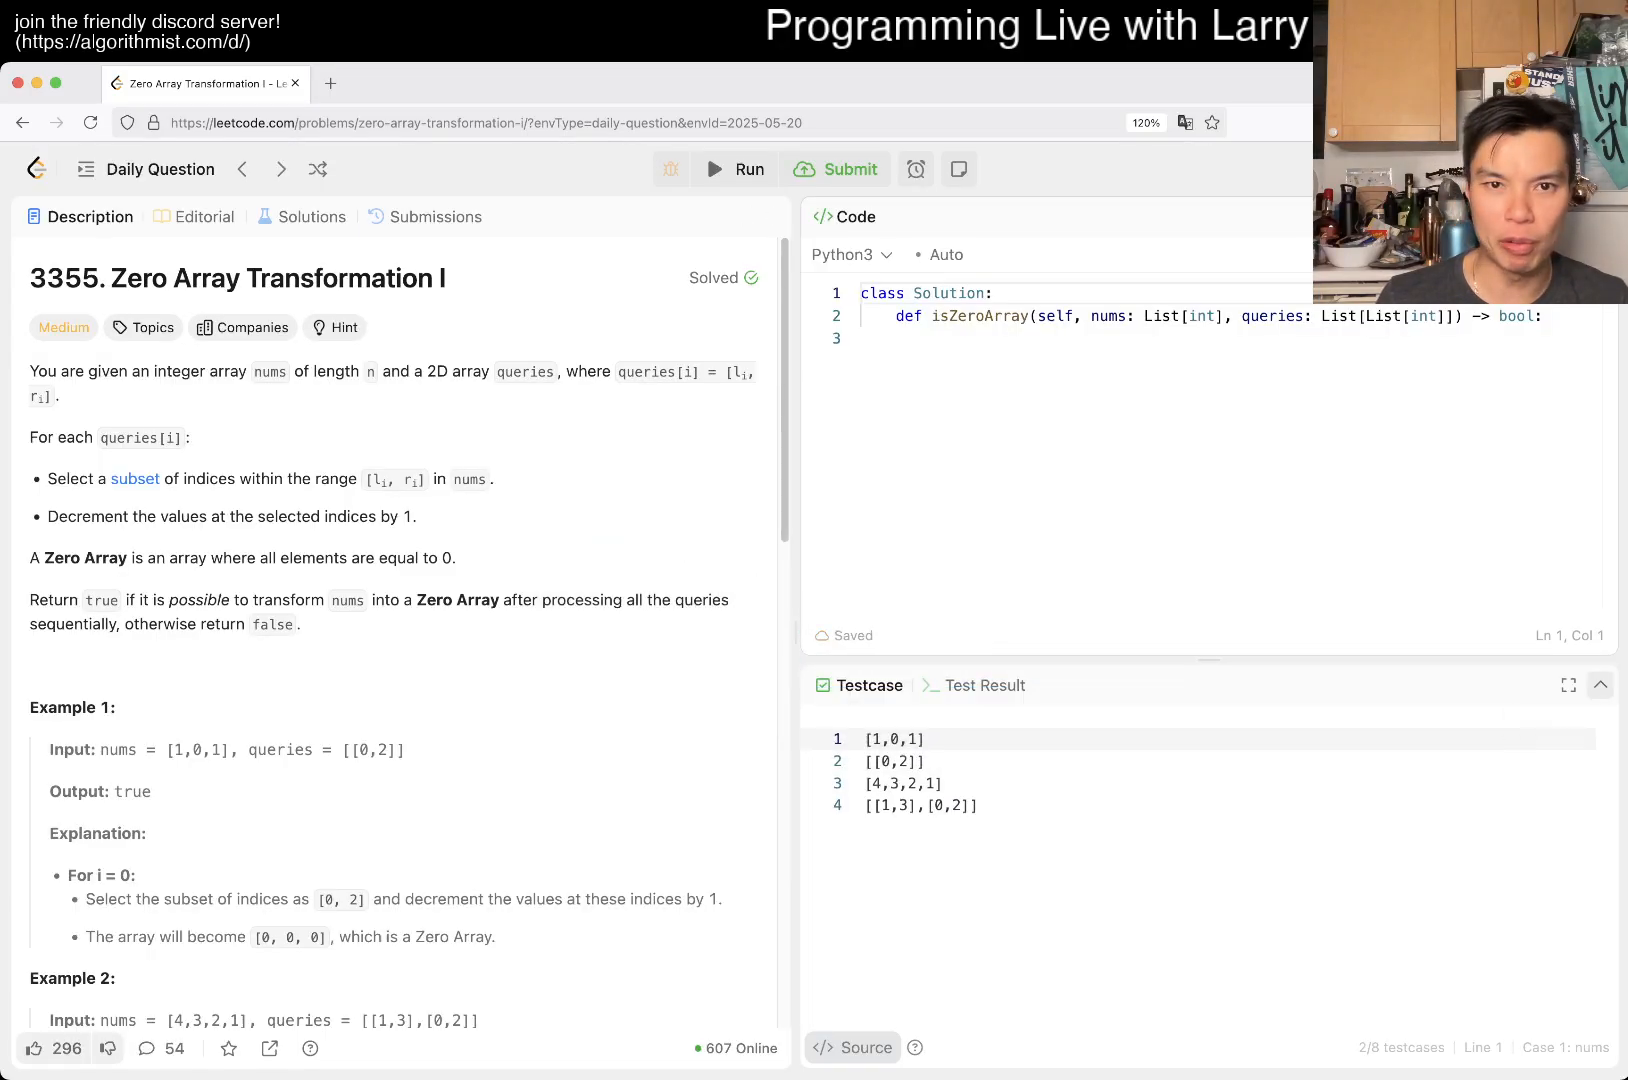
left_click(436, 216)
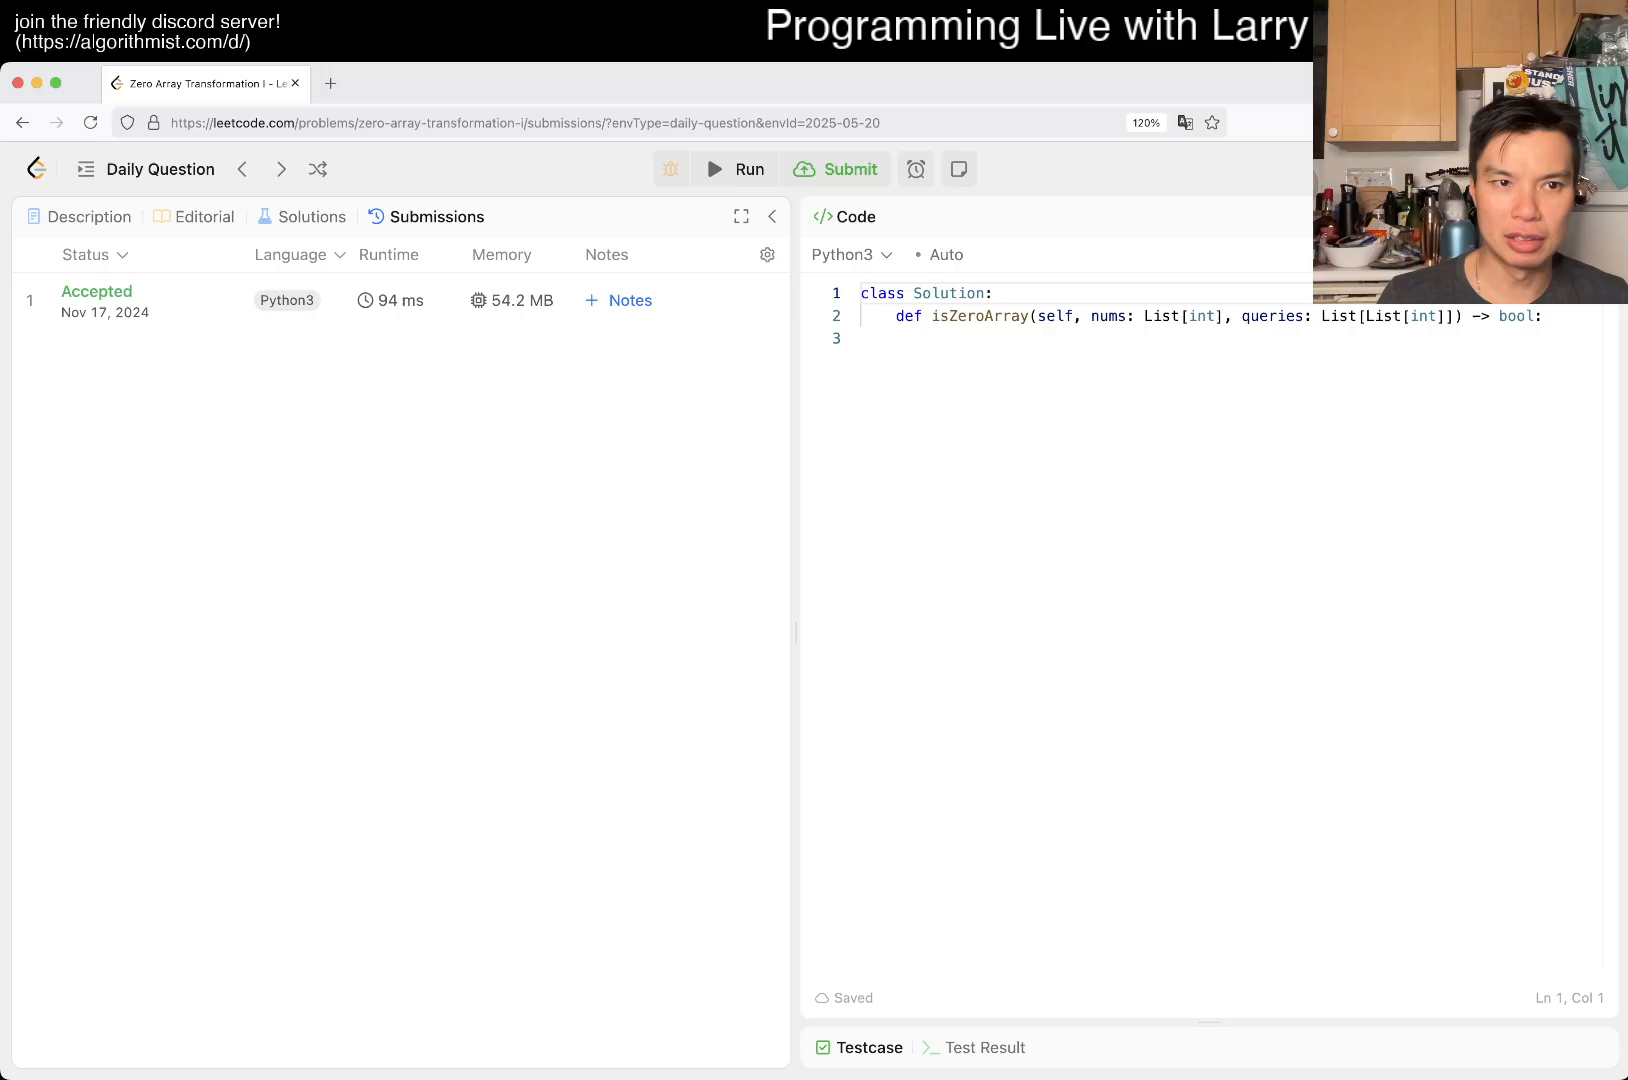
Return from Submissions to the Zero Array Transformation I problem description
left_click(90, 216)
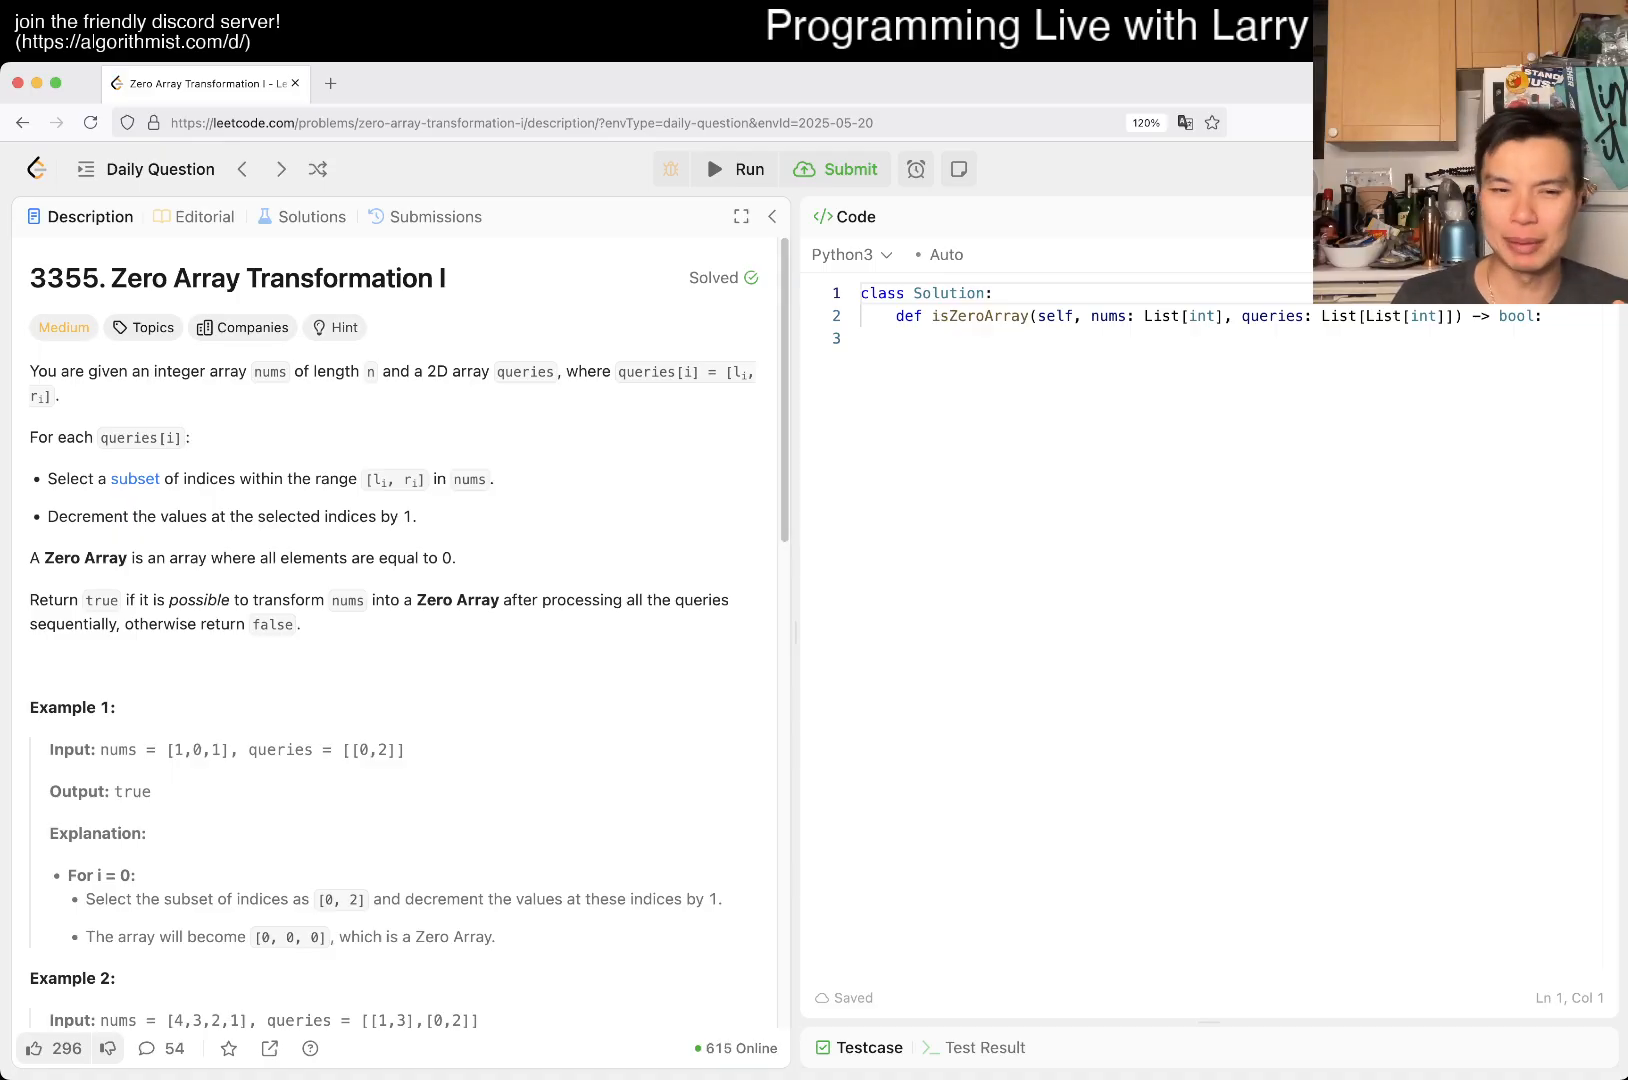
double_click(62, 278)
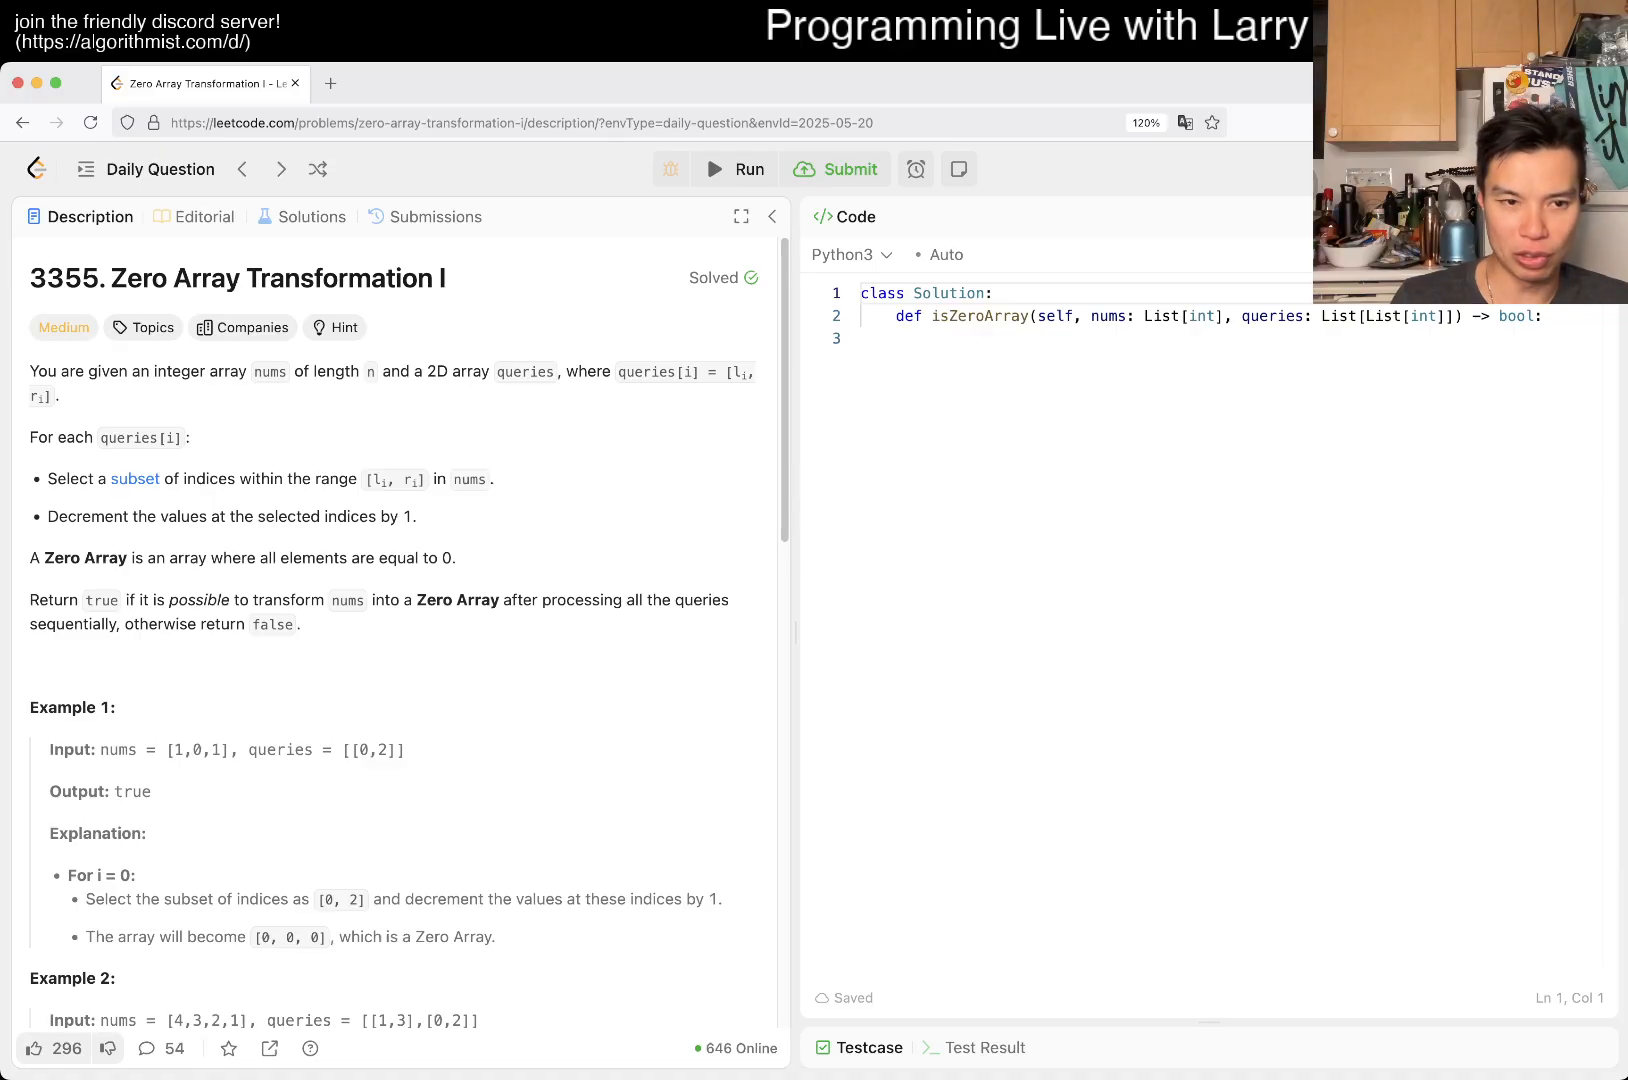
Bring up a blank sketch canvas over the problem with the handwritten array 3, 4, 0, 1, 2, 3
scroll("down", 3)
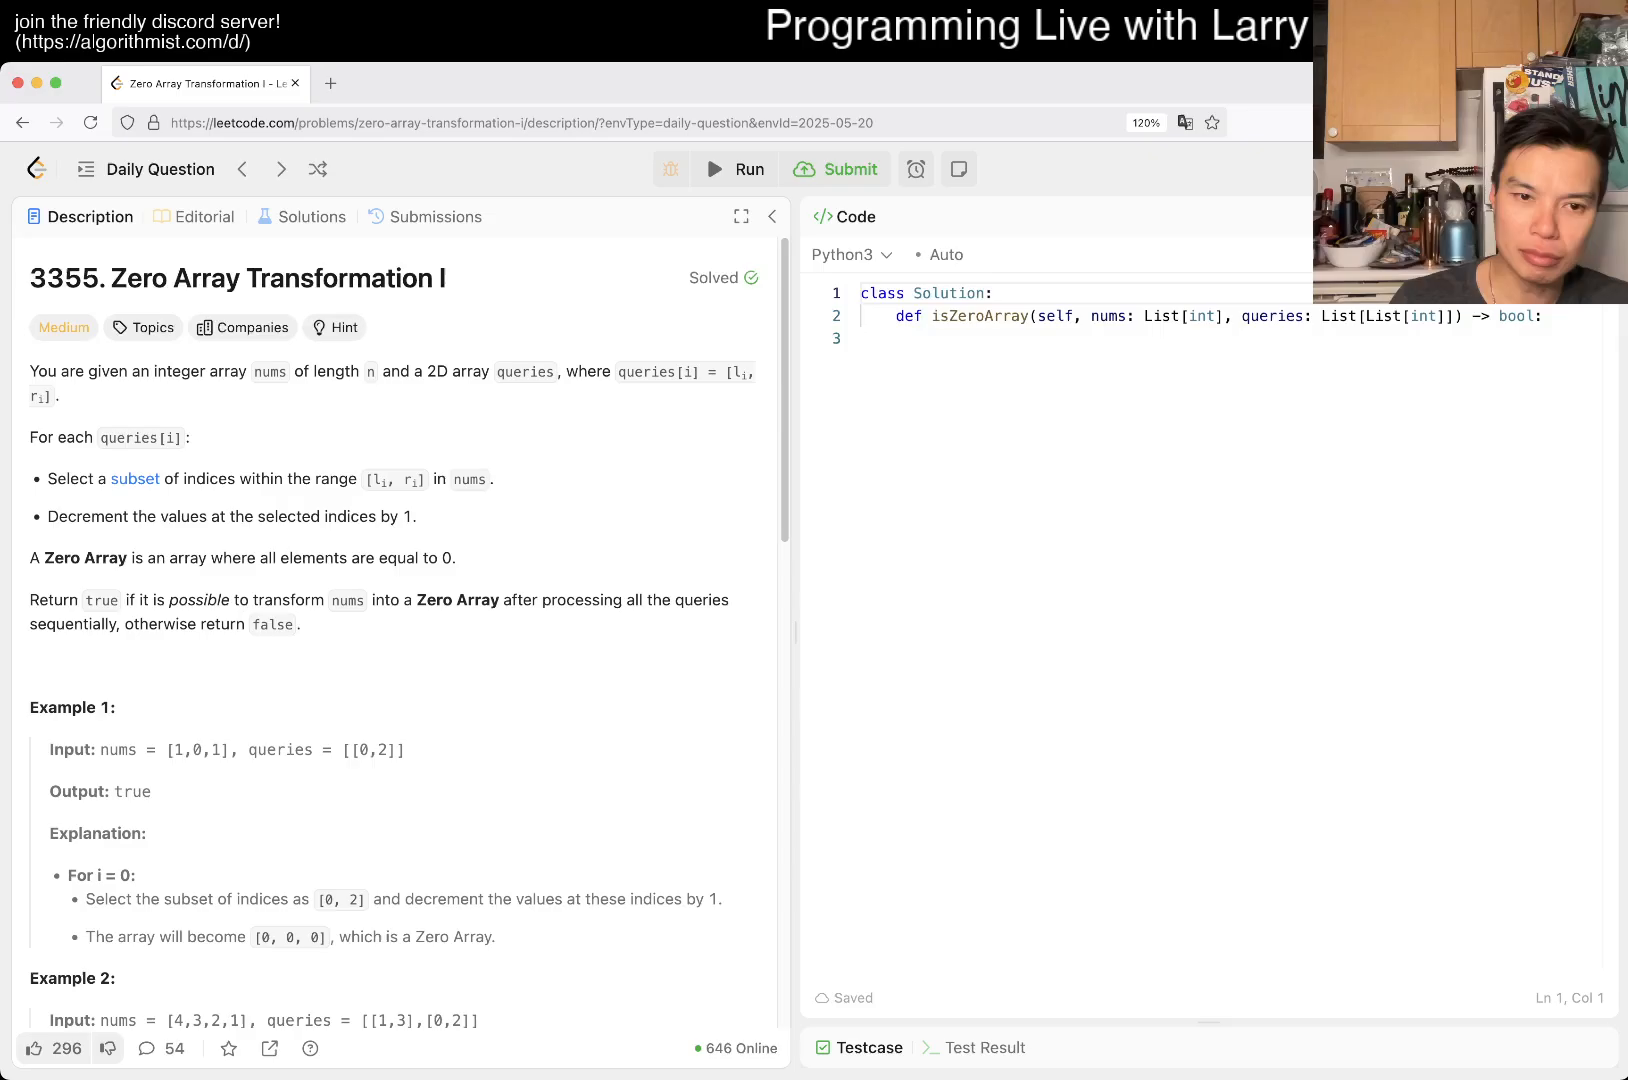
scroll("down", 3)
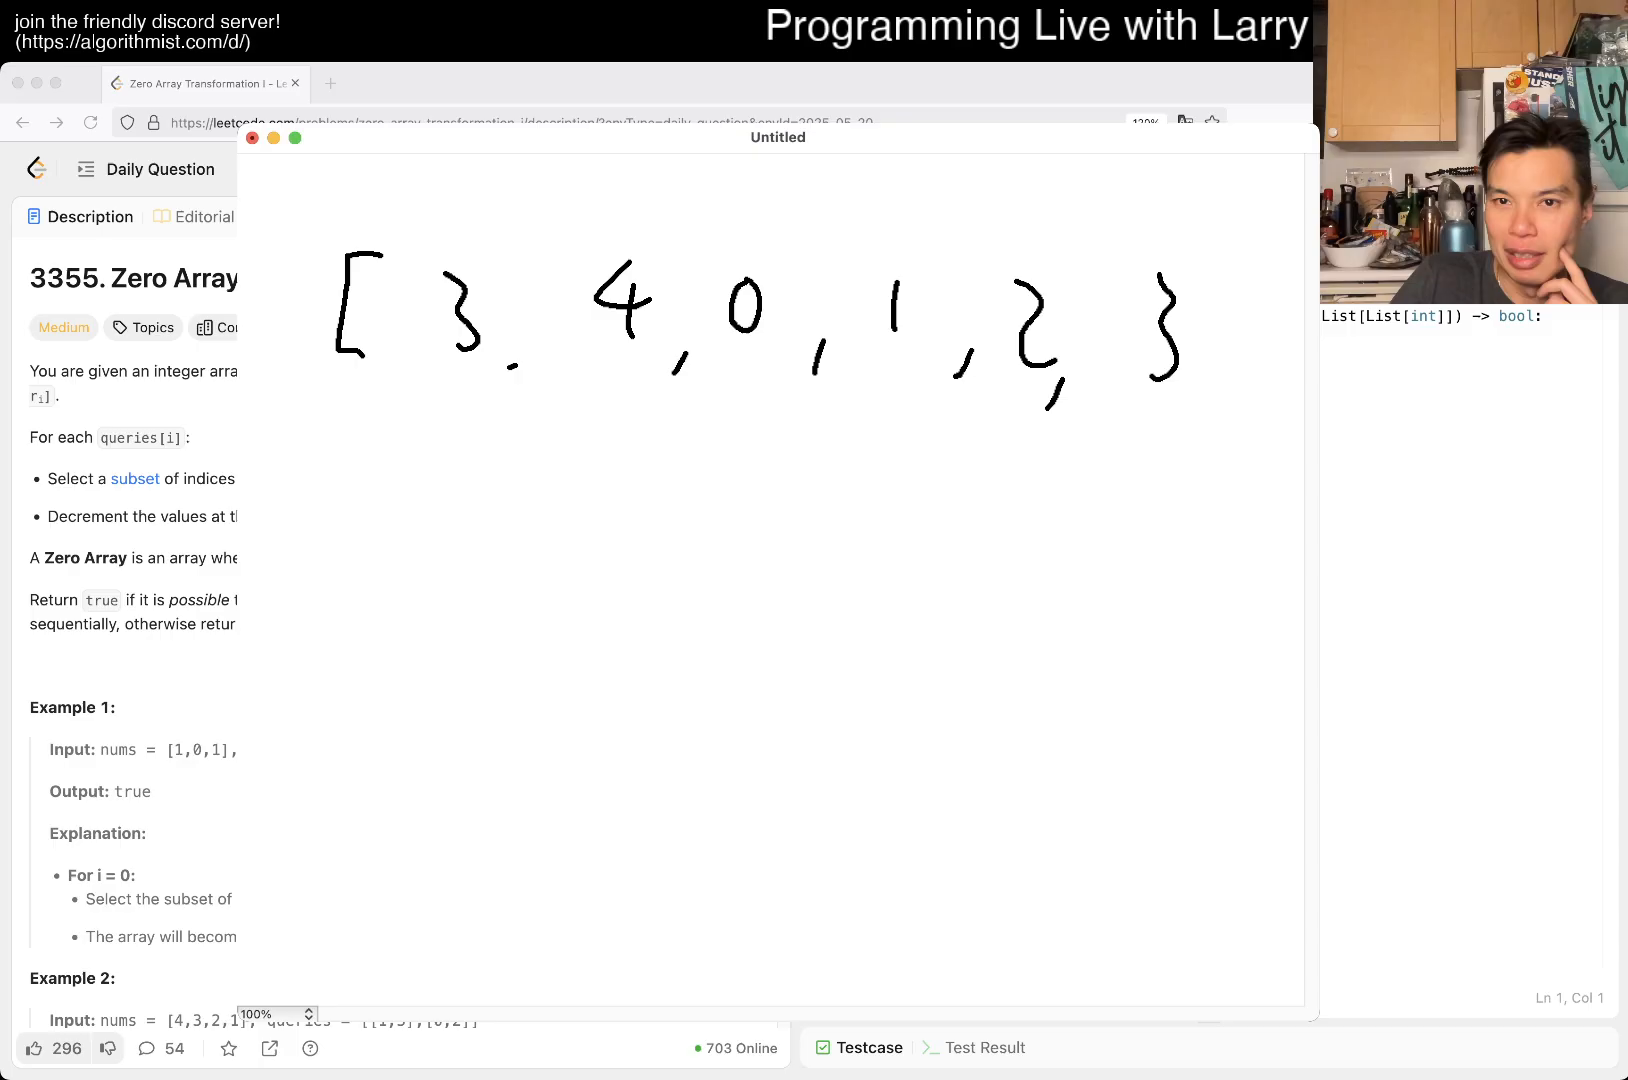
Close the array bracket and draw overlapping red query ranges grouped with a brace and arrow
left_click_drag(1210, 276, 1246, 420)
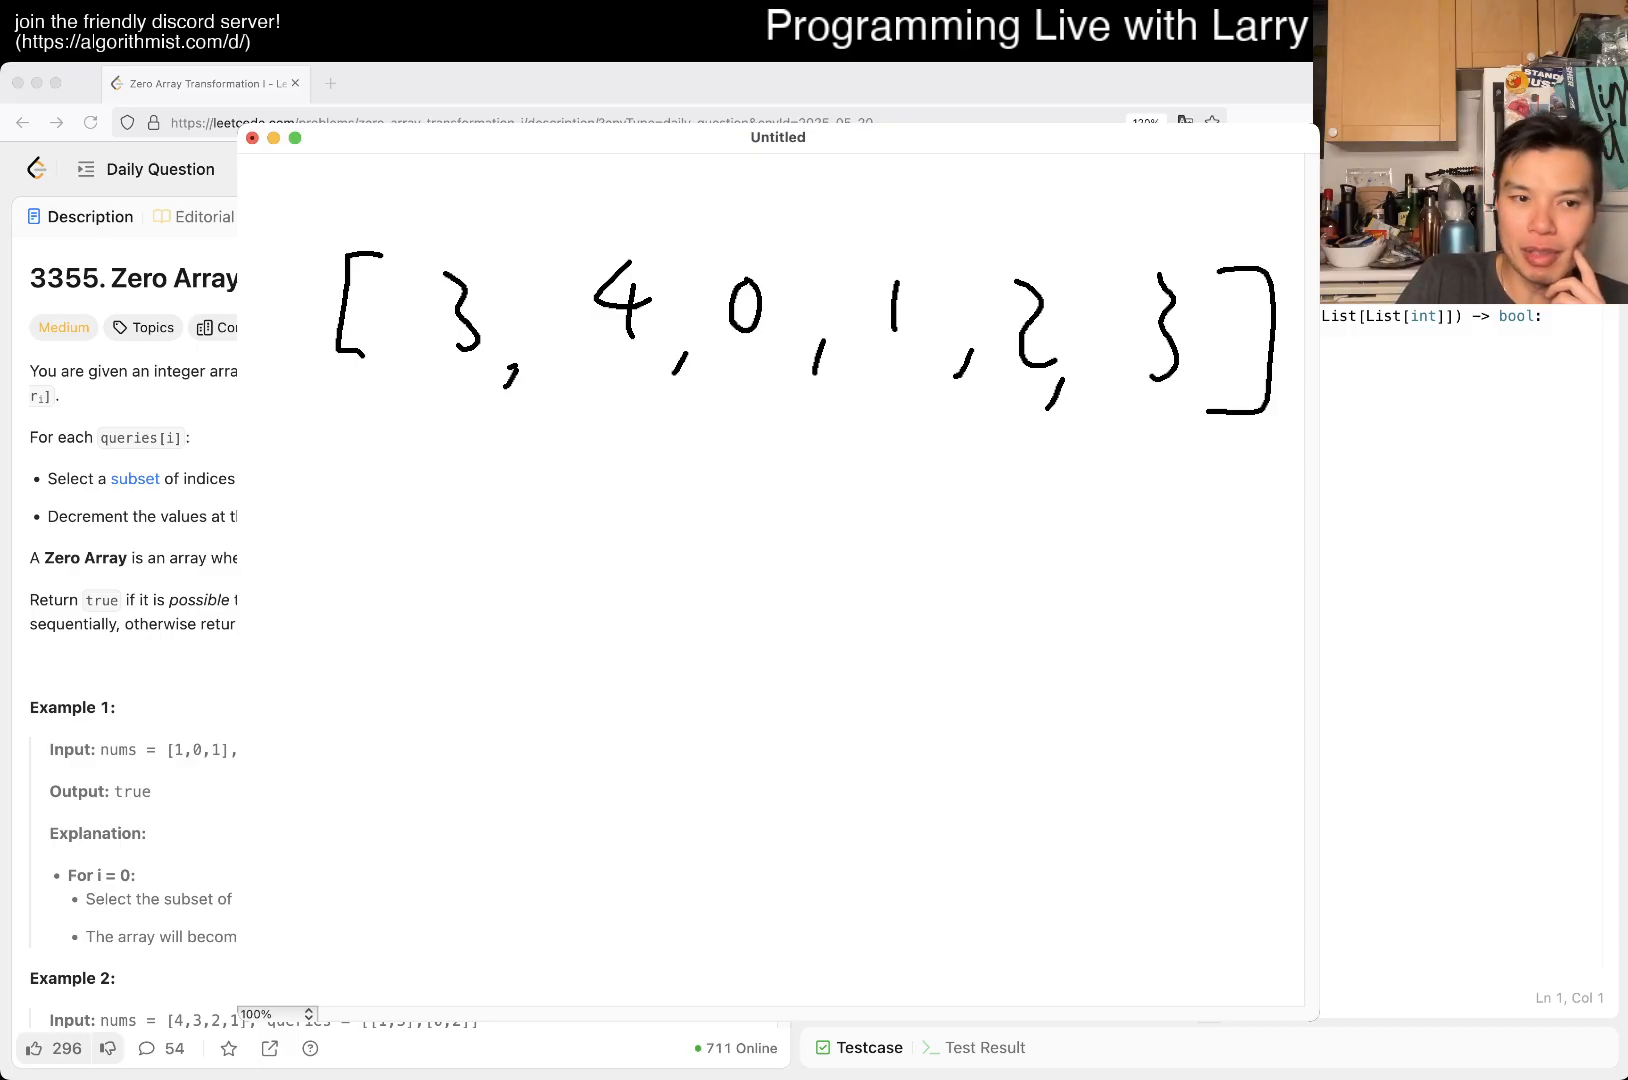
left_click_drag(554, 408, 756, 464)
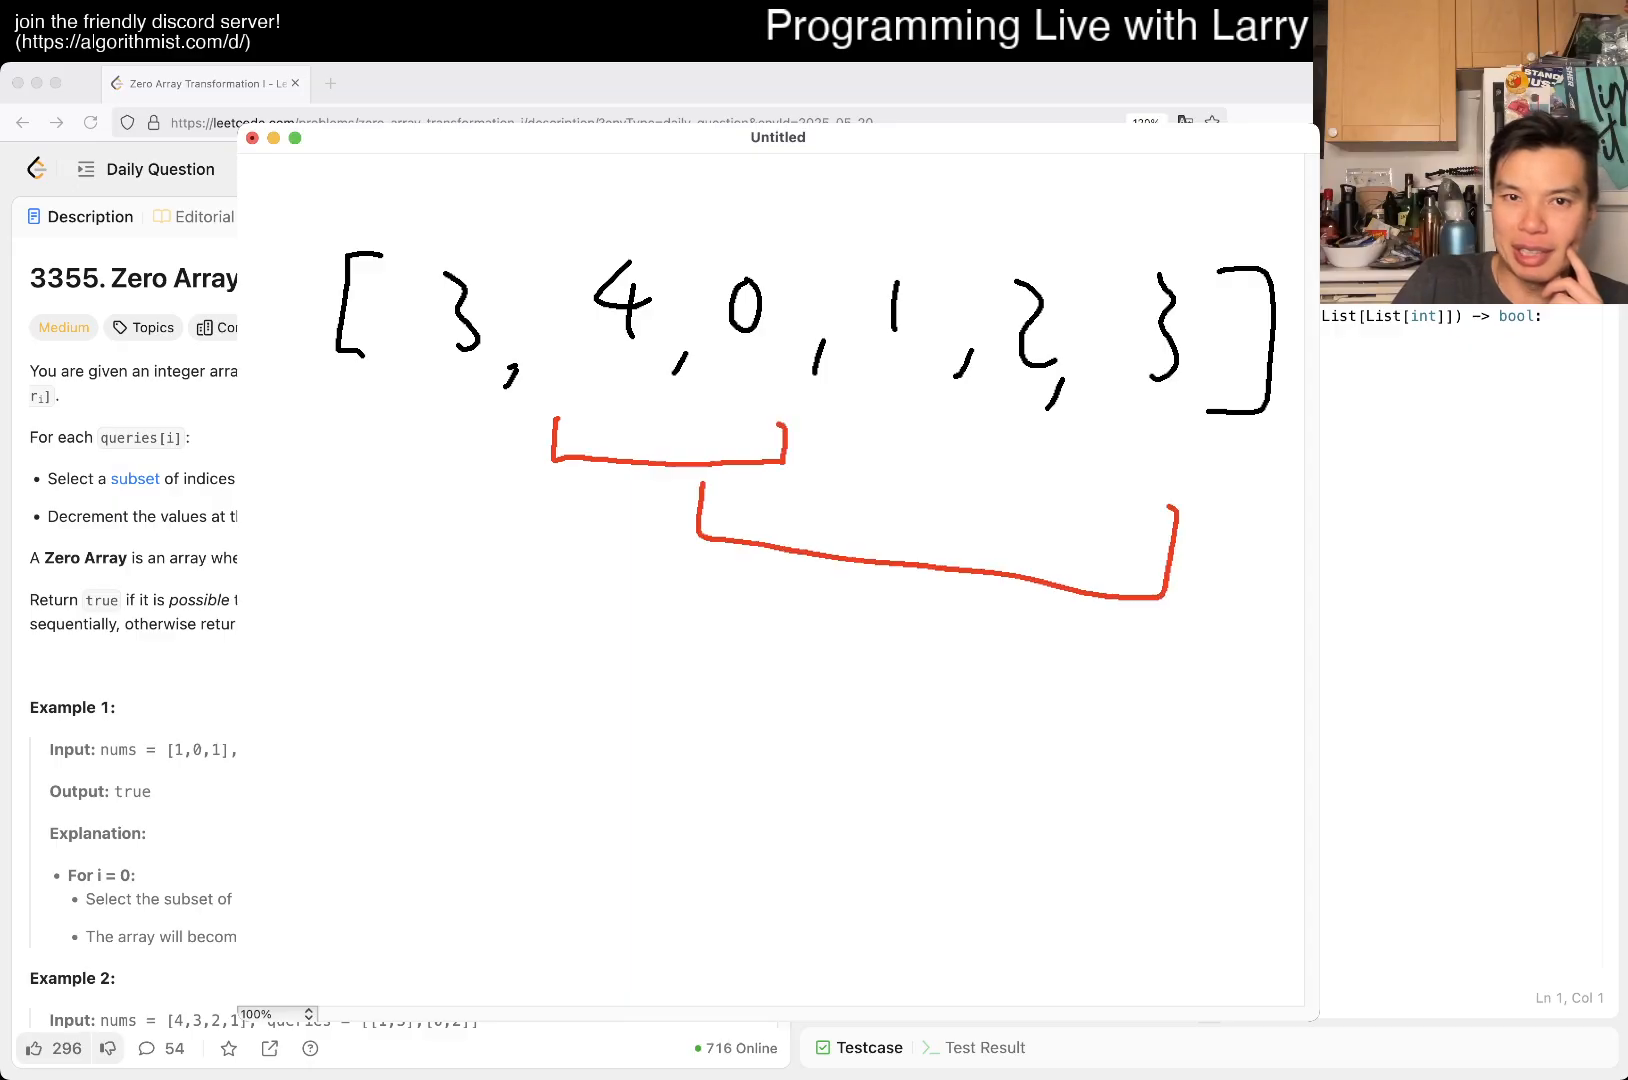
left_click_drag(394, 582, 914, 706)
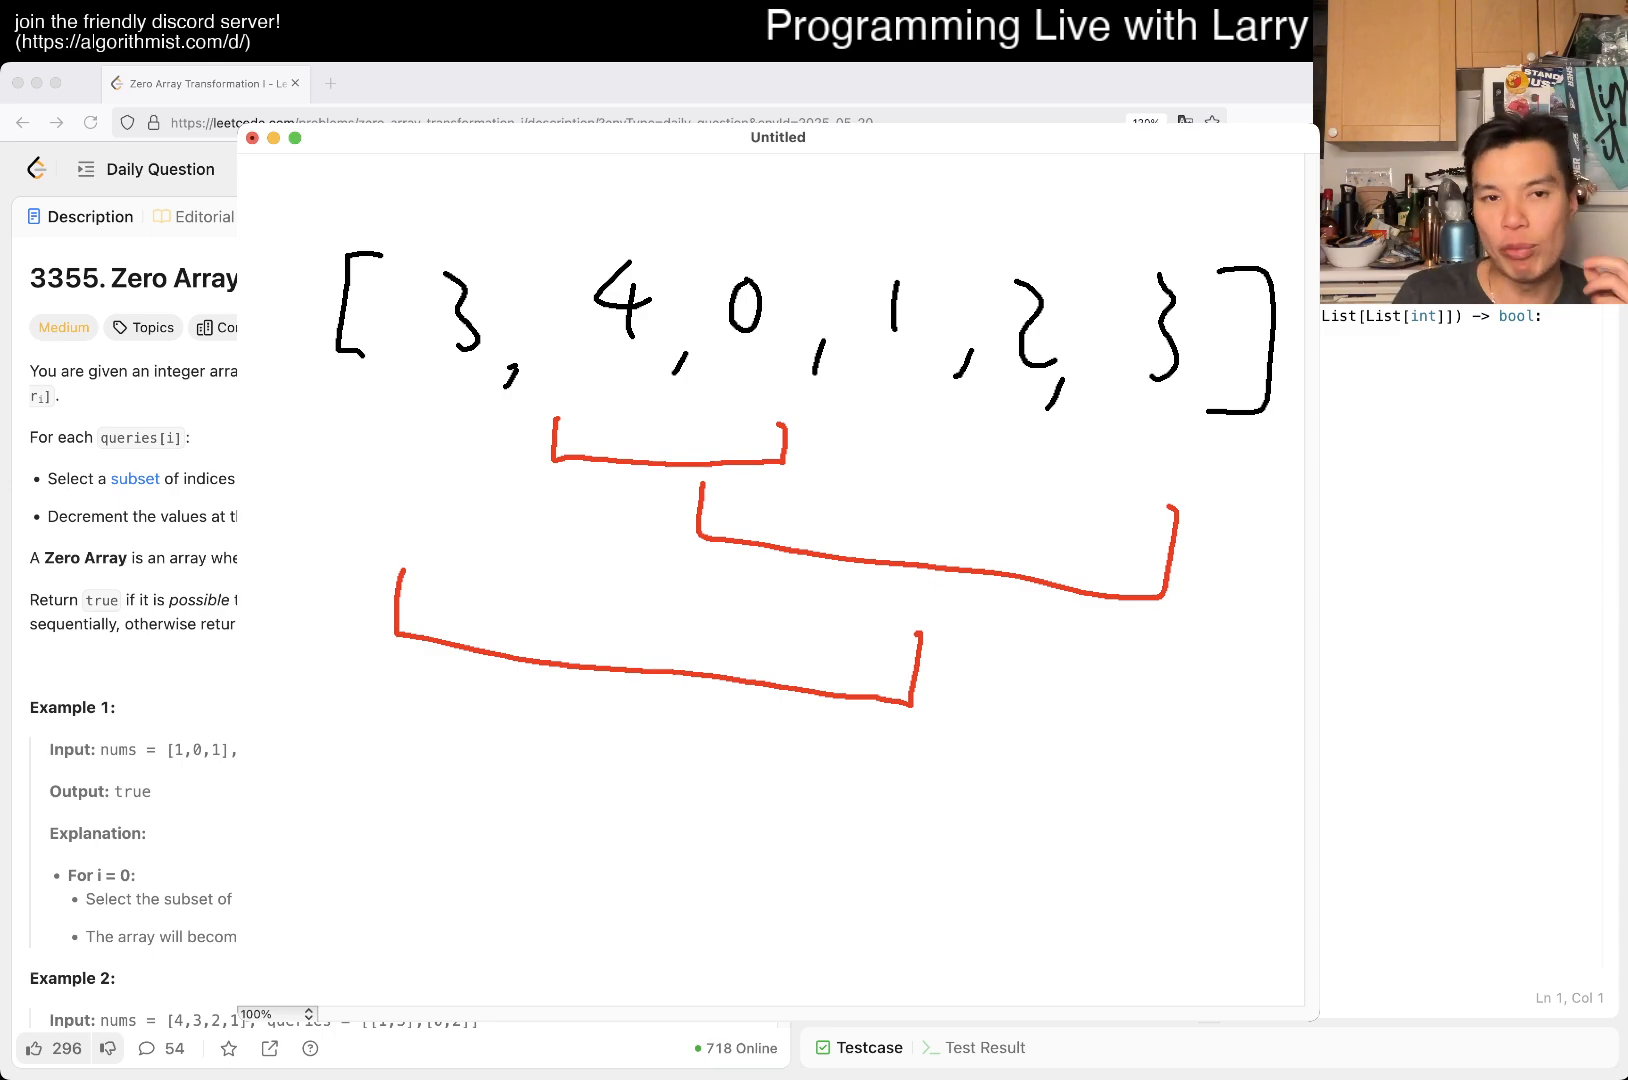
left_click_drag(276, 488, 378, 482)
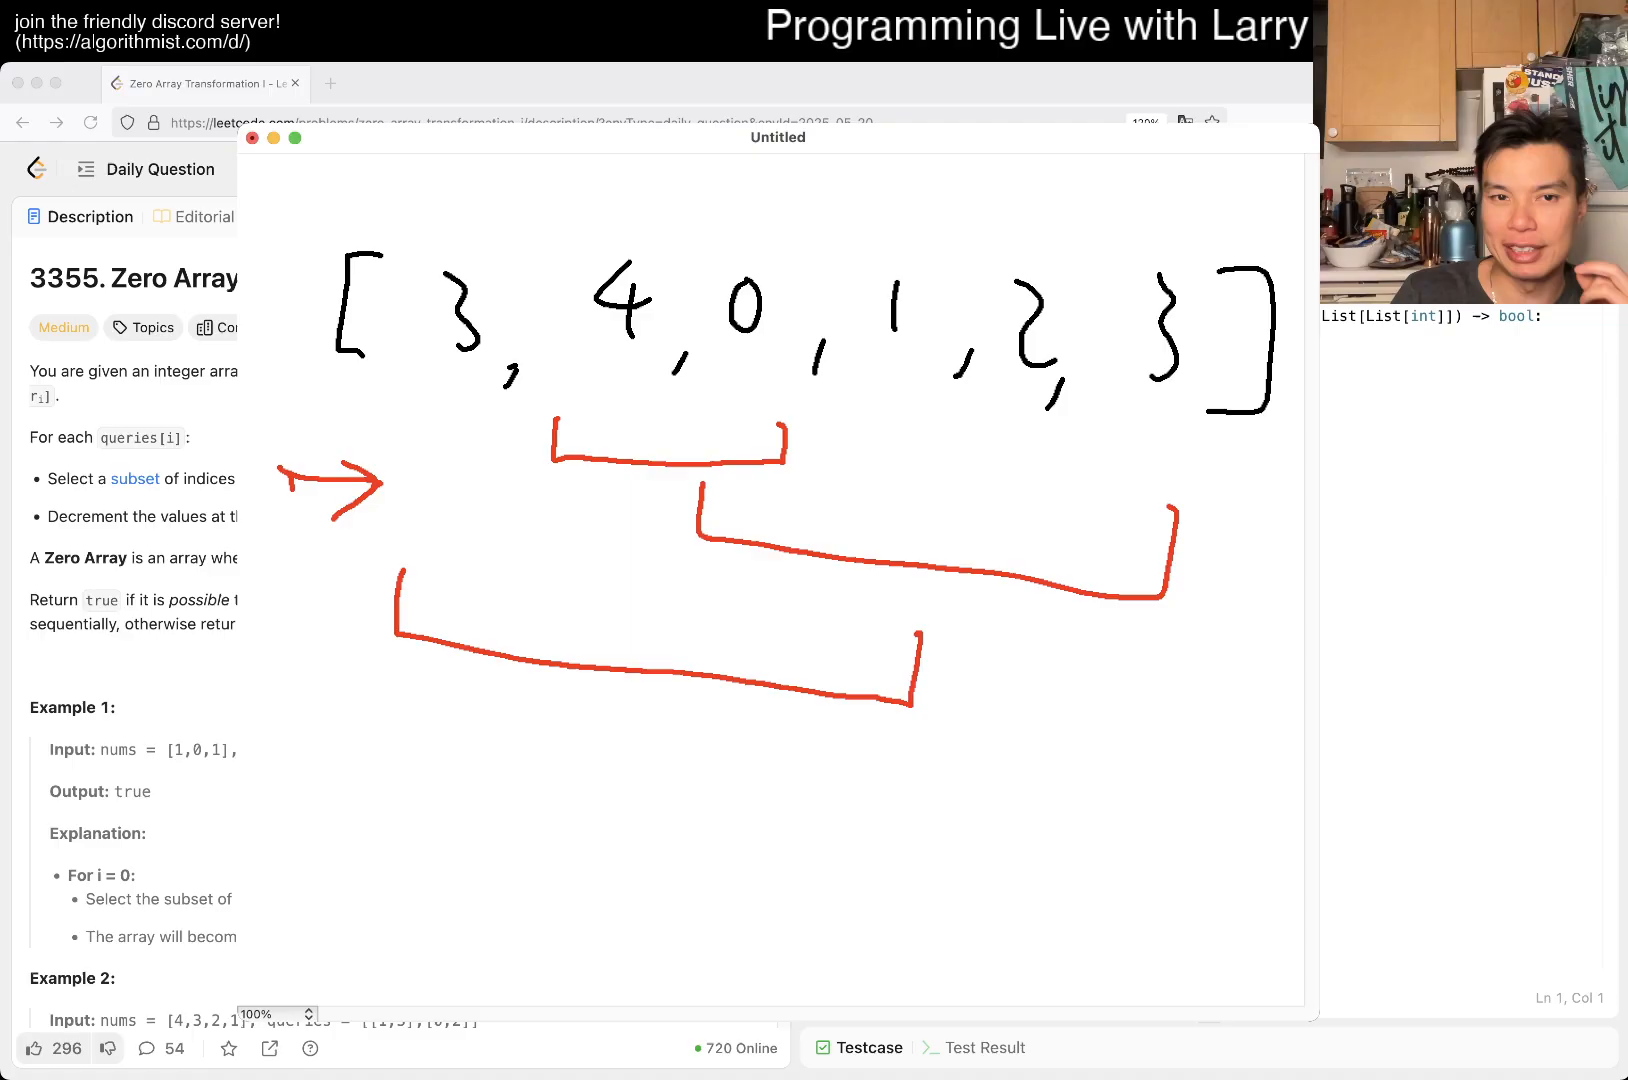
left_click_drag(426, 416, 394, 644)
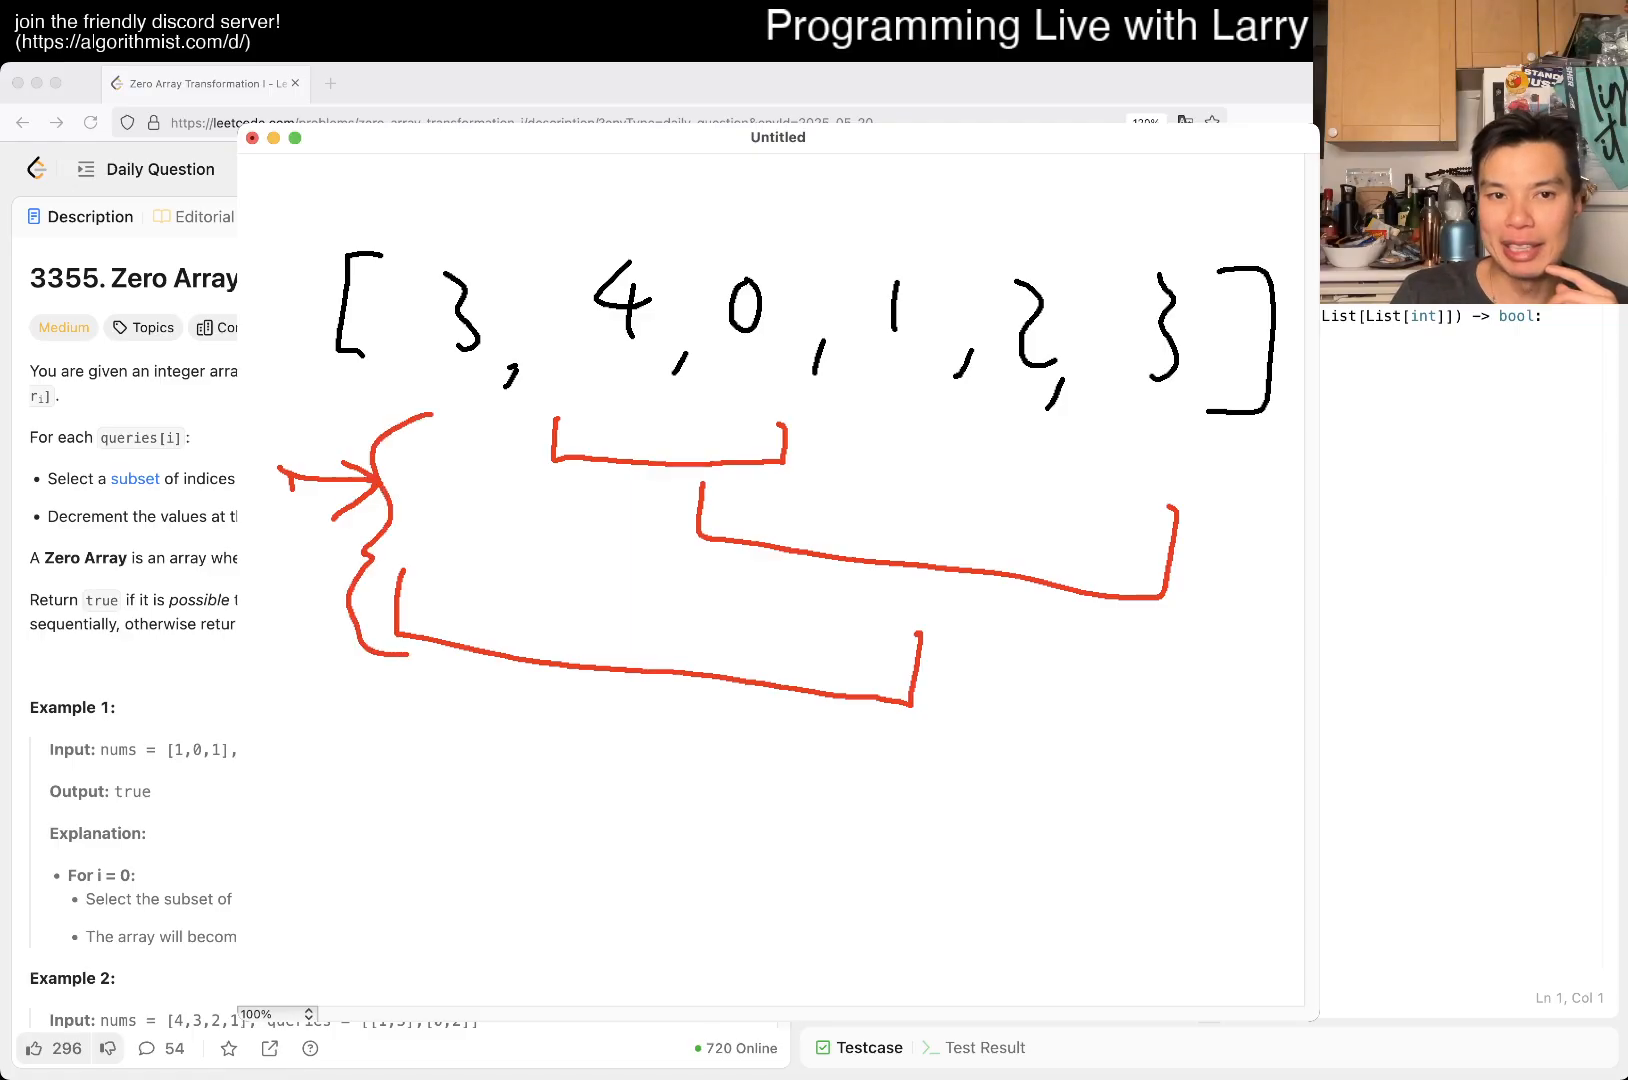
Divide positions and tally per-position coverage 1, 2, 3, 2, 1, 1, pointing at key values
left_click_drag(476, 612, 480, 436)
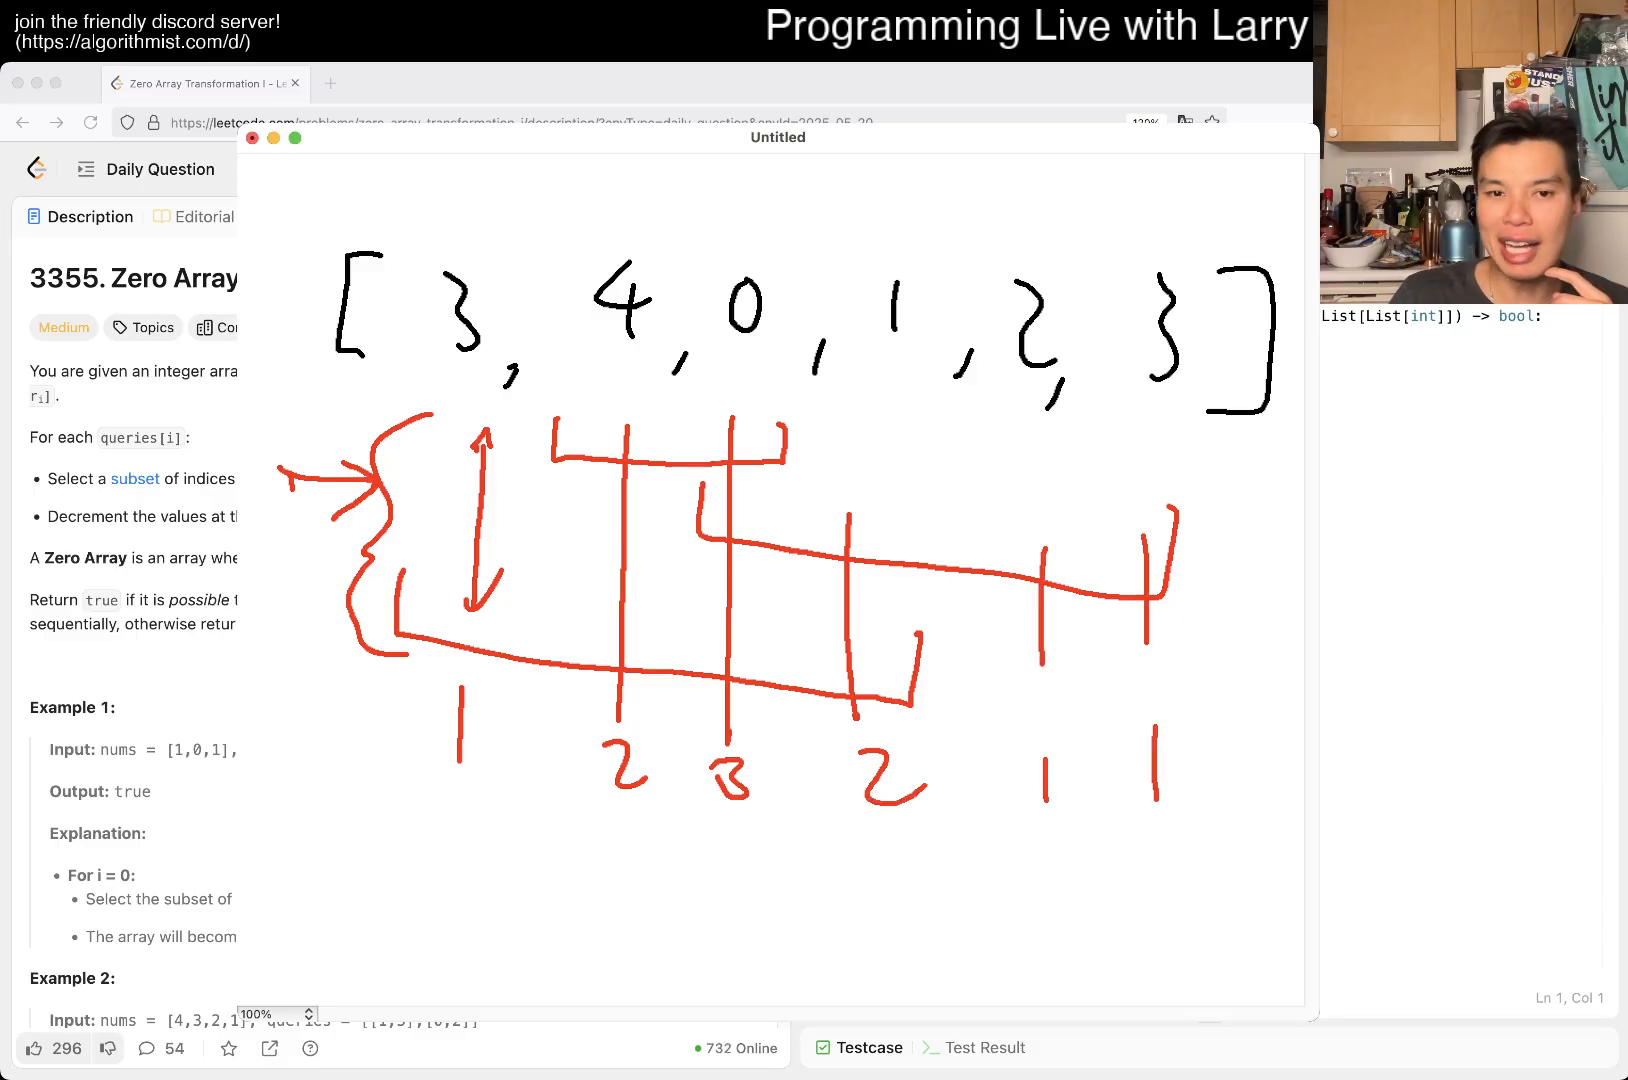
left_click_drag(354, 738, 390, 738)
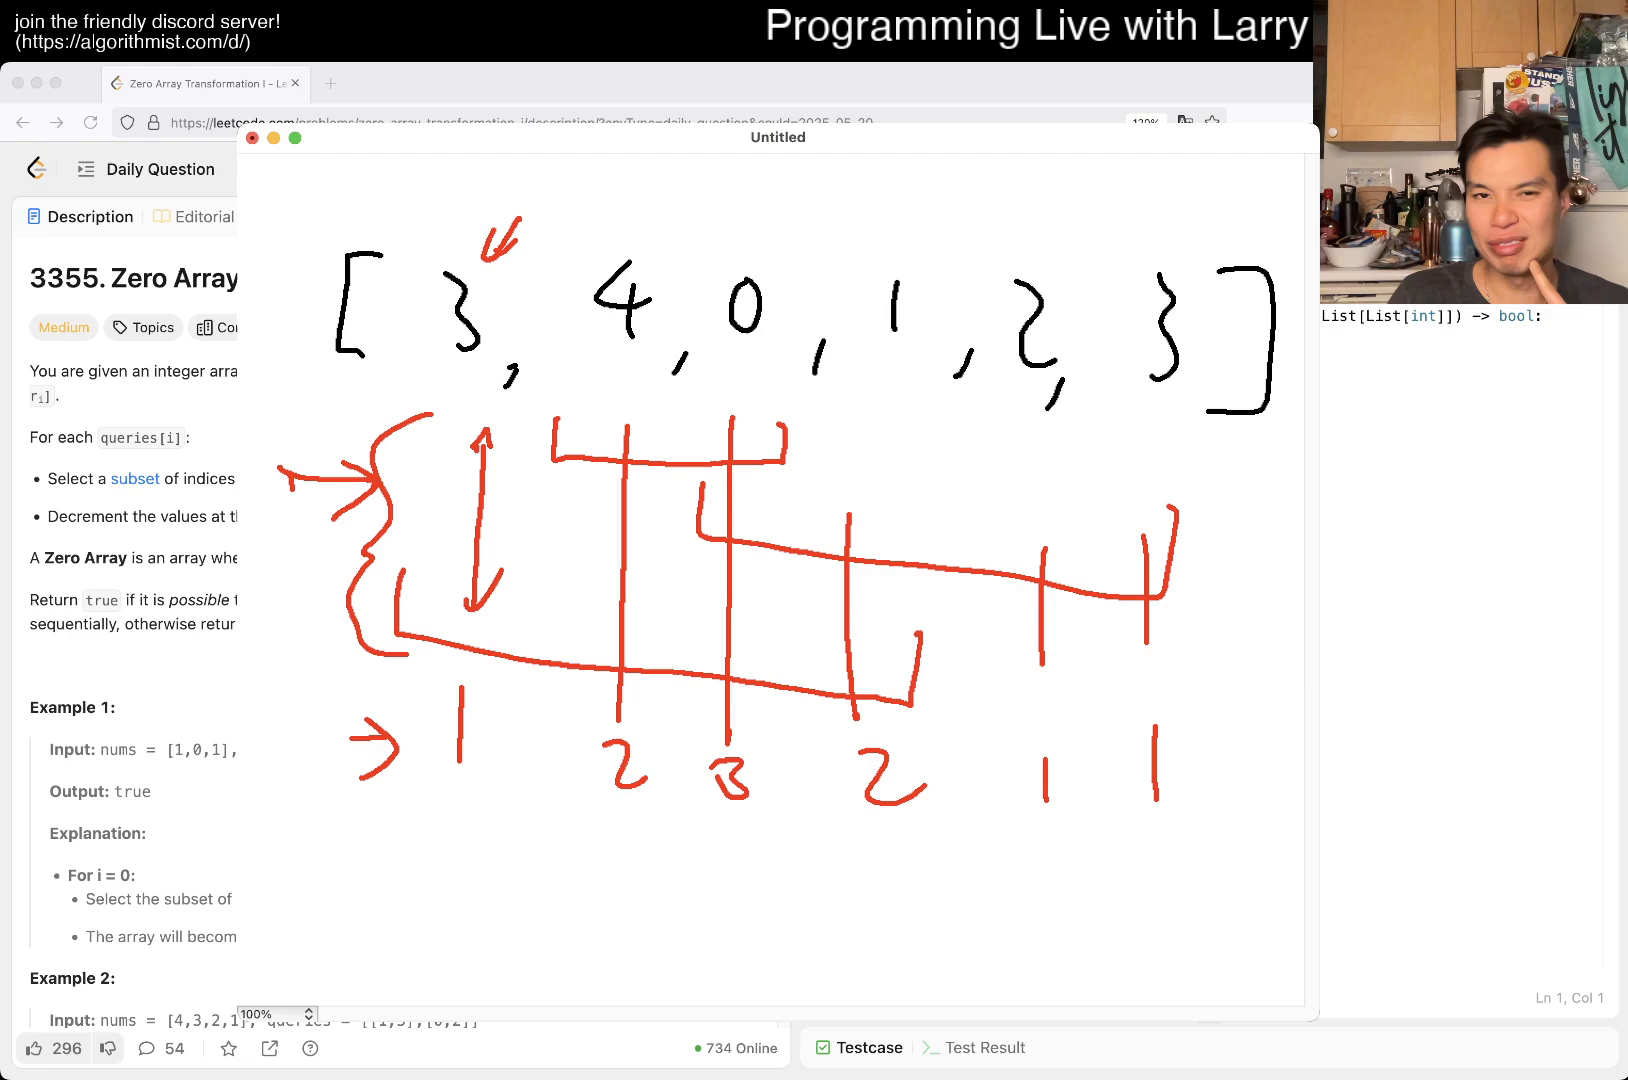
left_click_drag(840, 192, 774, 260)
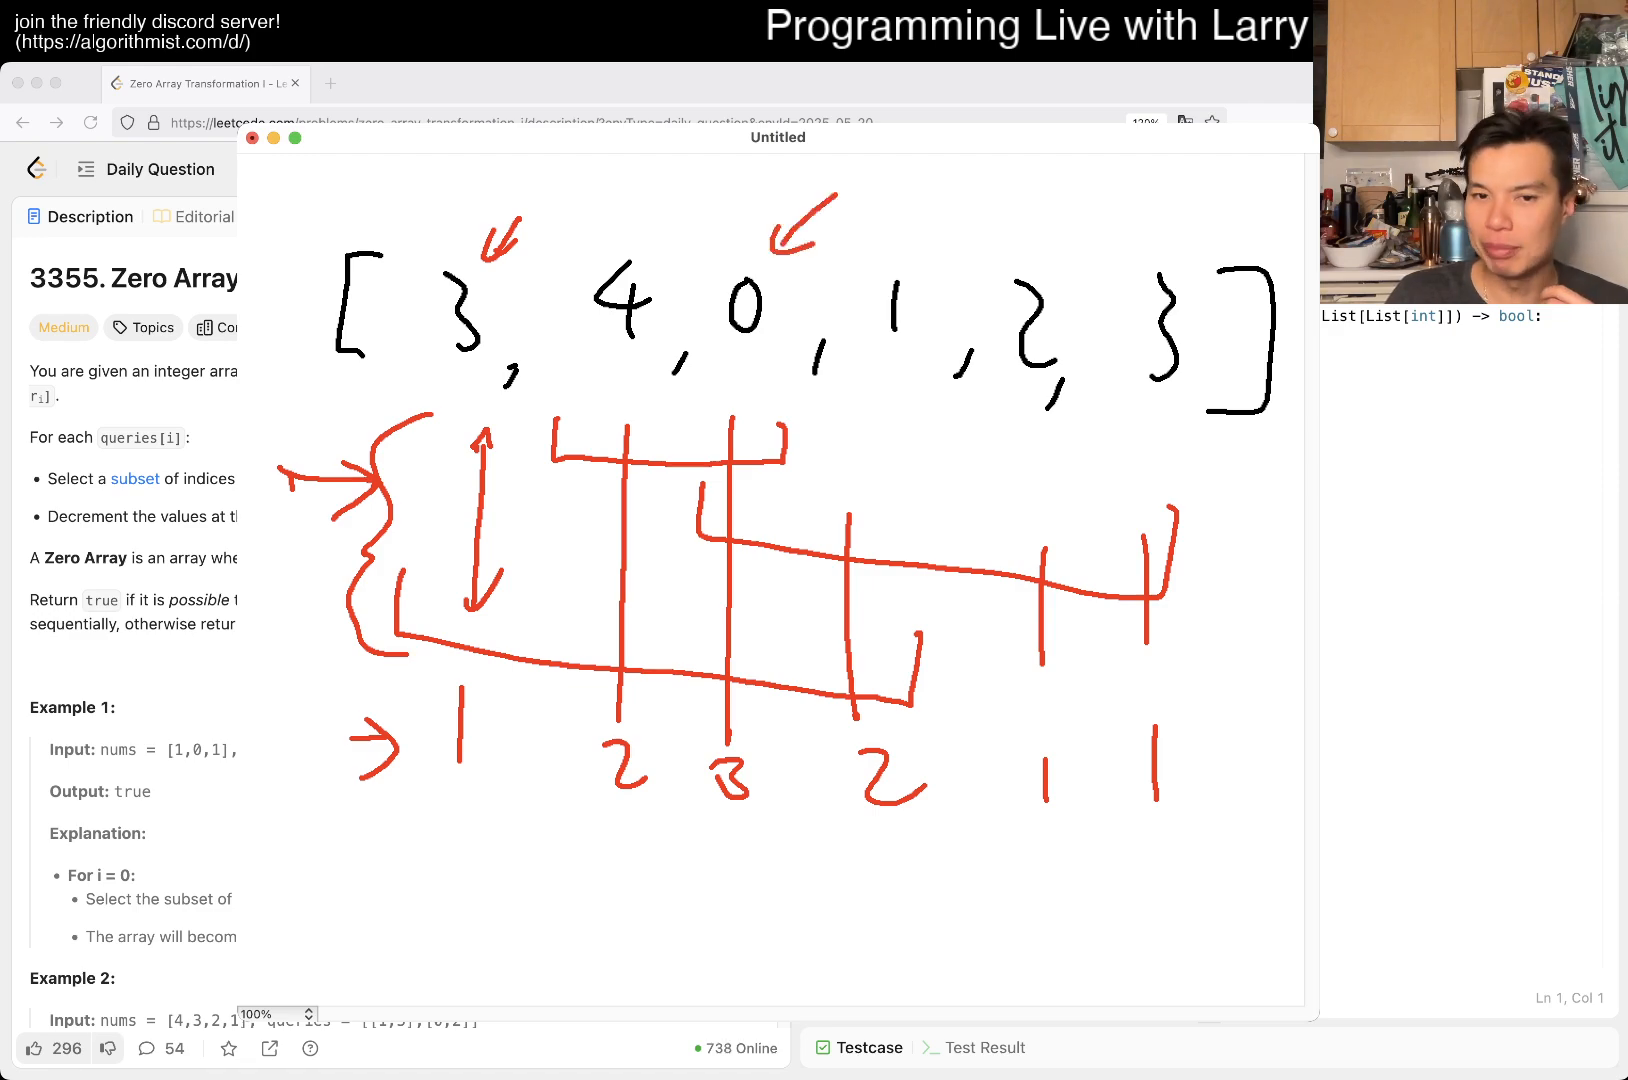
left_click_drag(852, 882, 882, 820)
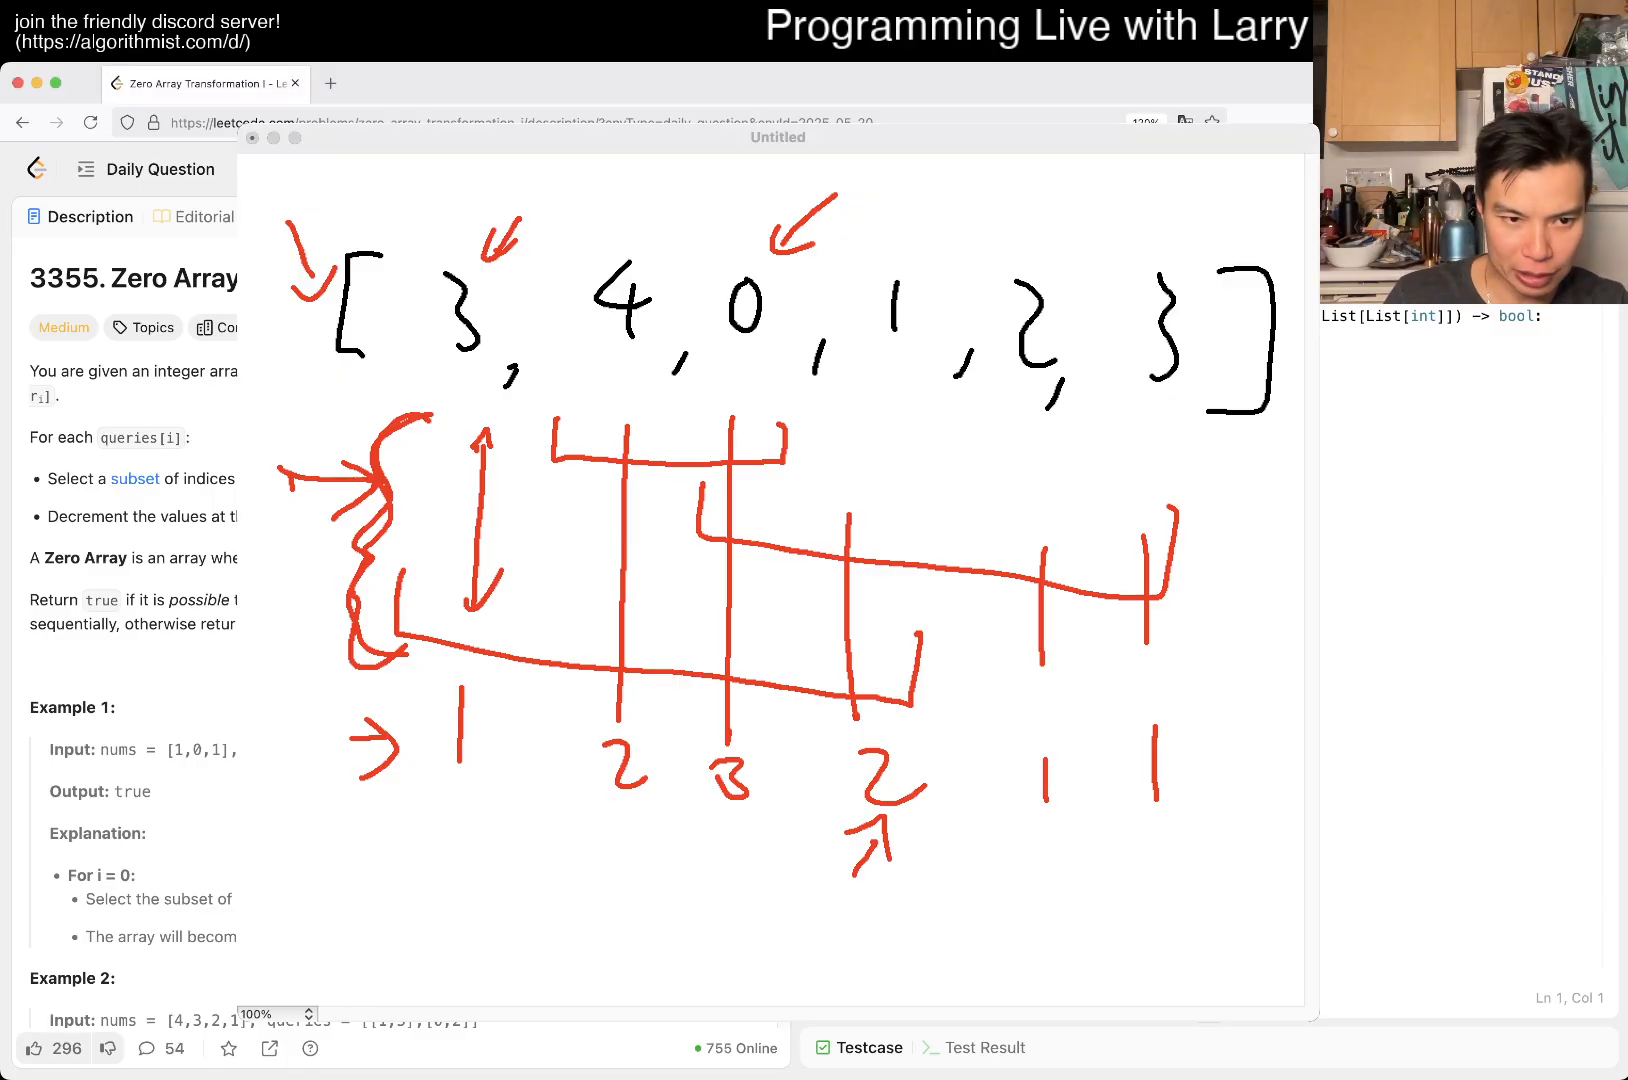
scroll("down", 3)
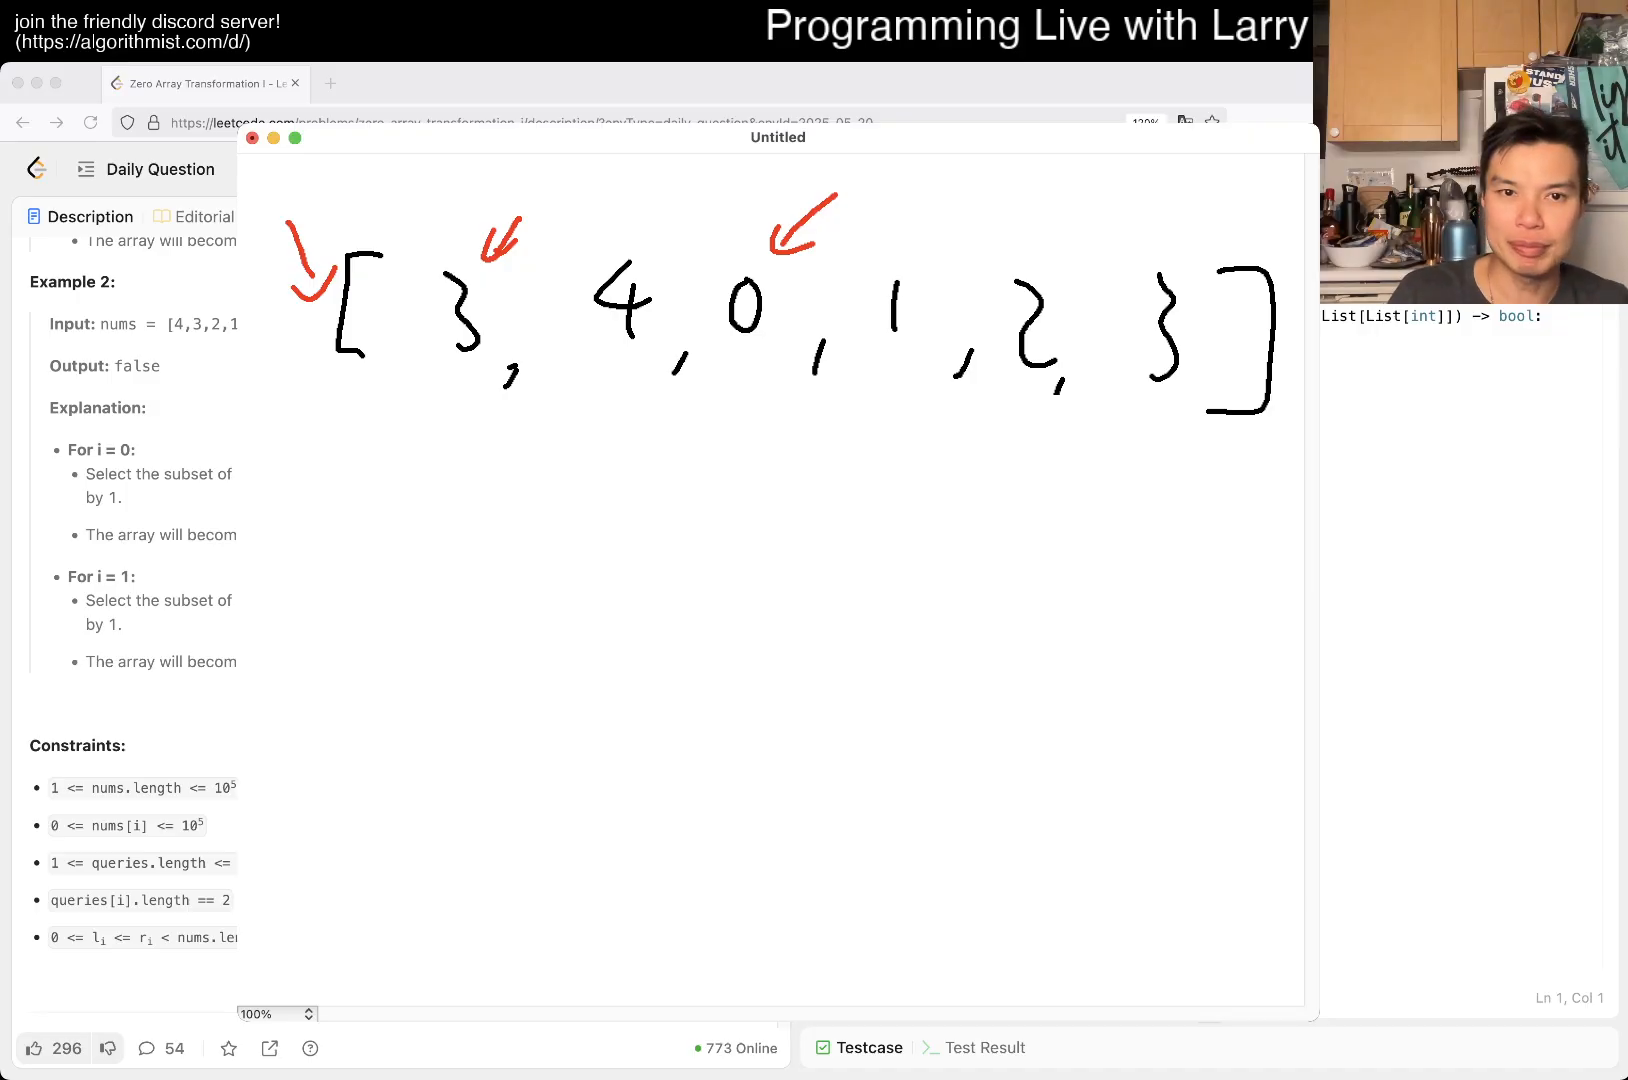
Redraw the query ranges and mark +1 at each start and −1 after each end in blue
left_click_drag(560, 430, 784, 436)
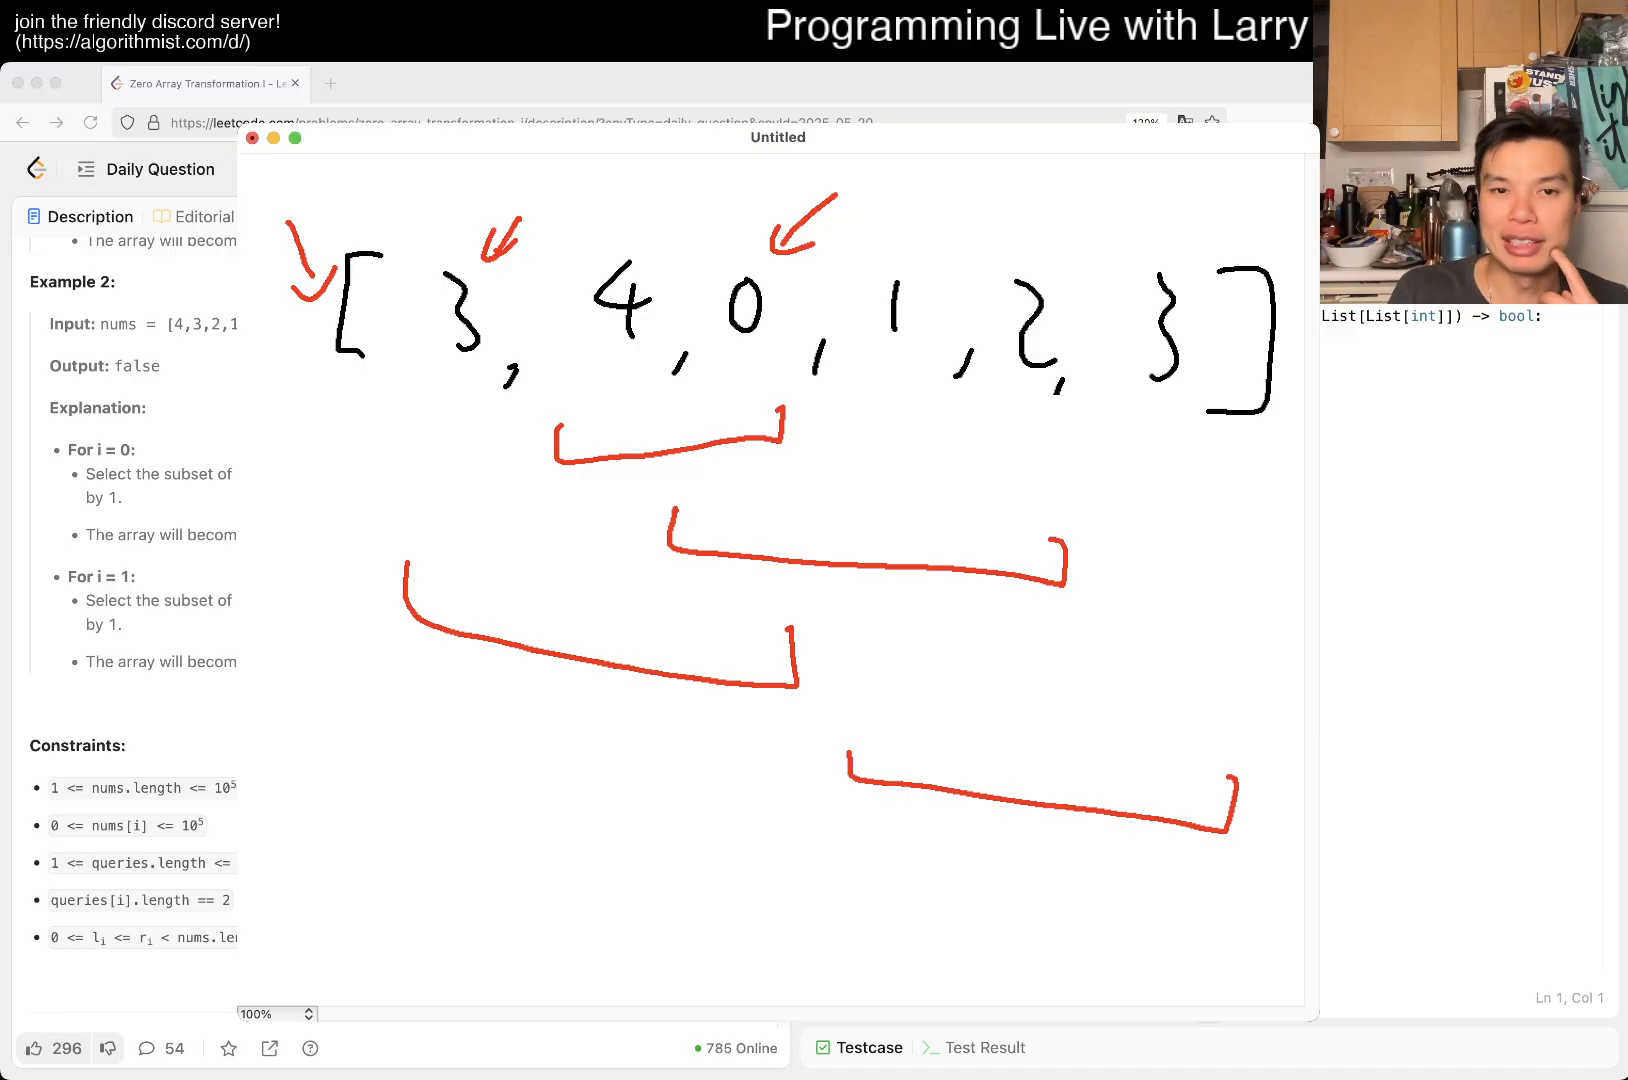
left_click_drag(328, 670, 378, 644)
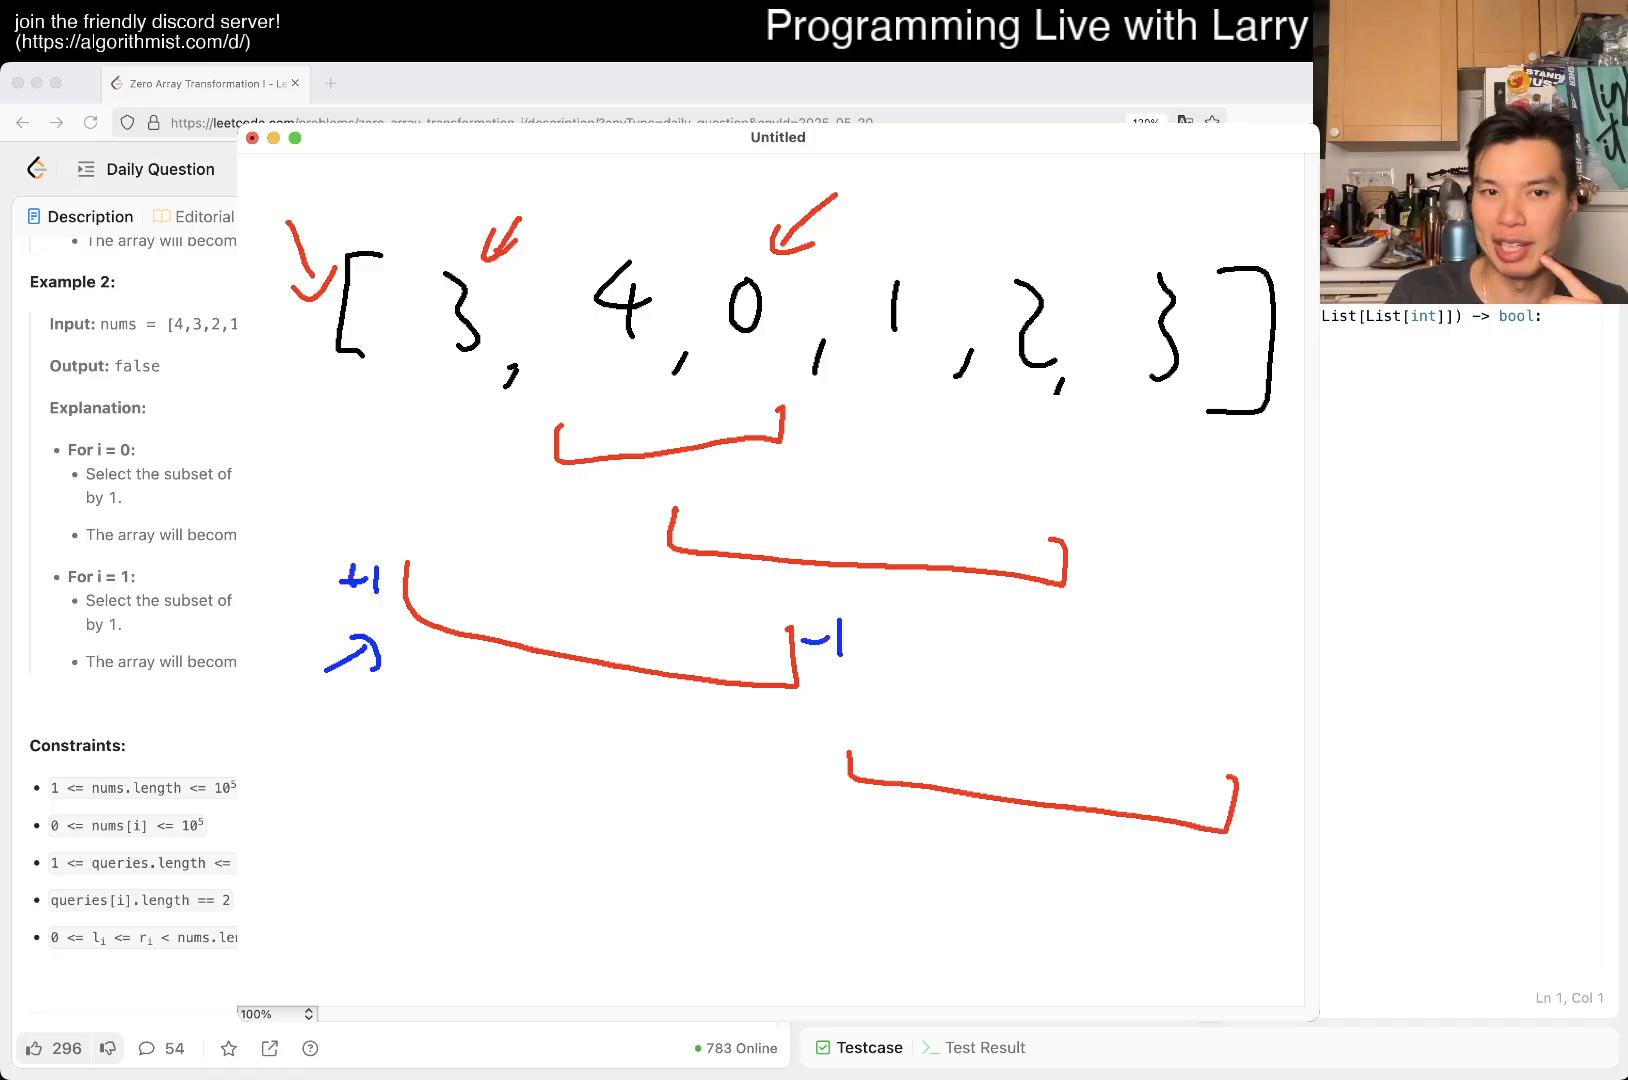
left_click_drag(530, 420, 852, 420)
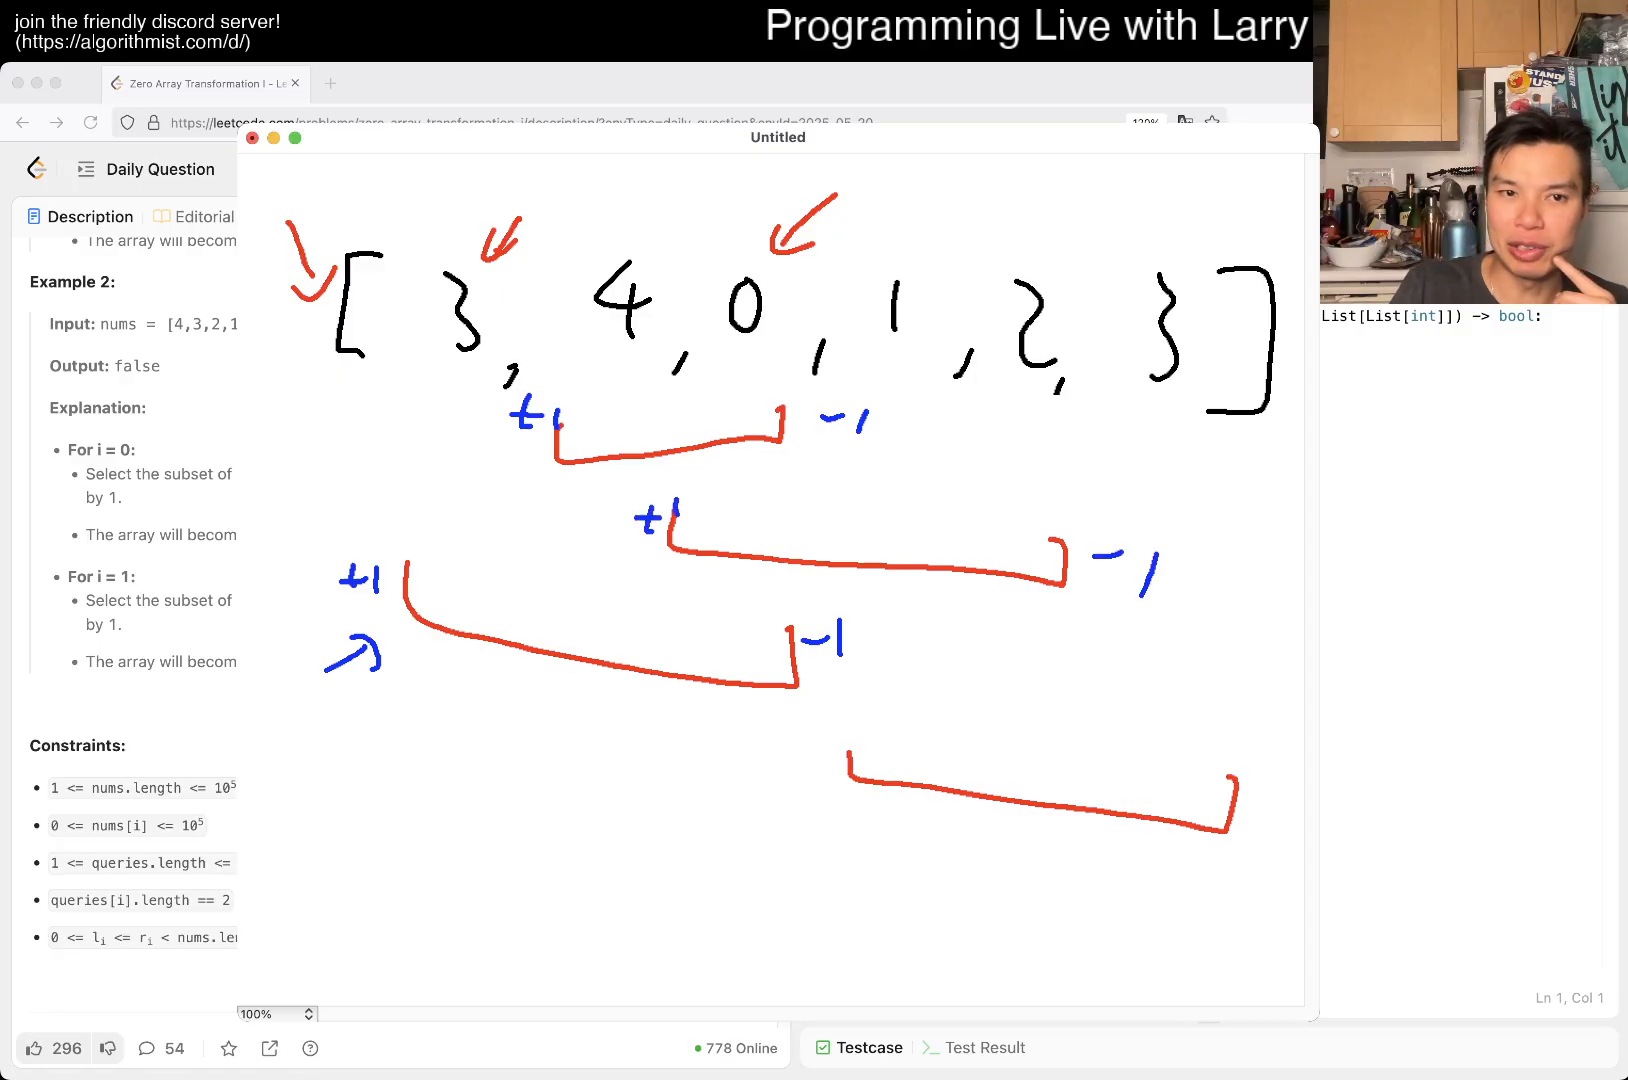
Draw green sweep lines with running totals +1, +2, +3 and close the sketch
left_click_drag(404, 198, 390, 920)
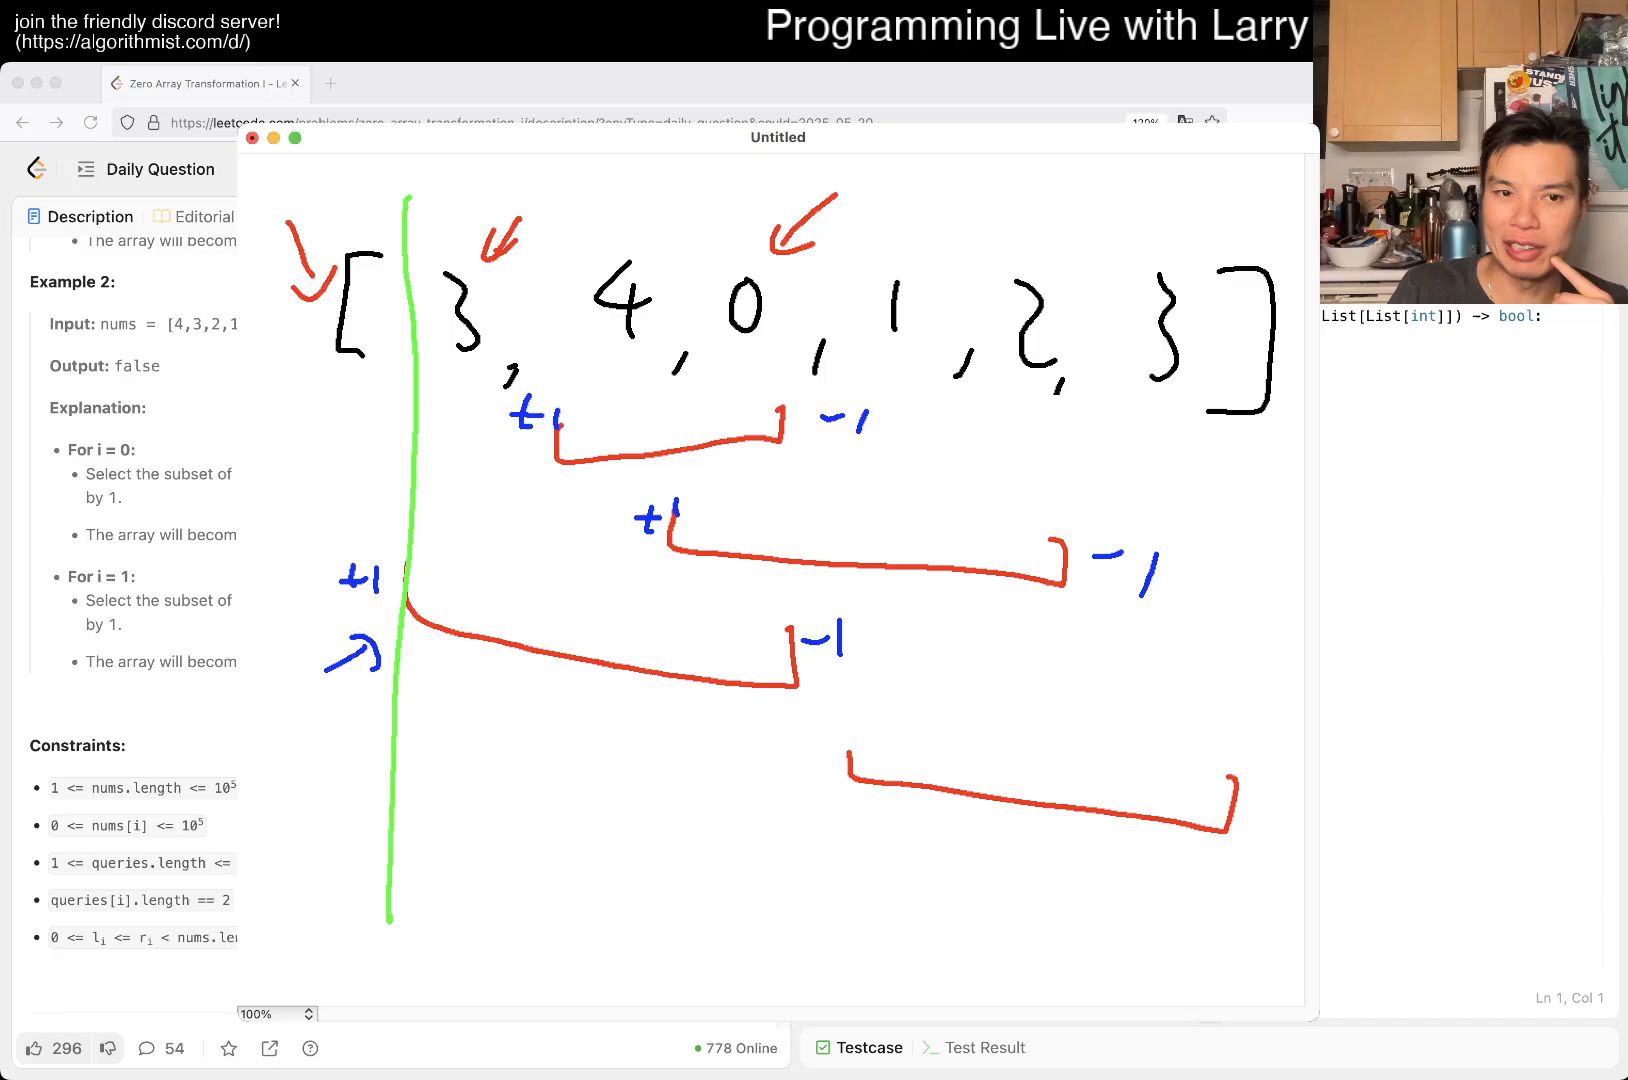
left_click_drag(358, 488, 358, 540)
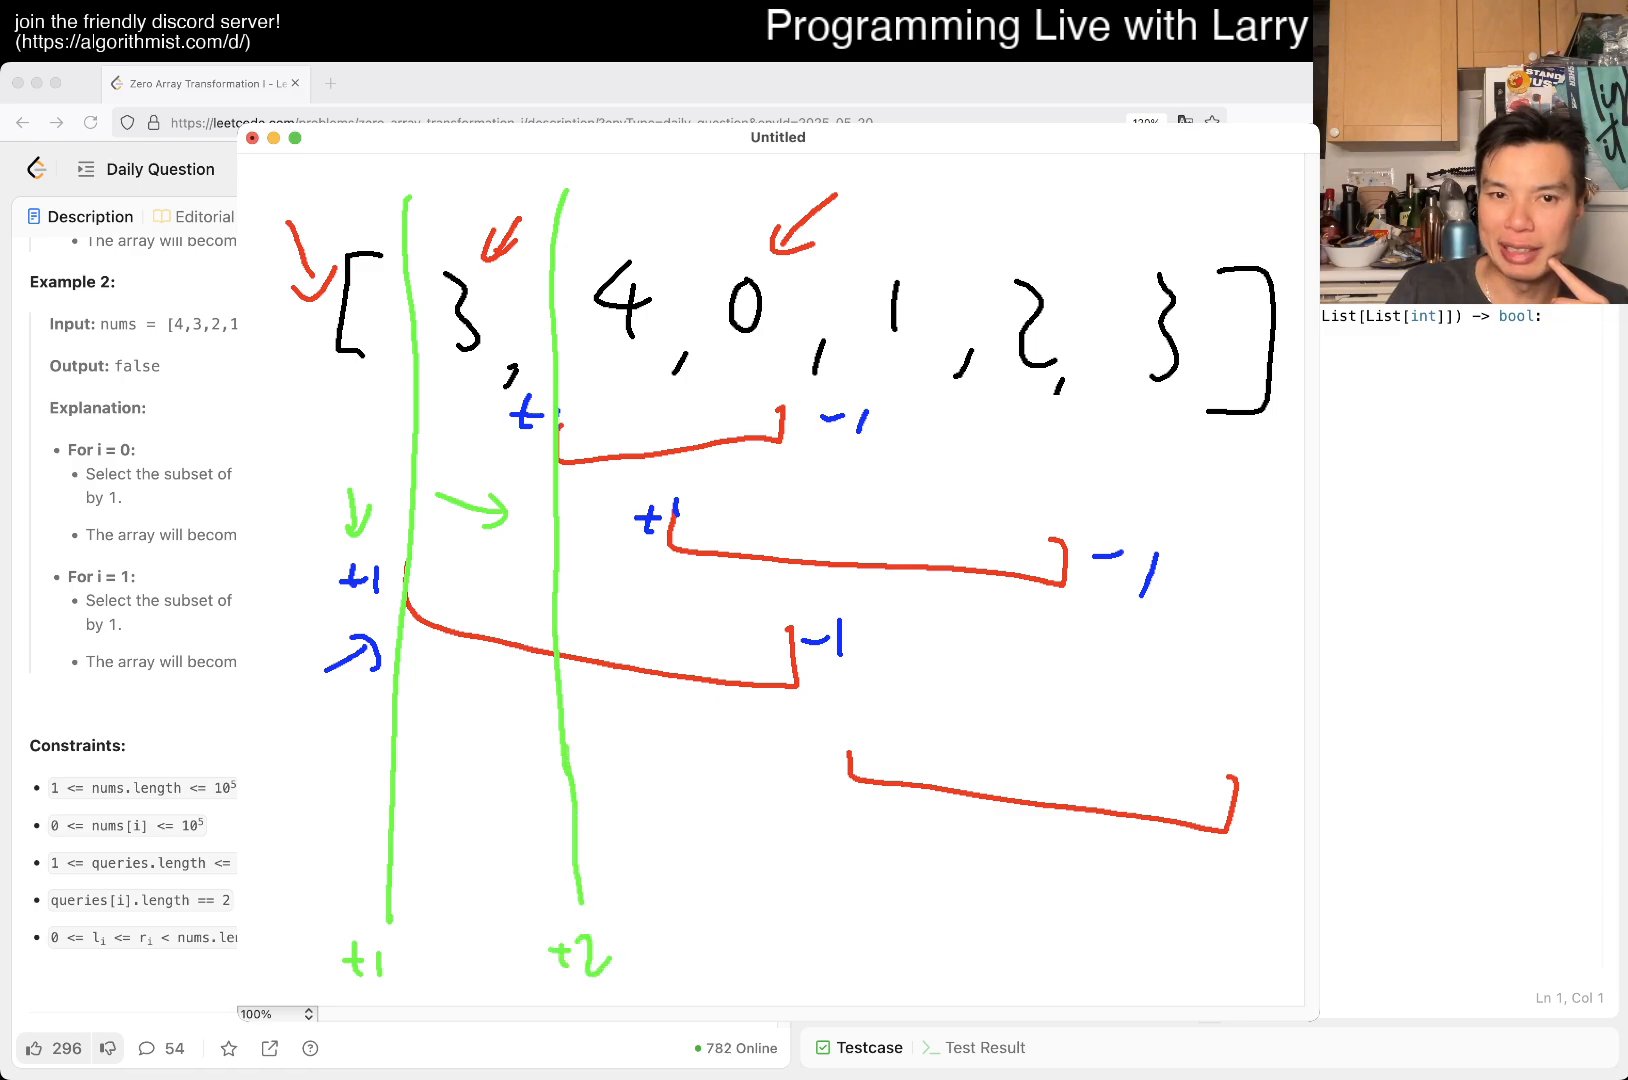
left_click_drag(686, 192, 694, 956)
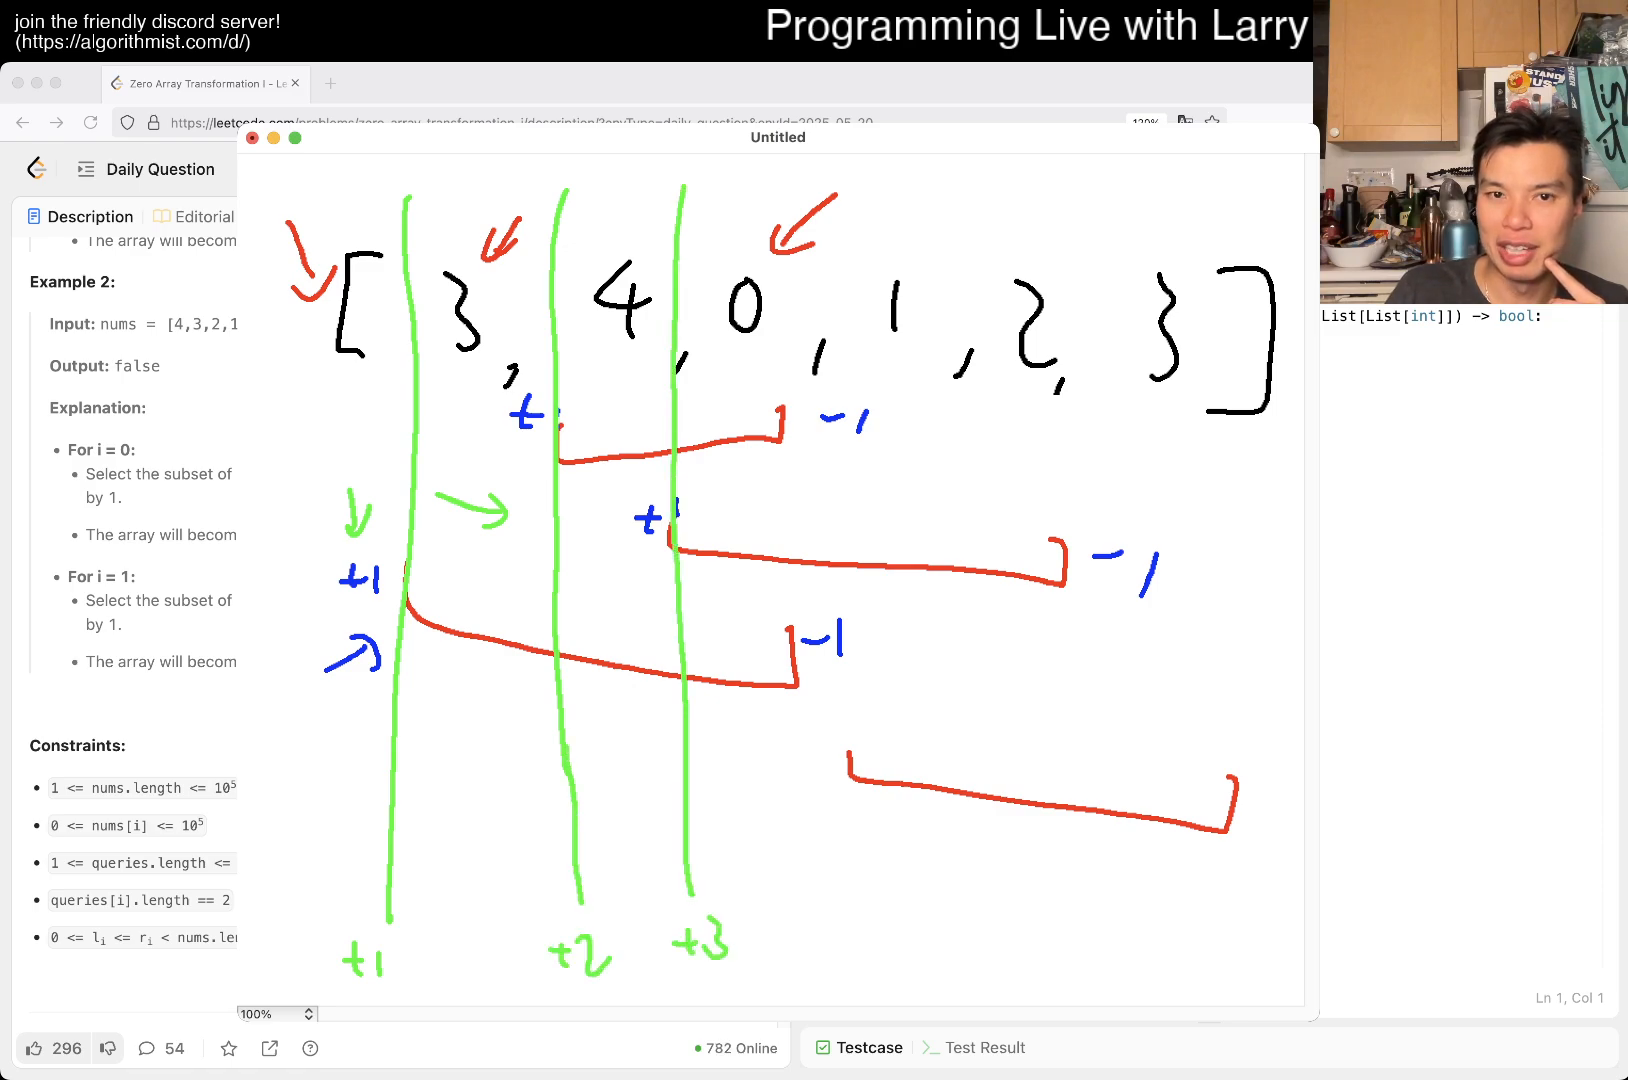
left_click_drag(790, 208, 816, 996)
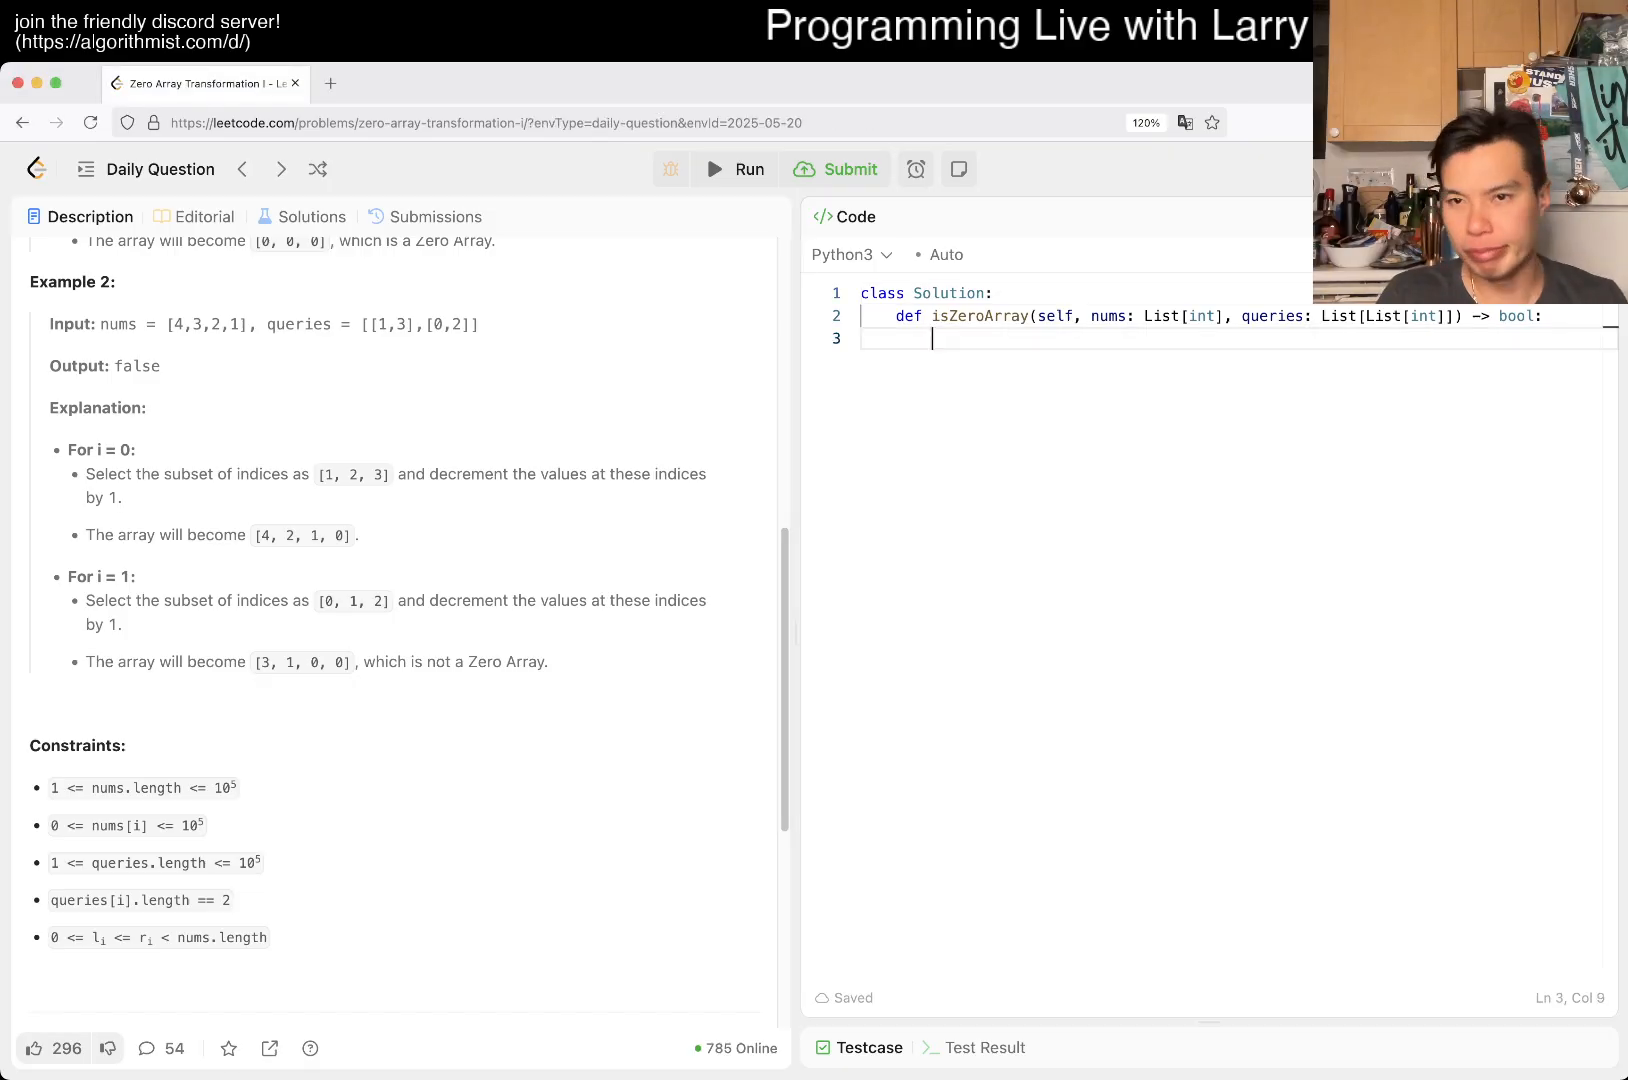
Write N, delta = [0] * (N + 1) and the loop header 'for l, r in queries:'
type("N = len(nums")
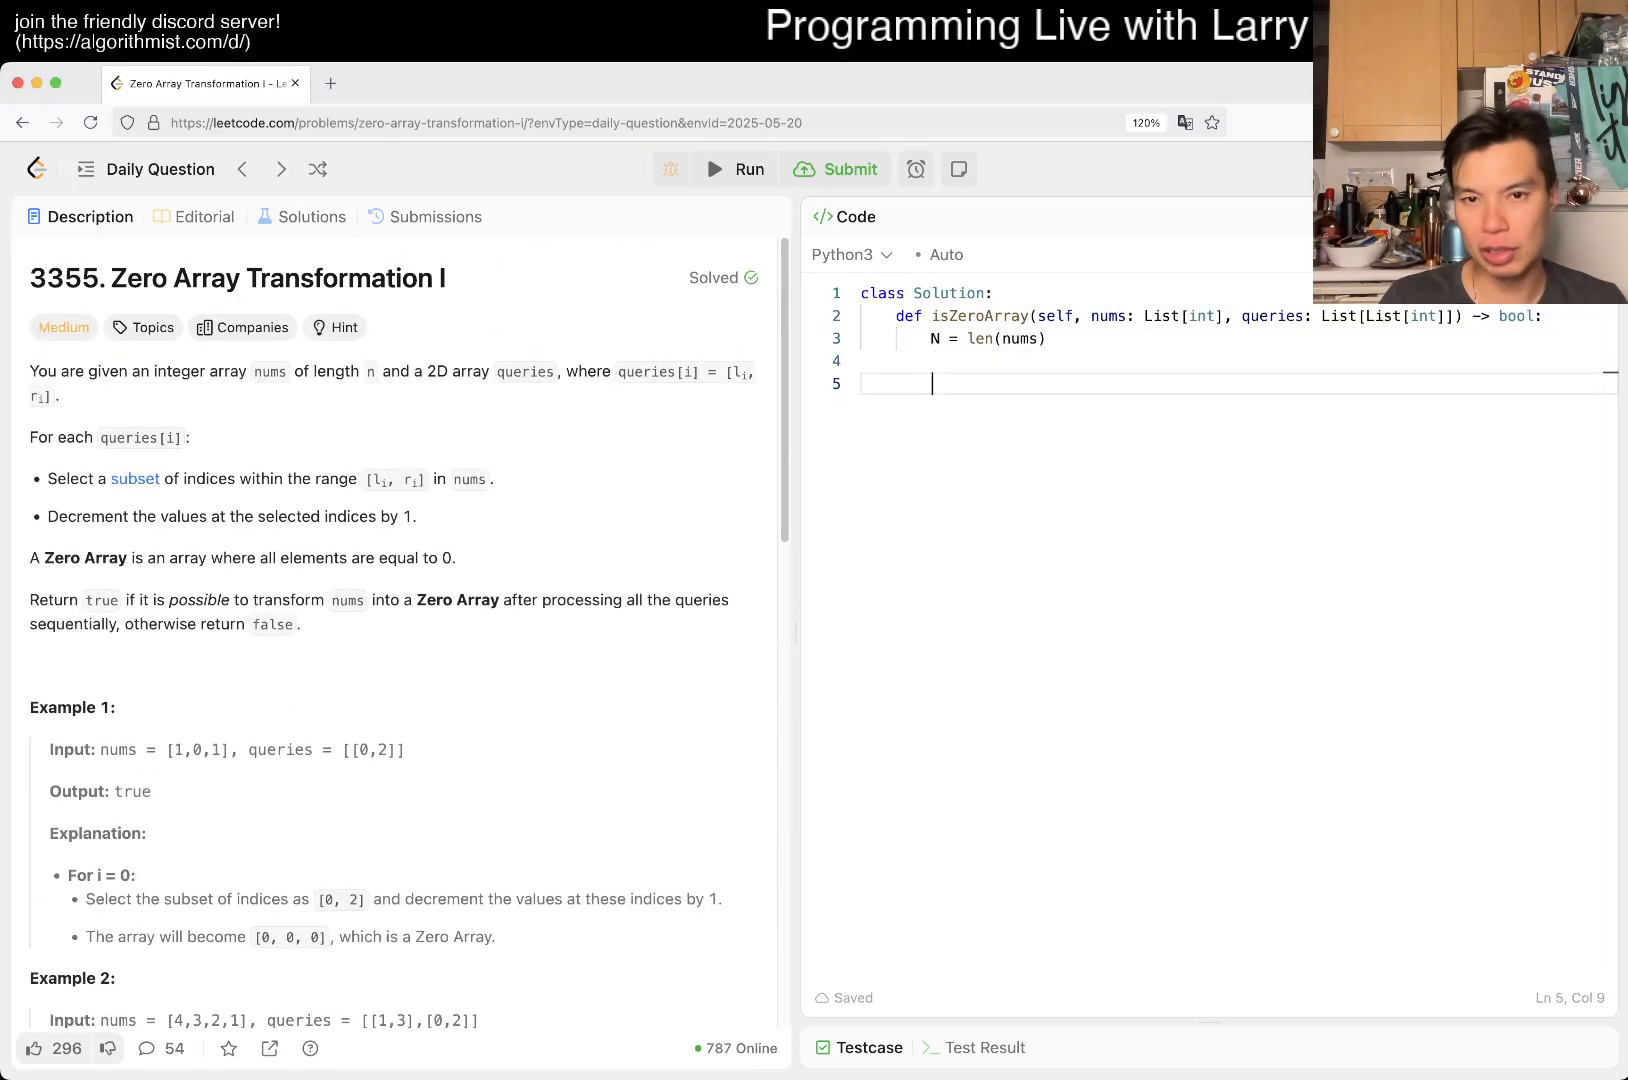
type("delta = [0]")
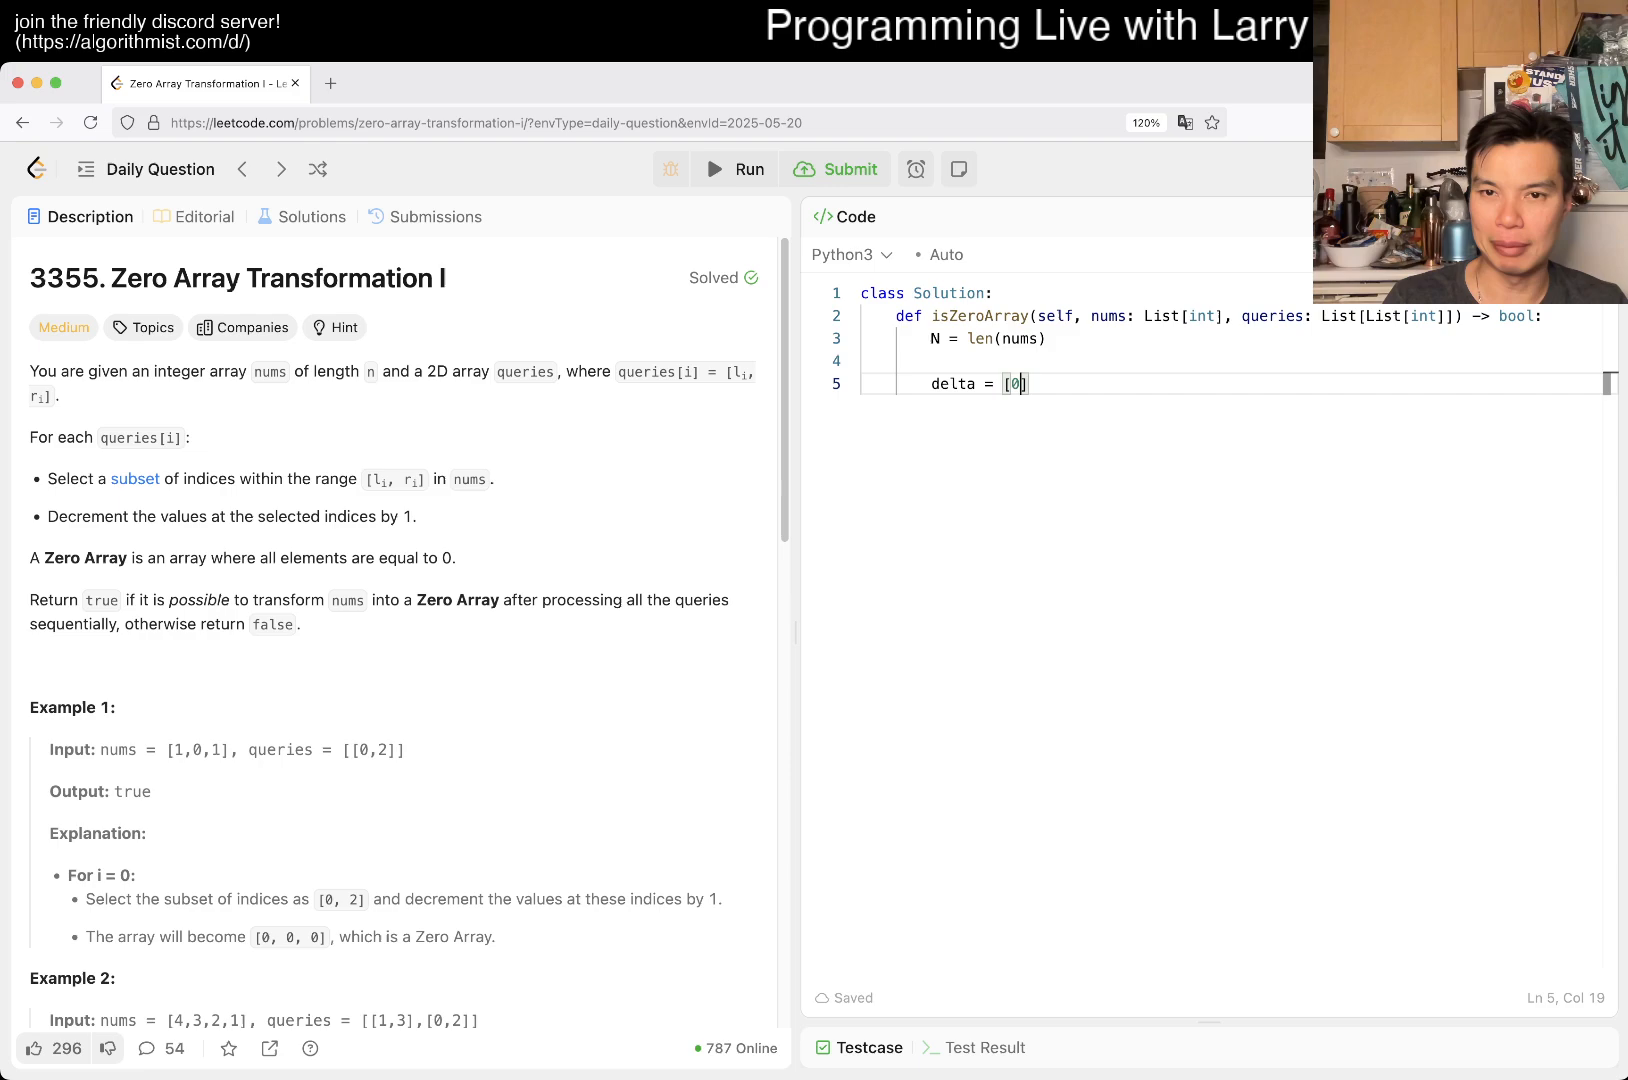
type("* N")
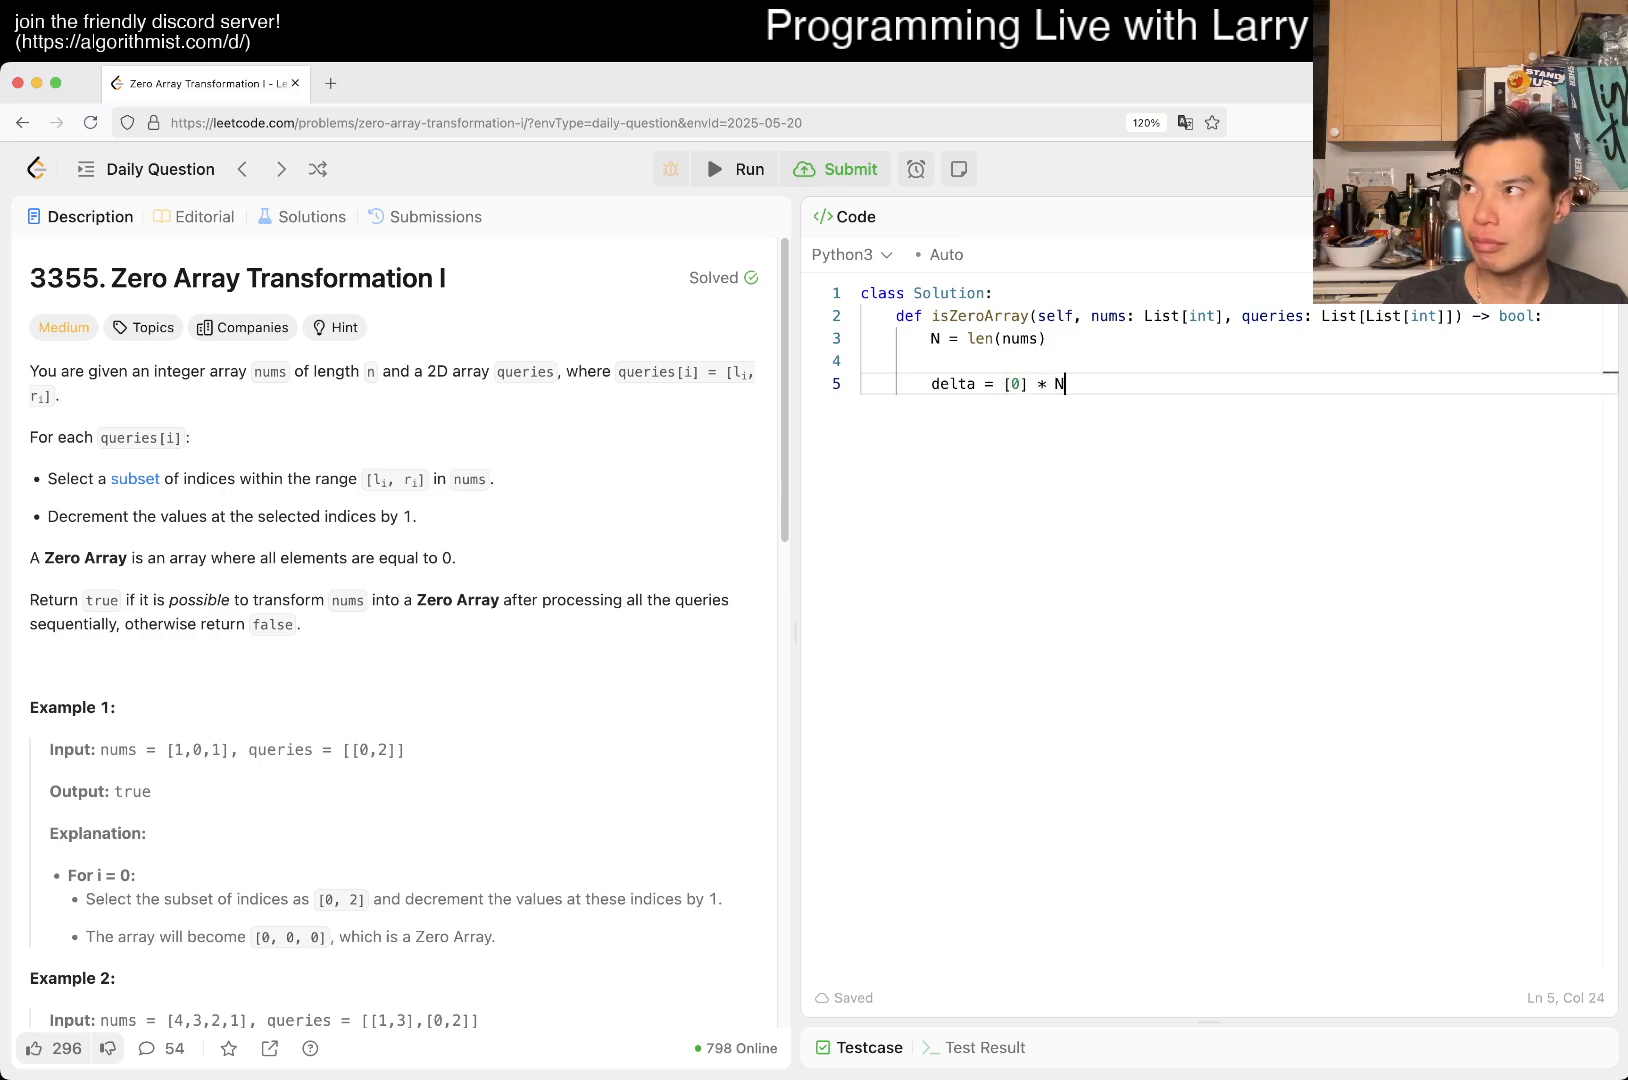
type("for")
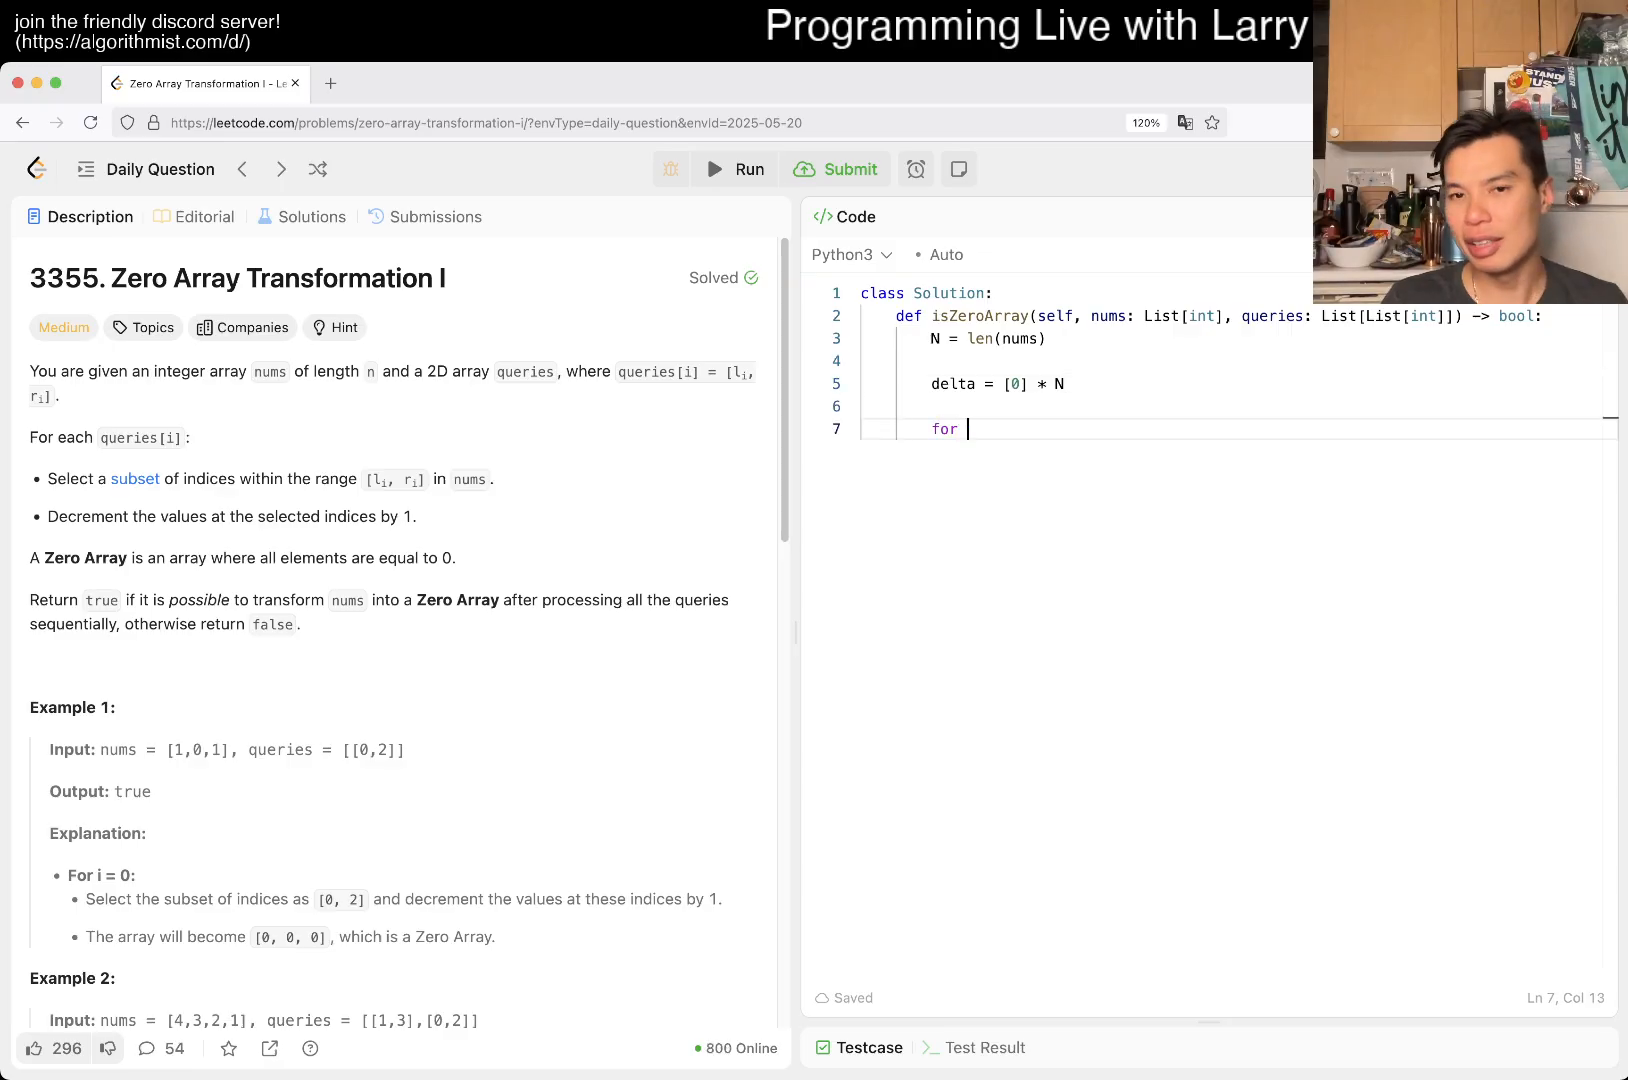
type("l, r in queri")
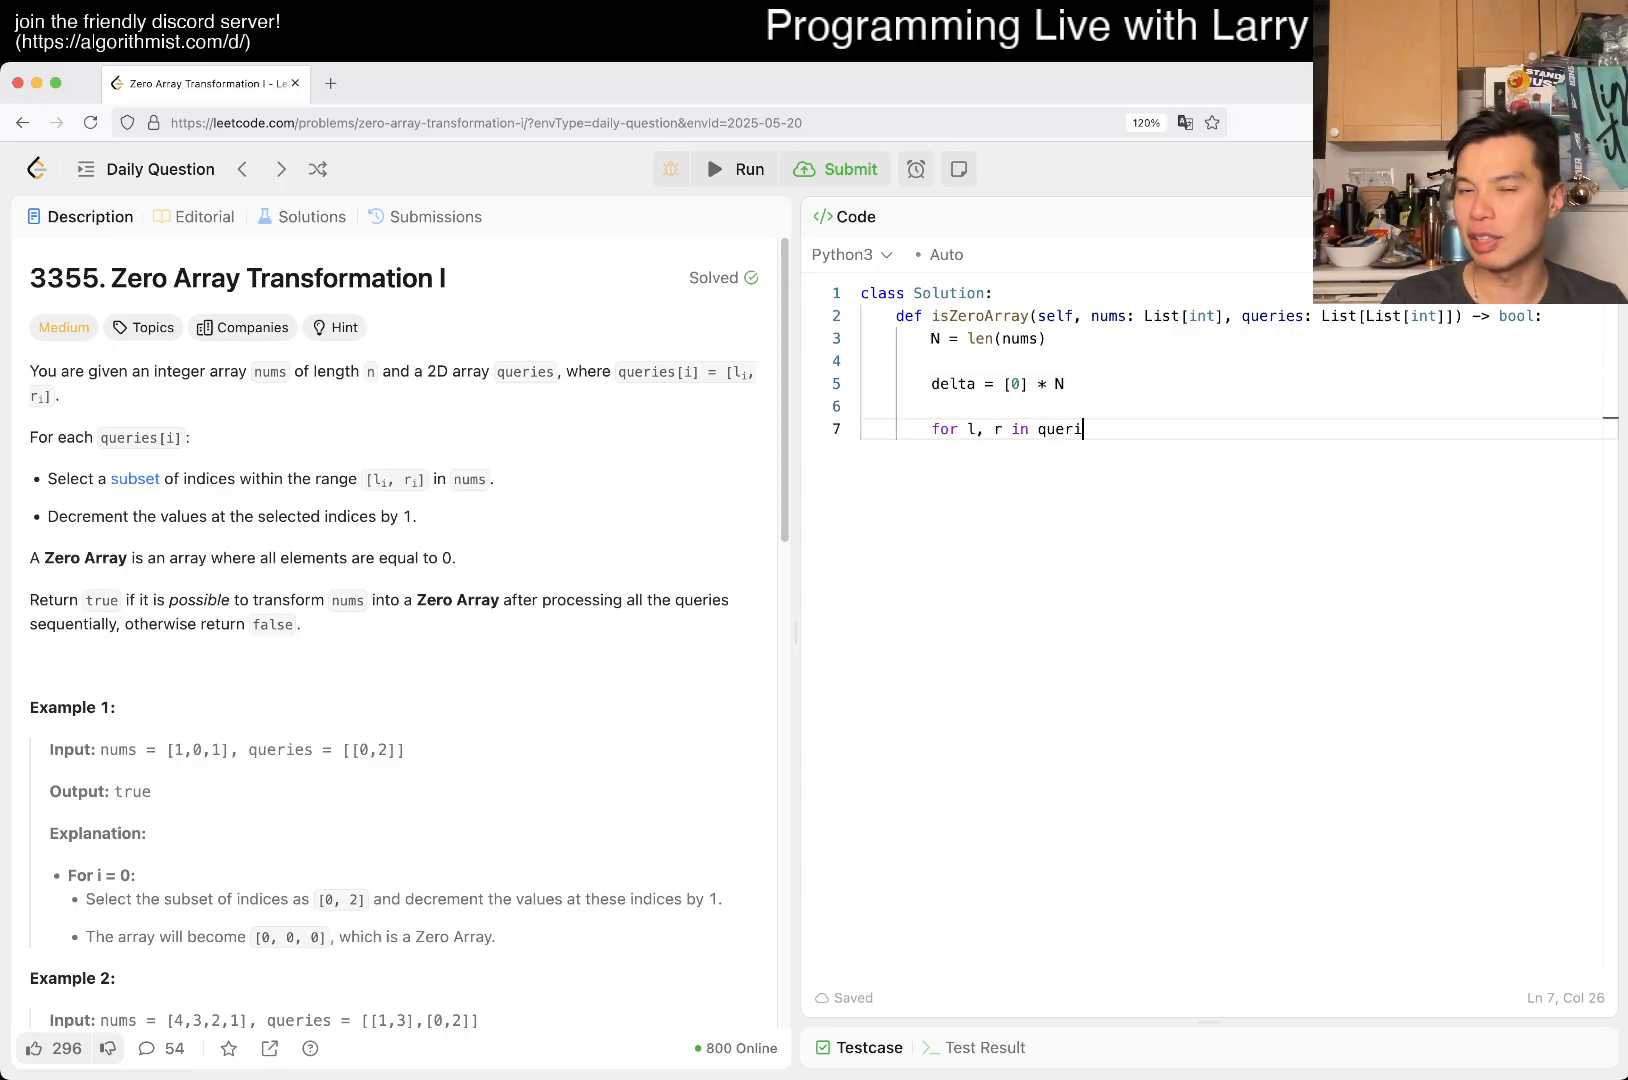
type("es:")
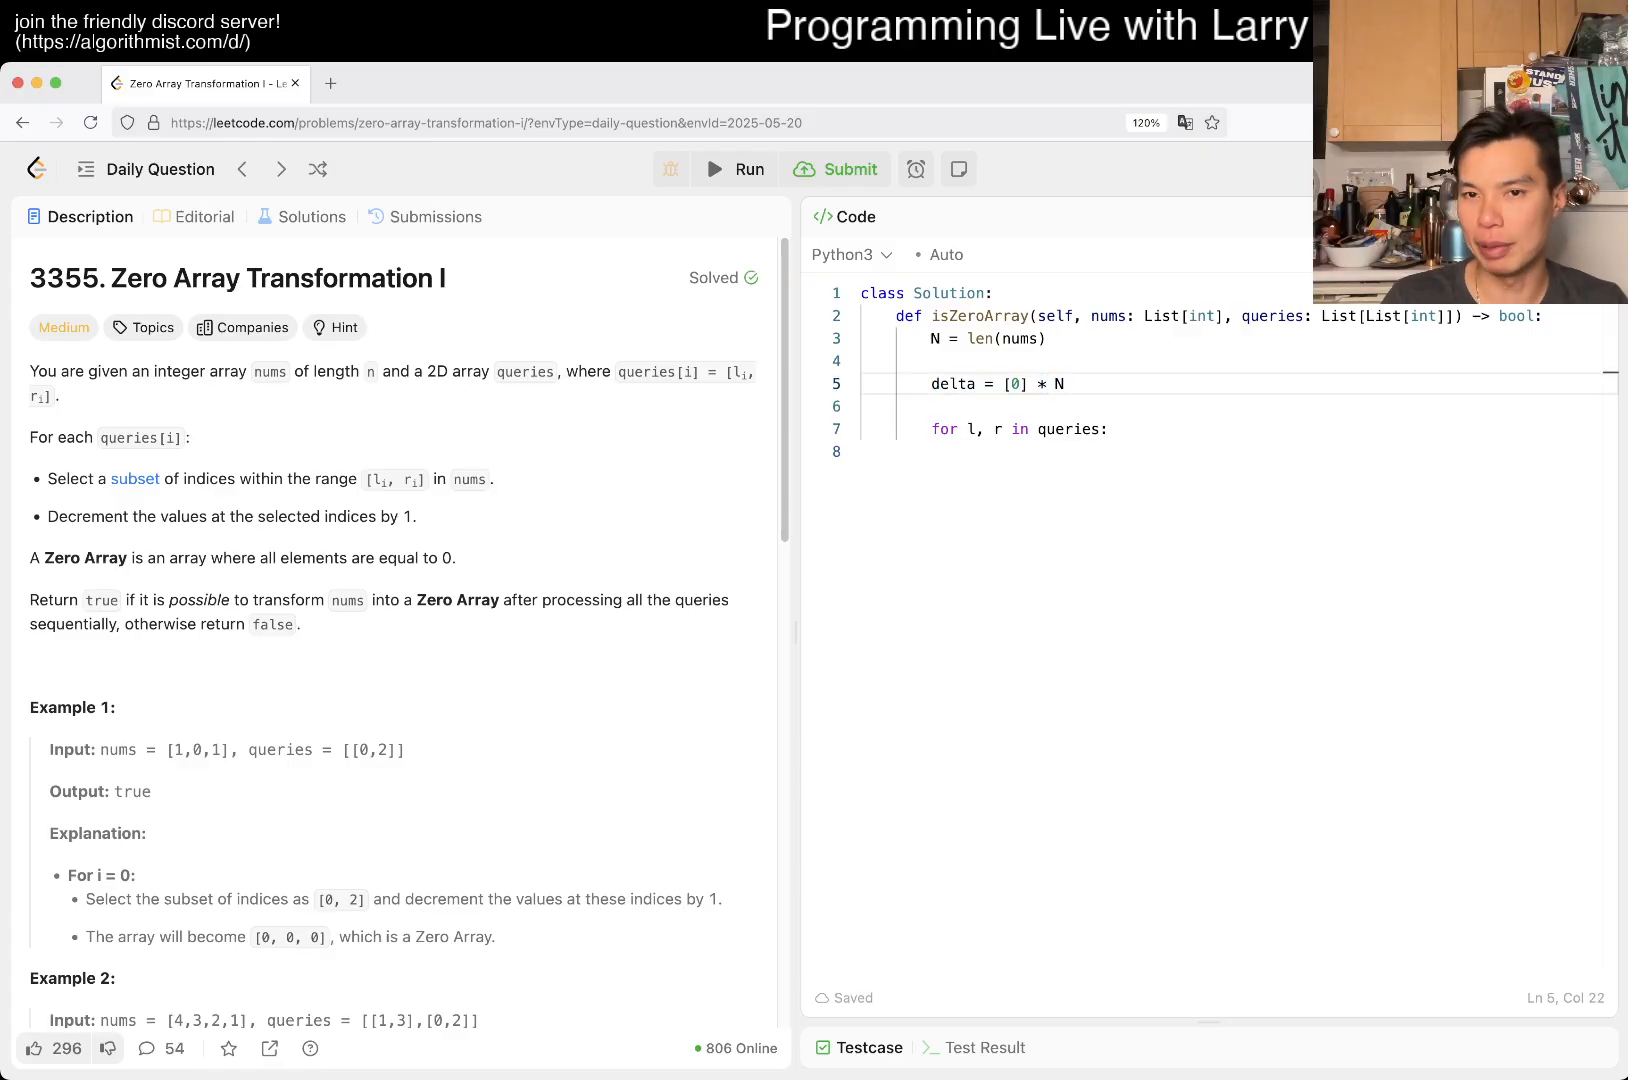
type("(N +")
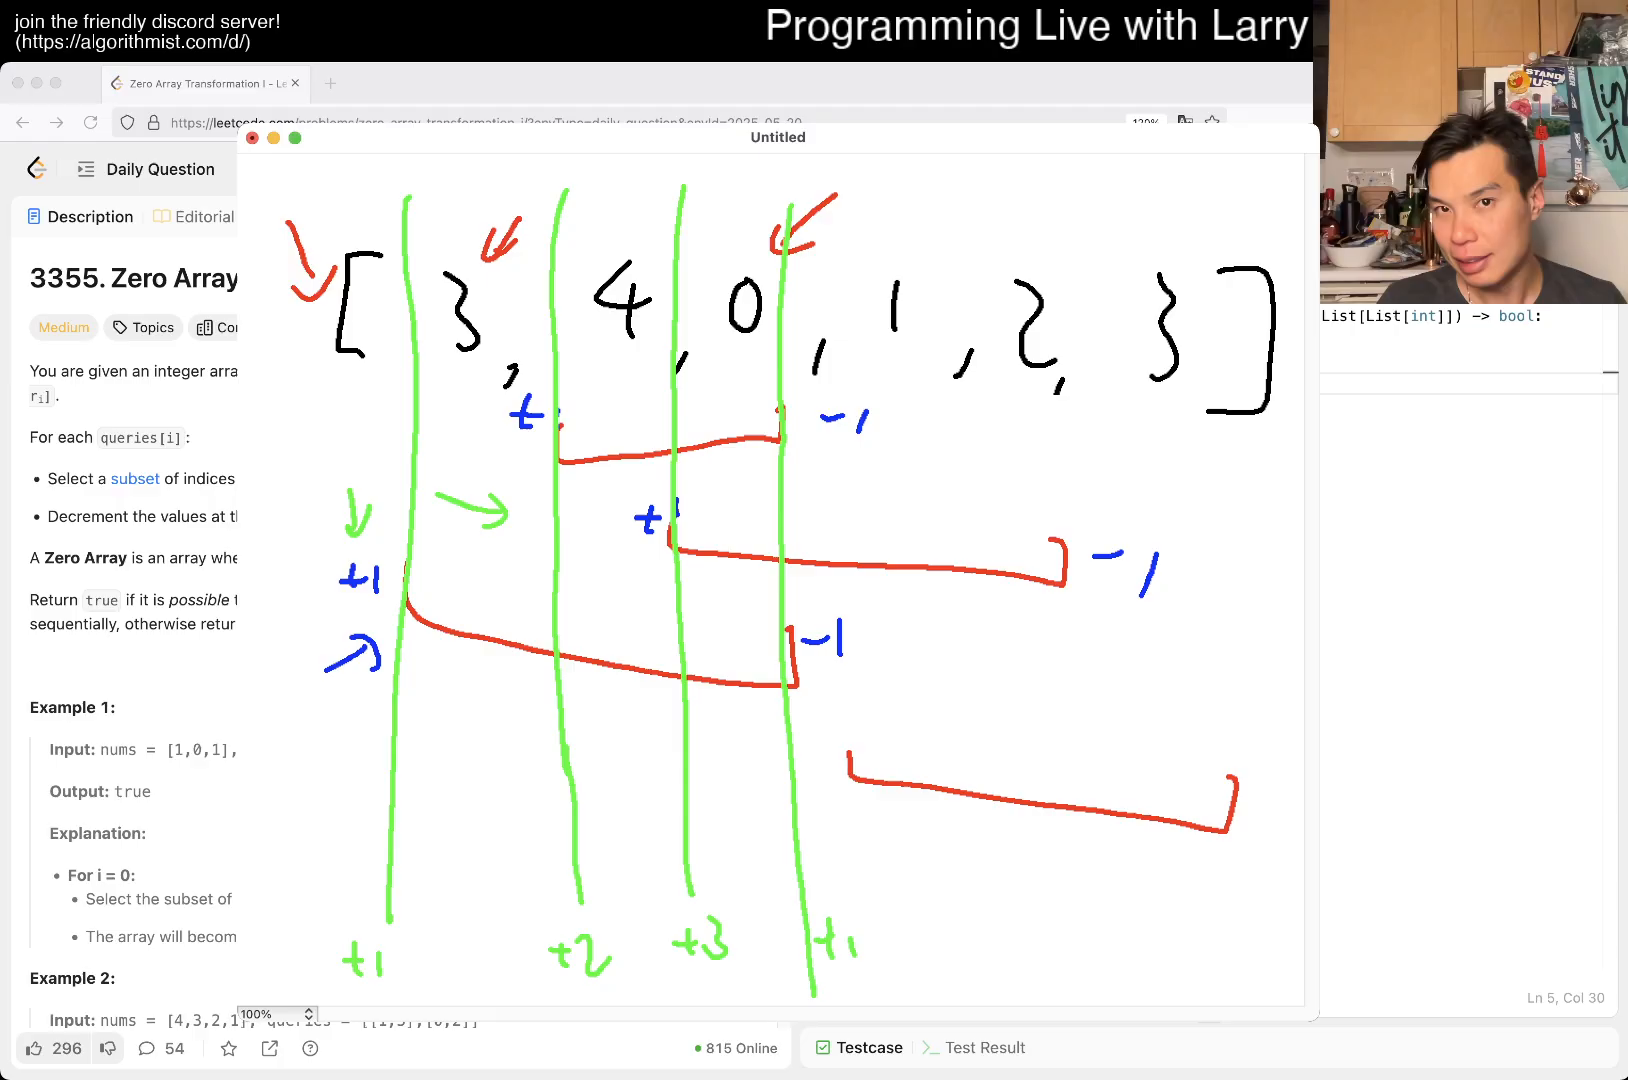
Add green arrows on the [3, 4, 0, 1, 2, 3] diagram marking where query ranges start
left_click_drag(312, 776, 368, 770)
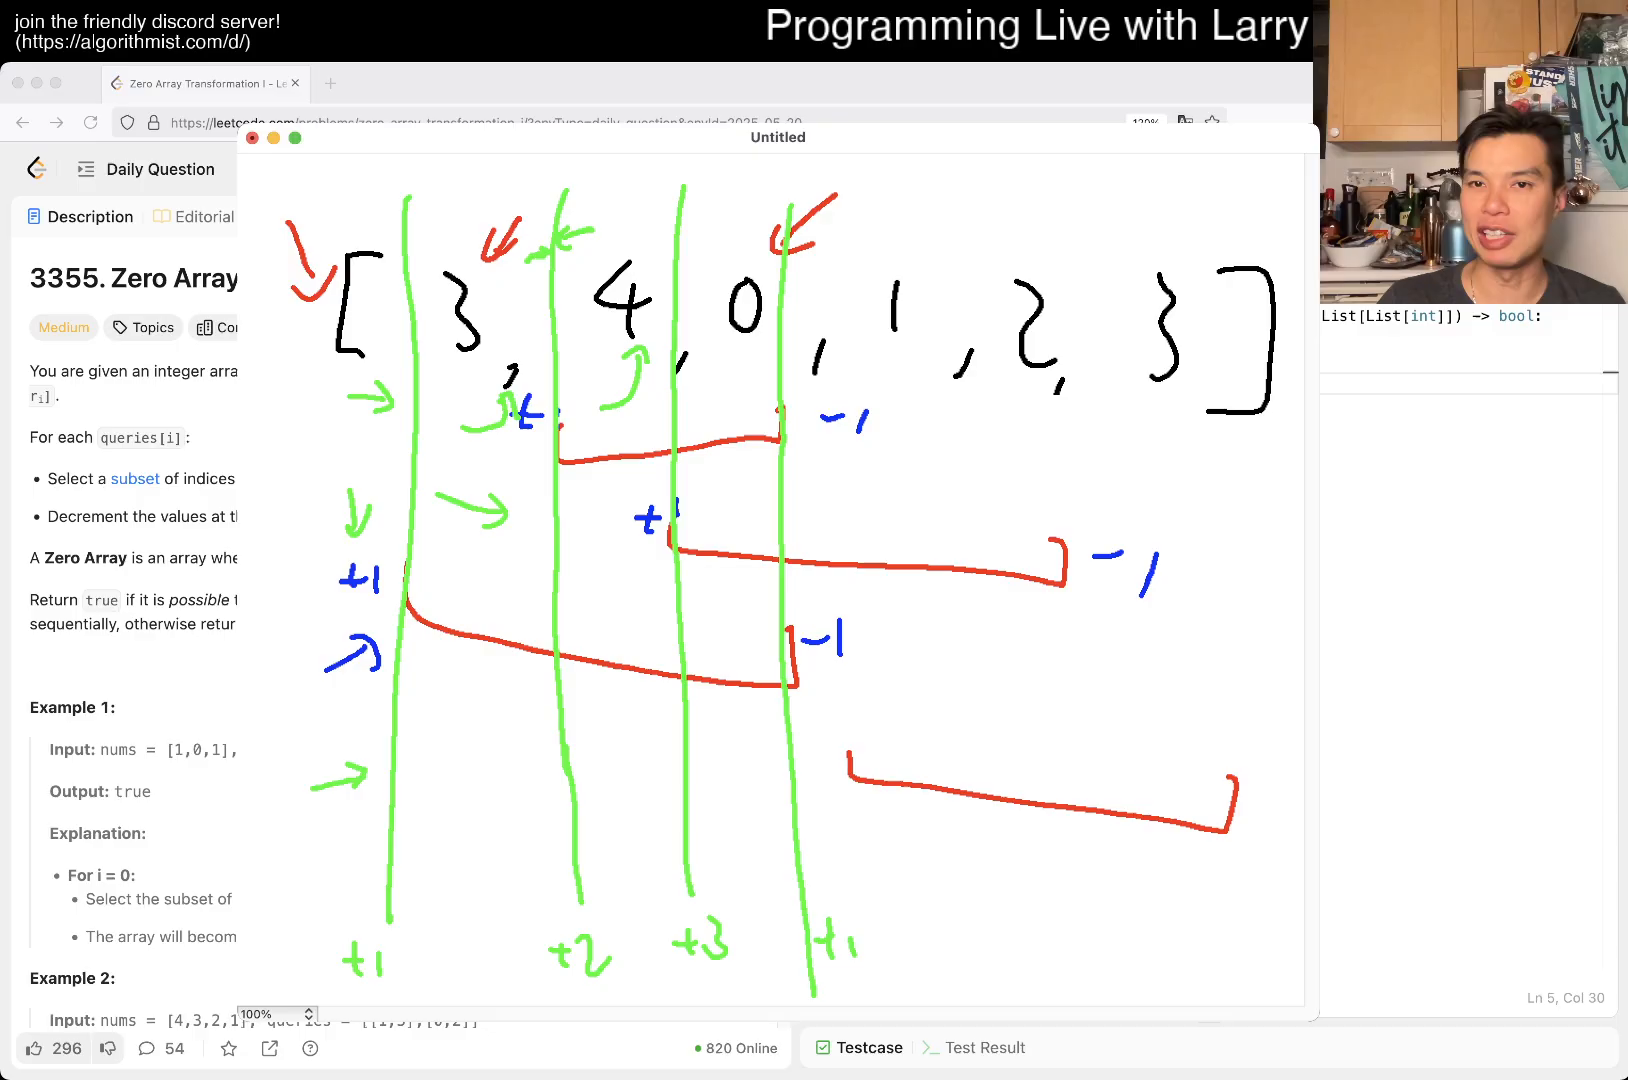
left_click_drag(1252, 182, 1244, 820)
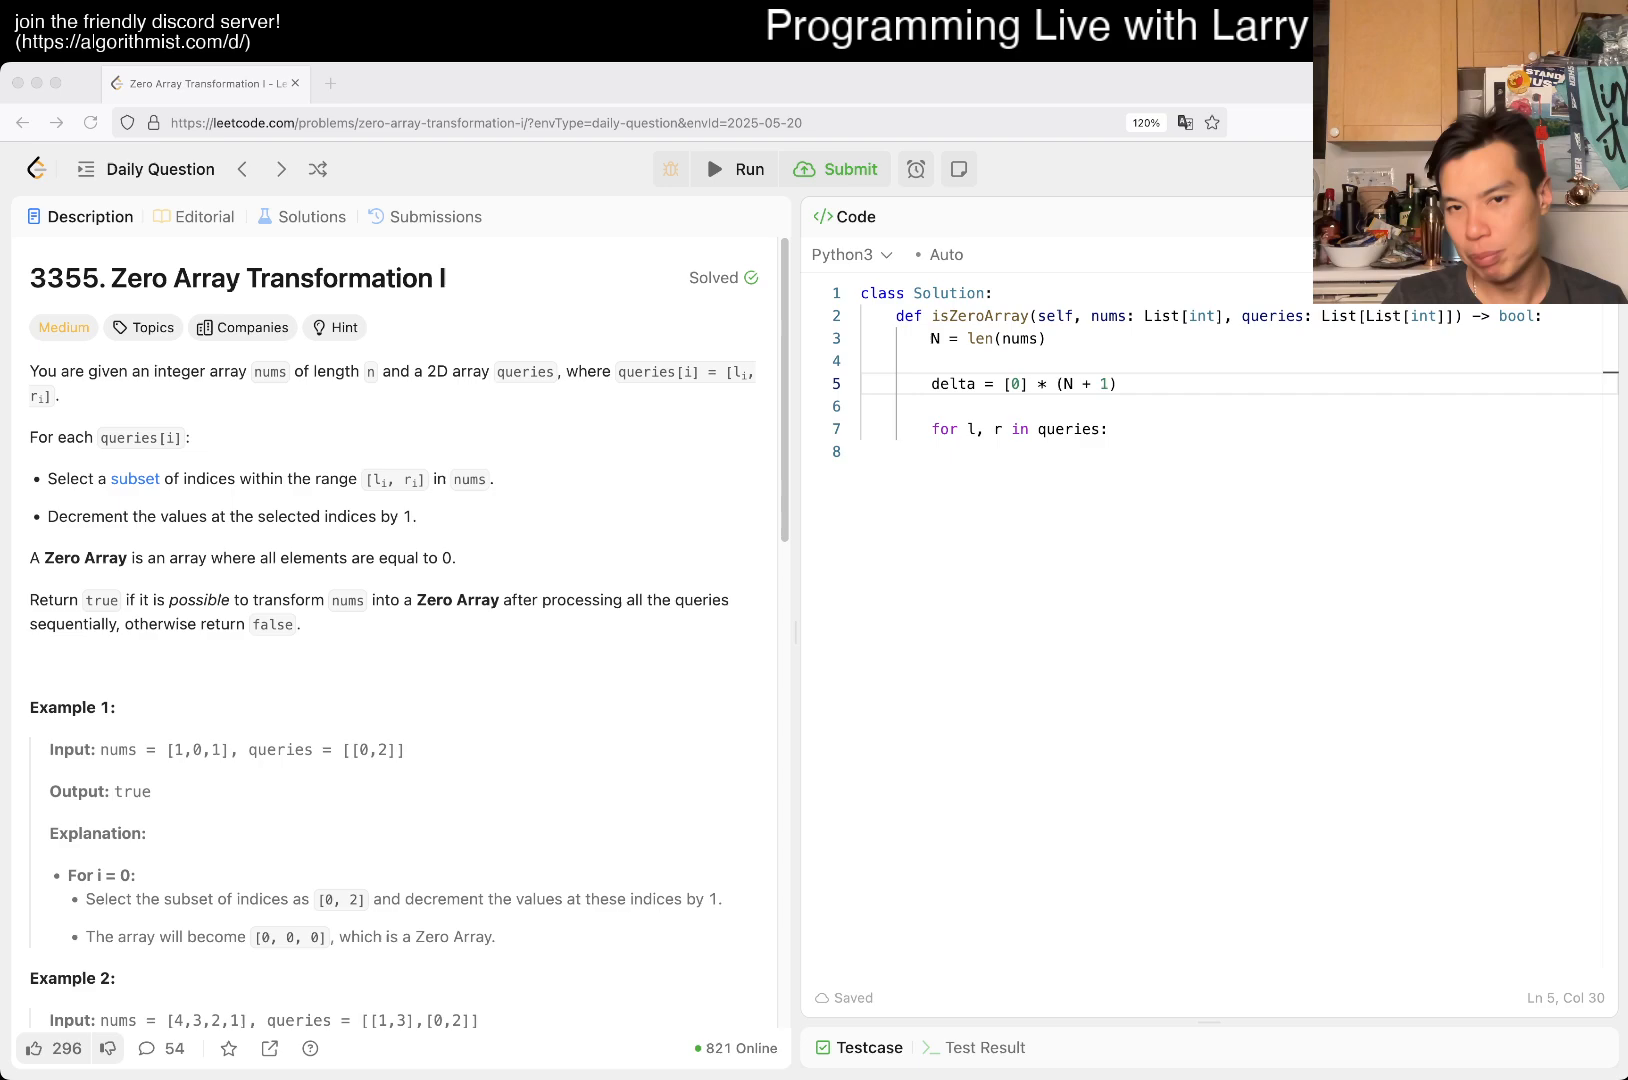
Add delta[l] += 1 and delta[r + 1] -= 1 in the queries loop and start the prefix-sum loop
left_click(1108, 428)
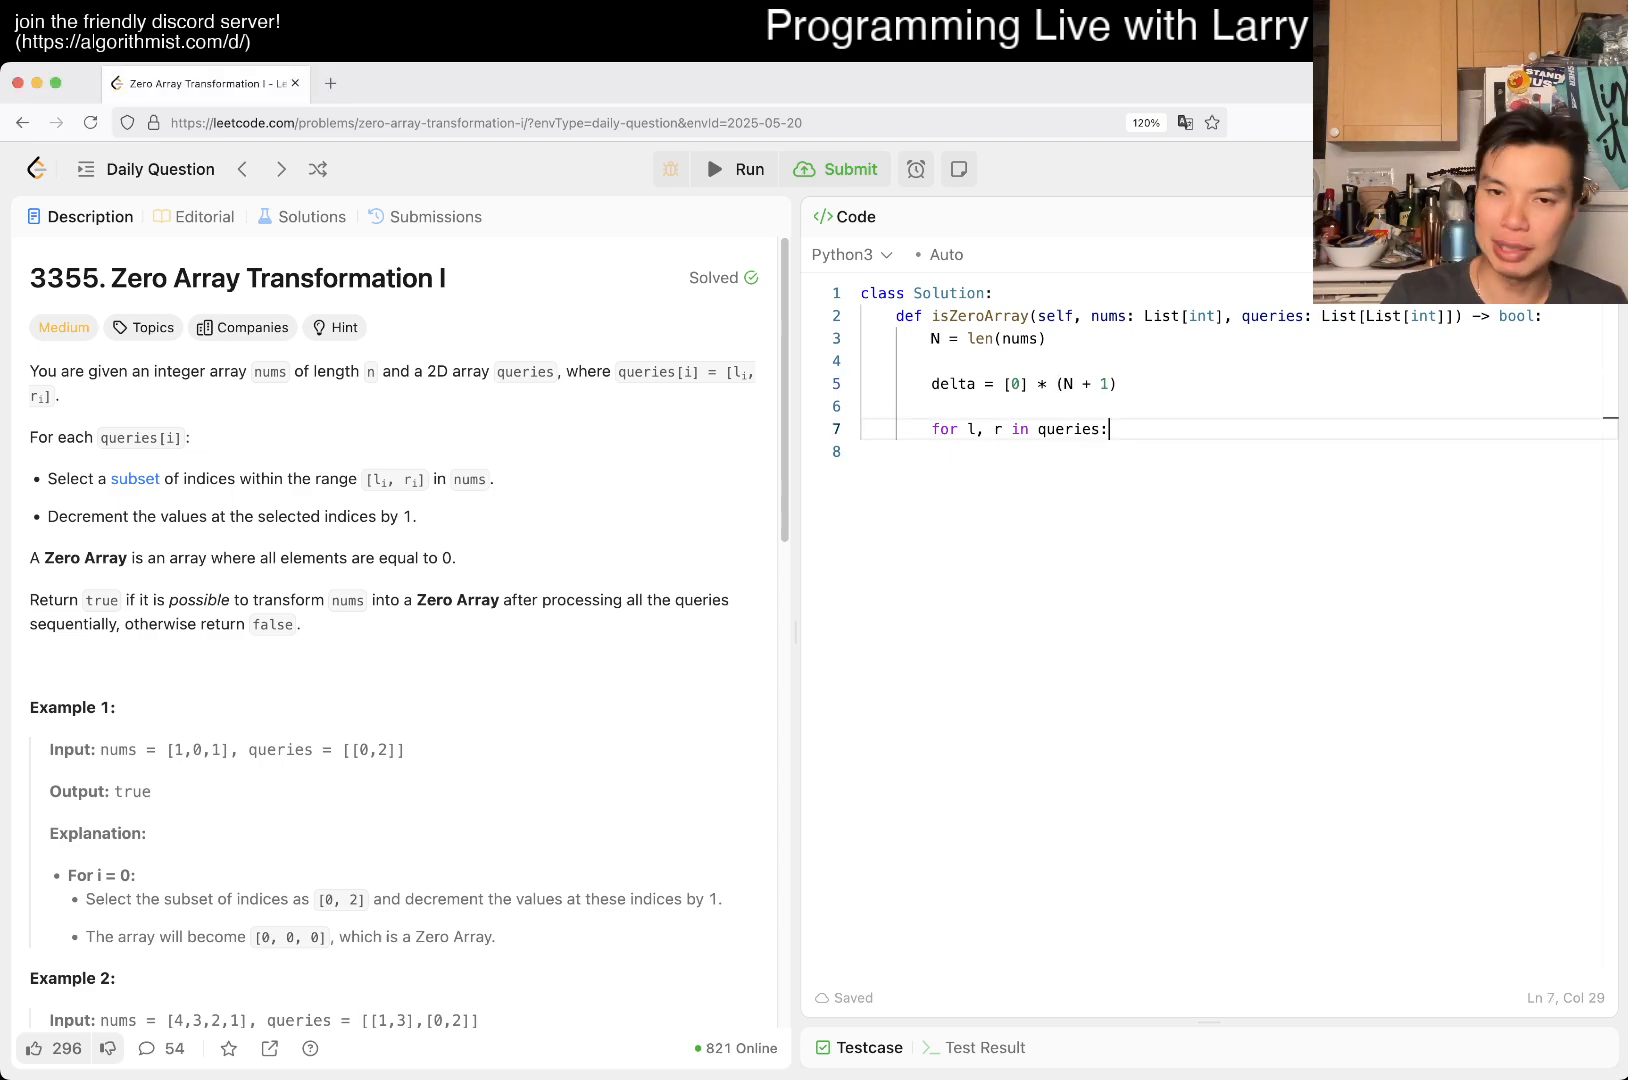
key("Enter")
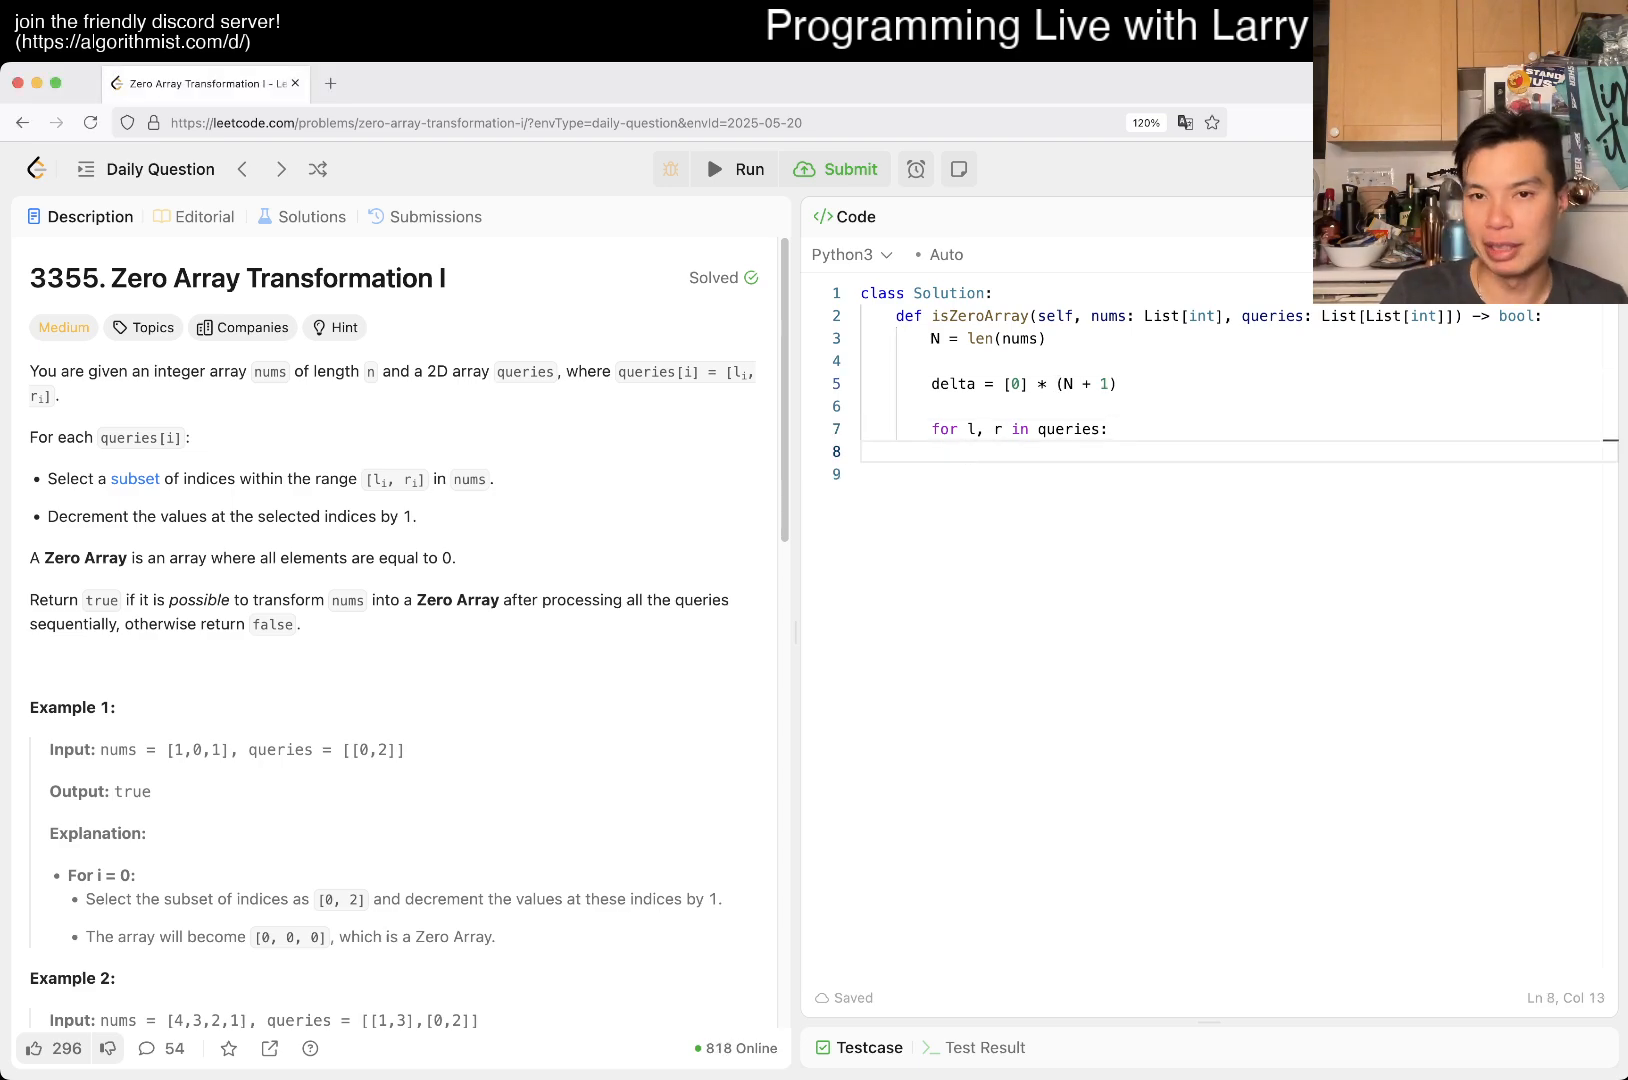
type("delta[l] += 1")
left_click(1238, 474)
type("delta[r")
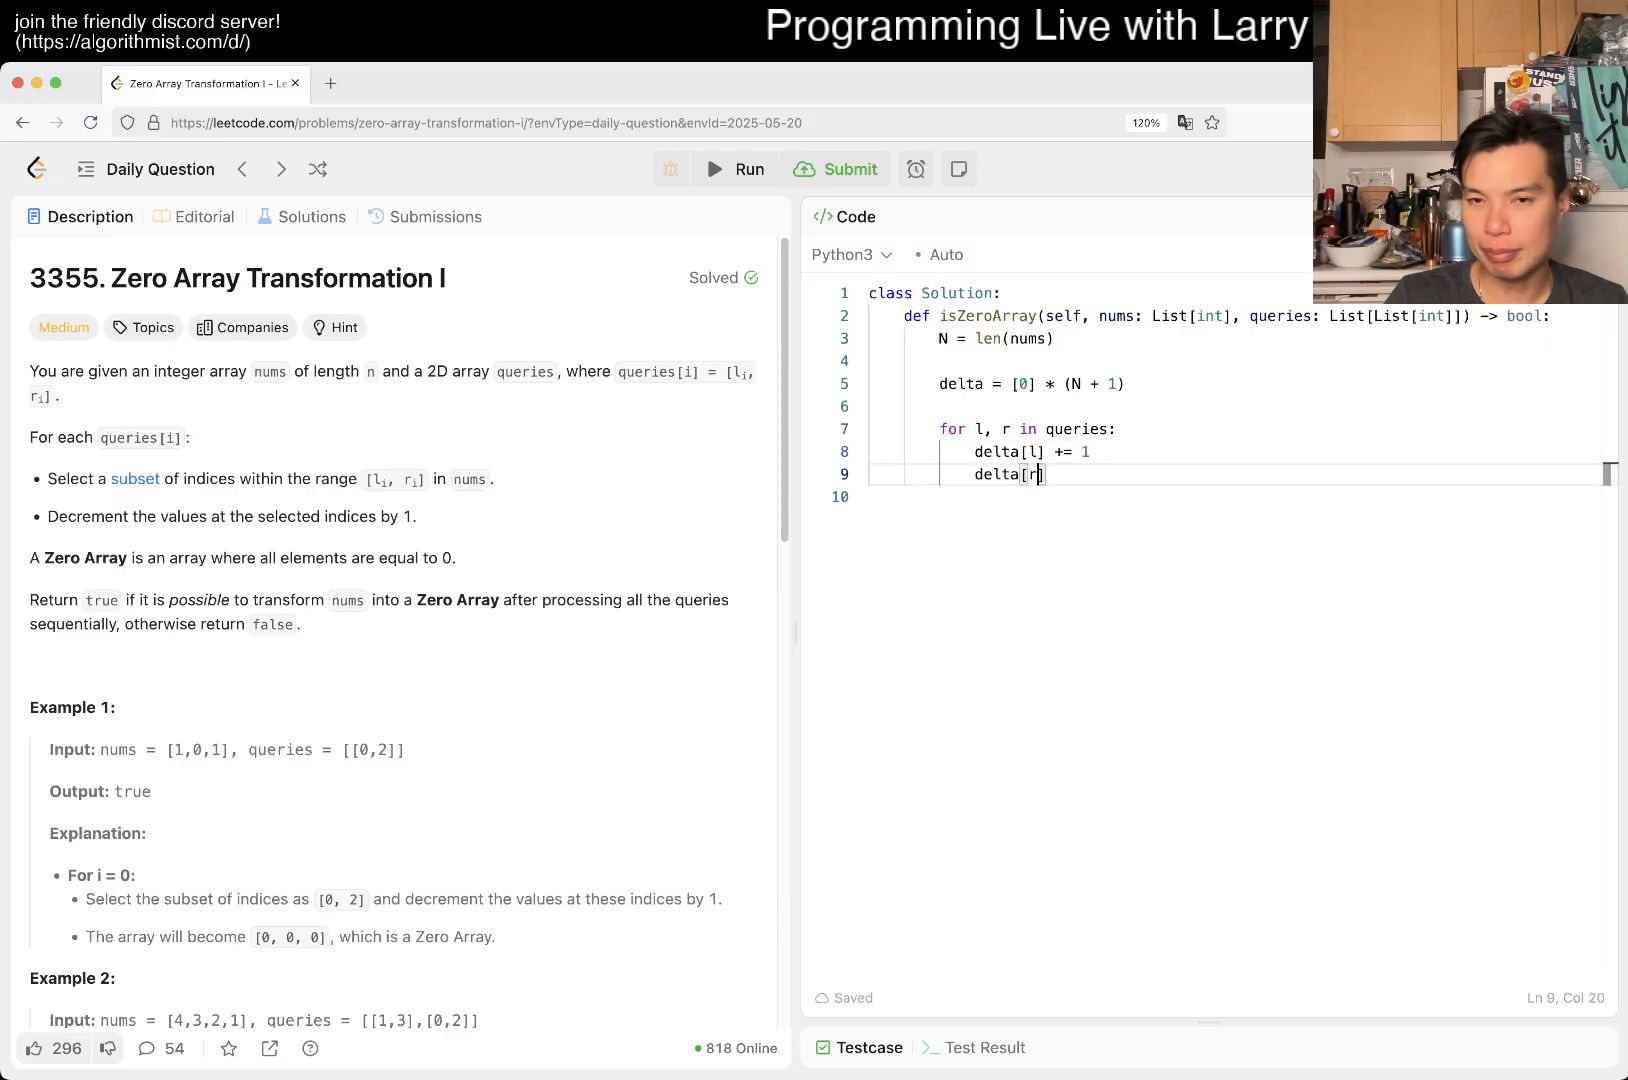
type("+ 1]")
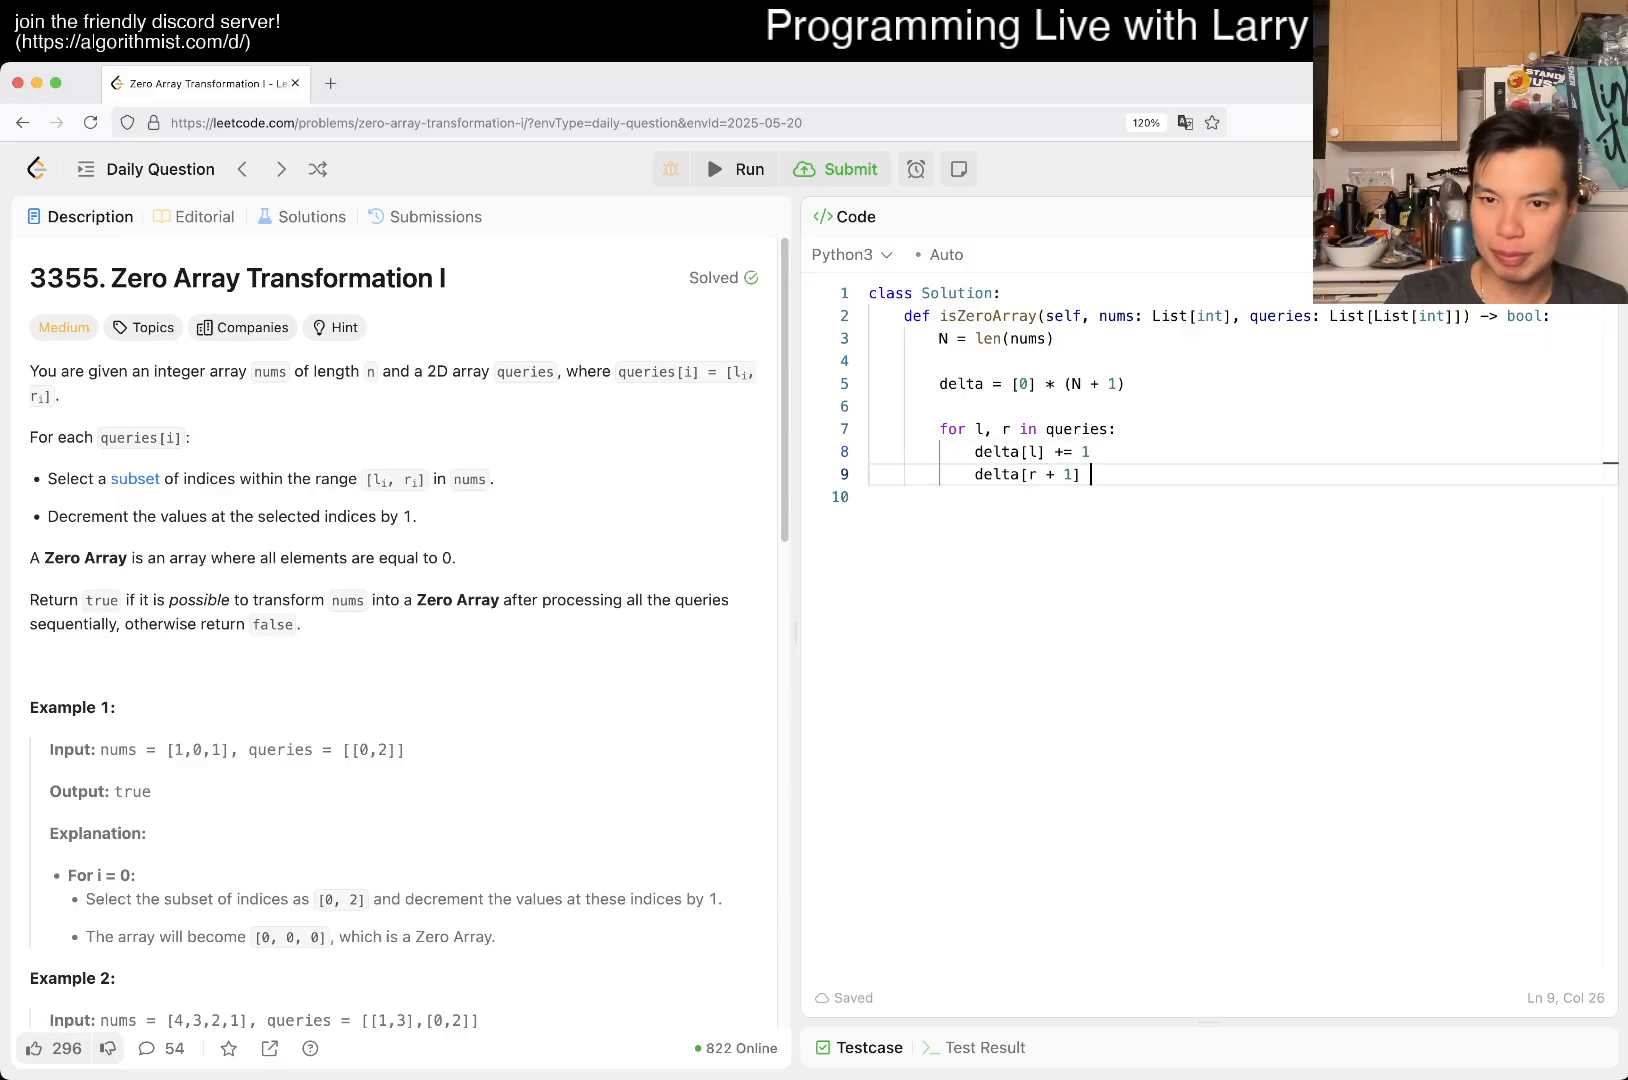
type("-= 1")
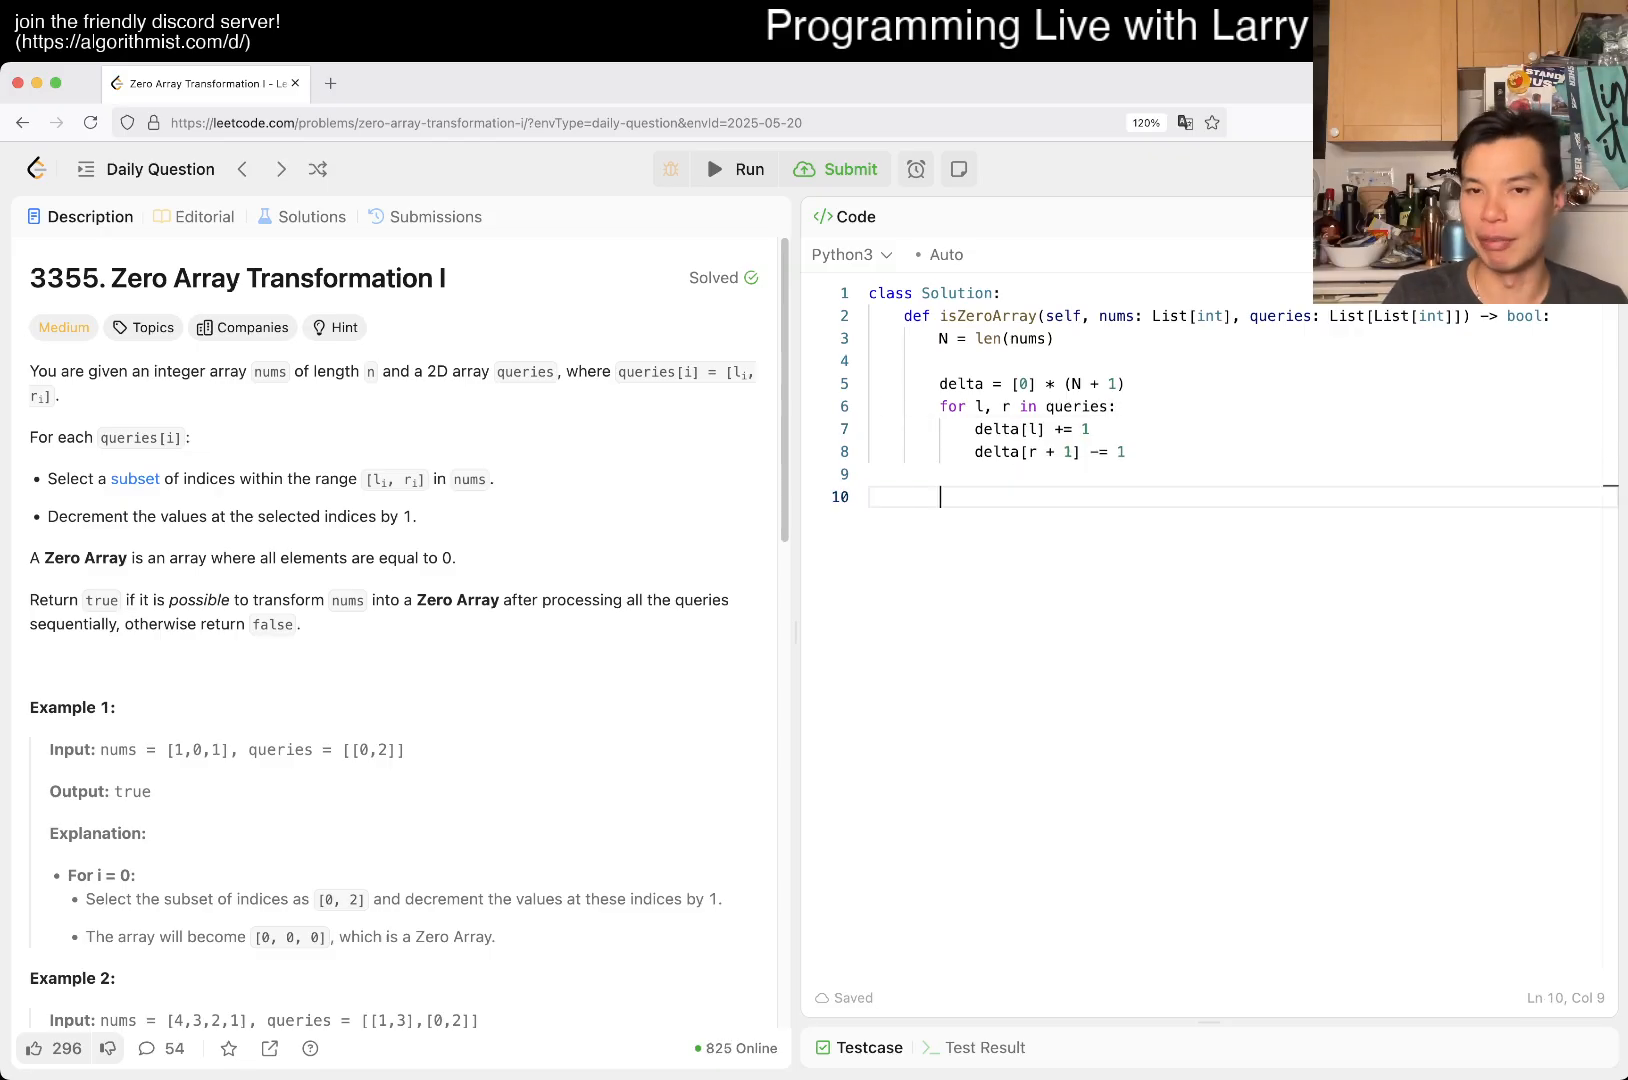
type("for i in range(1, N + 1):")
type("delta[i] += delta[i - 1]")
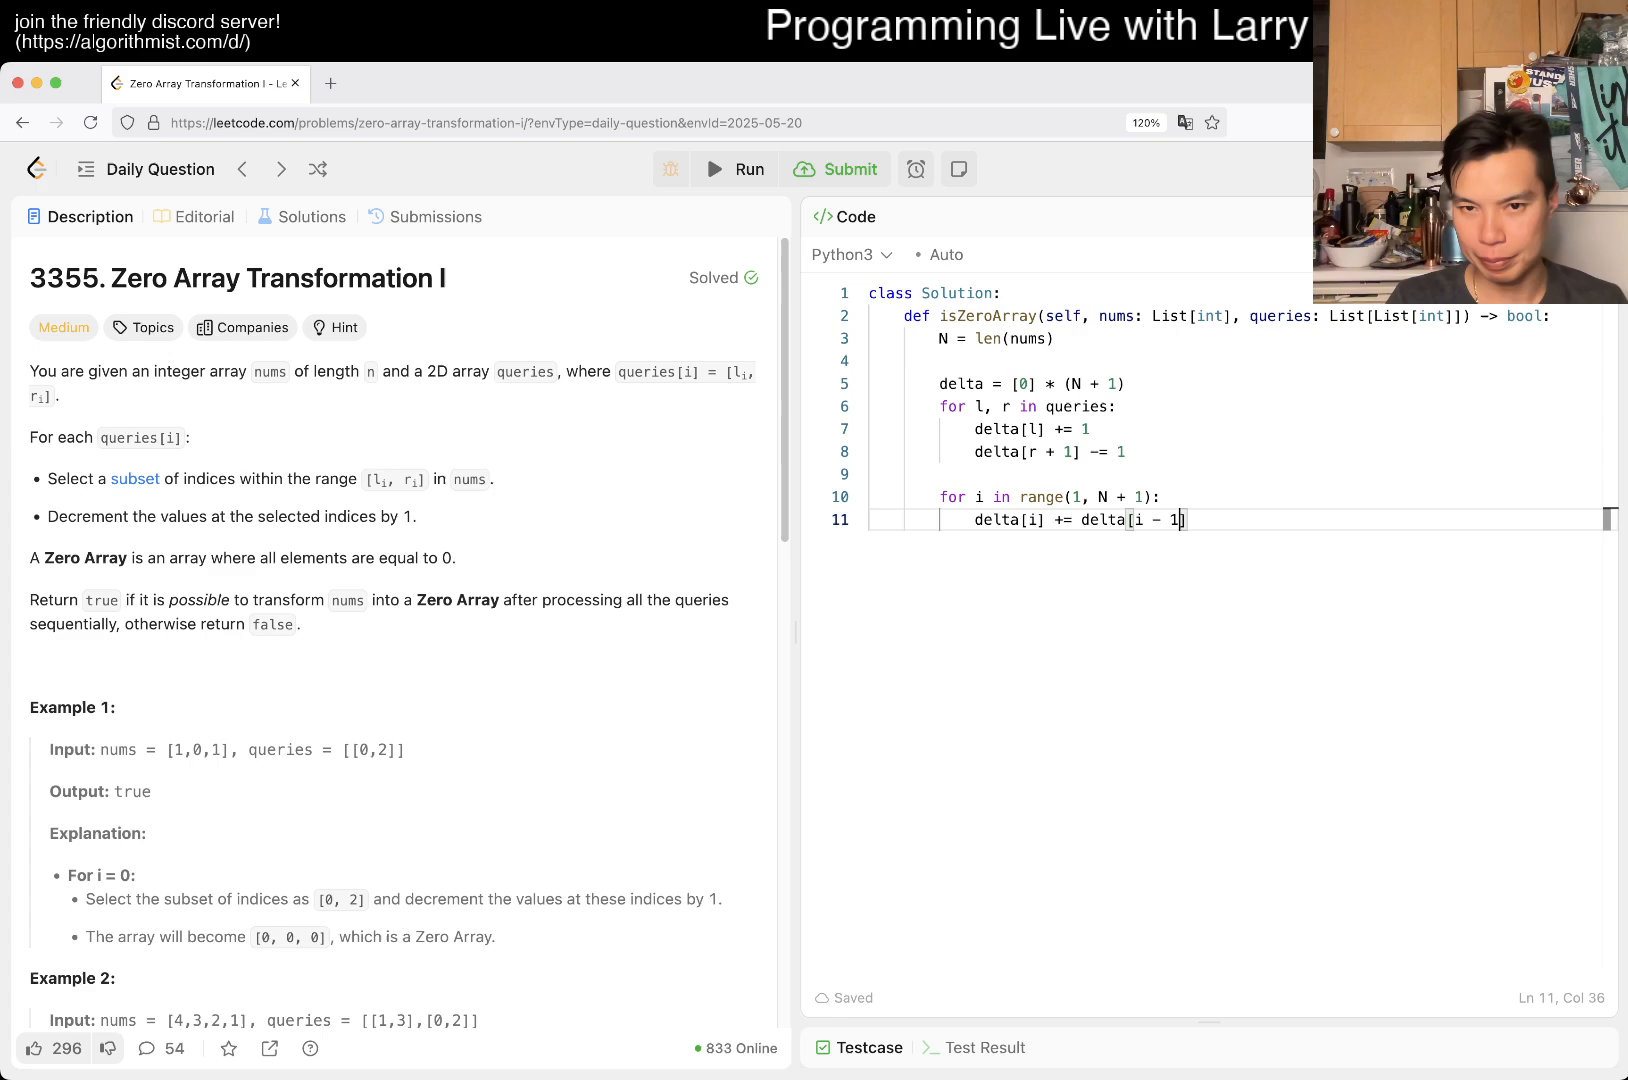
key("Enter")
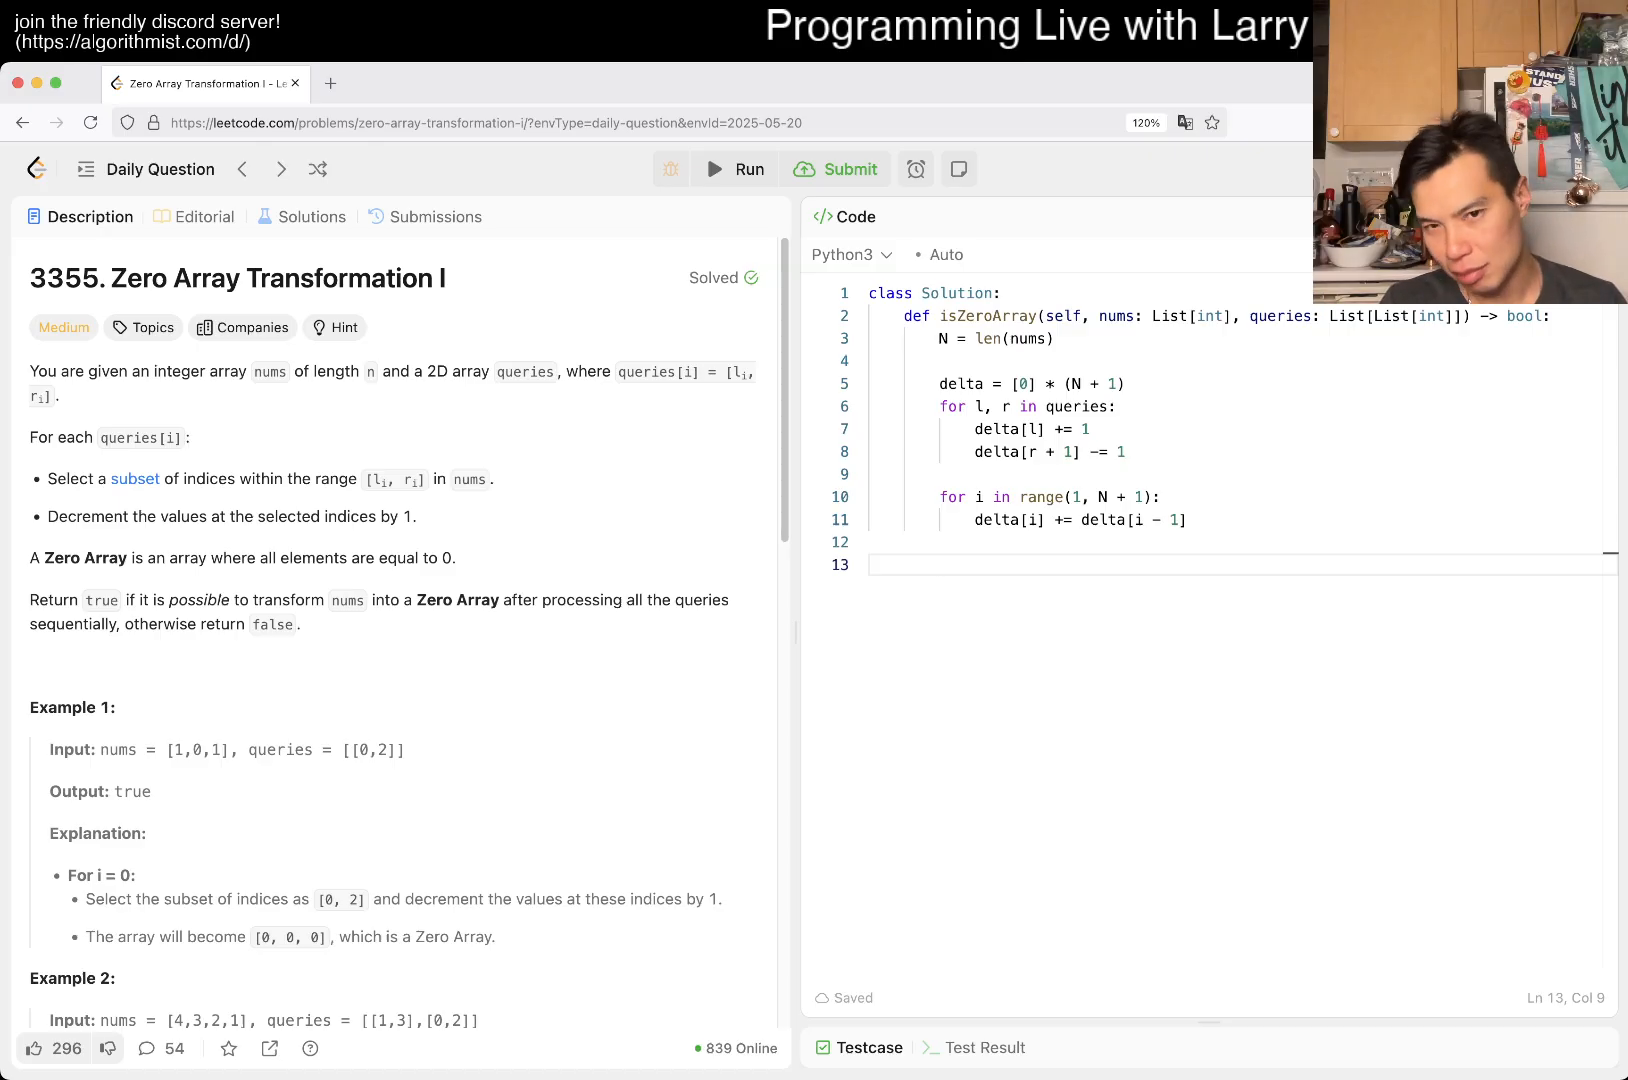
Check delta's size, loop over range(N) returning False when nums[i] > delta[i], then return True
left_click(1072, 384)
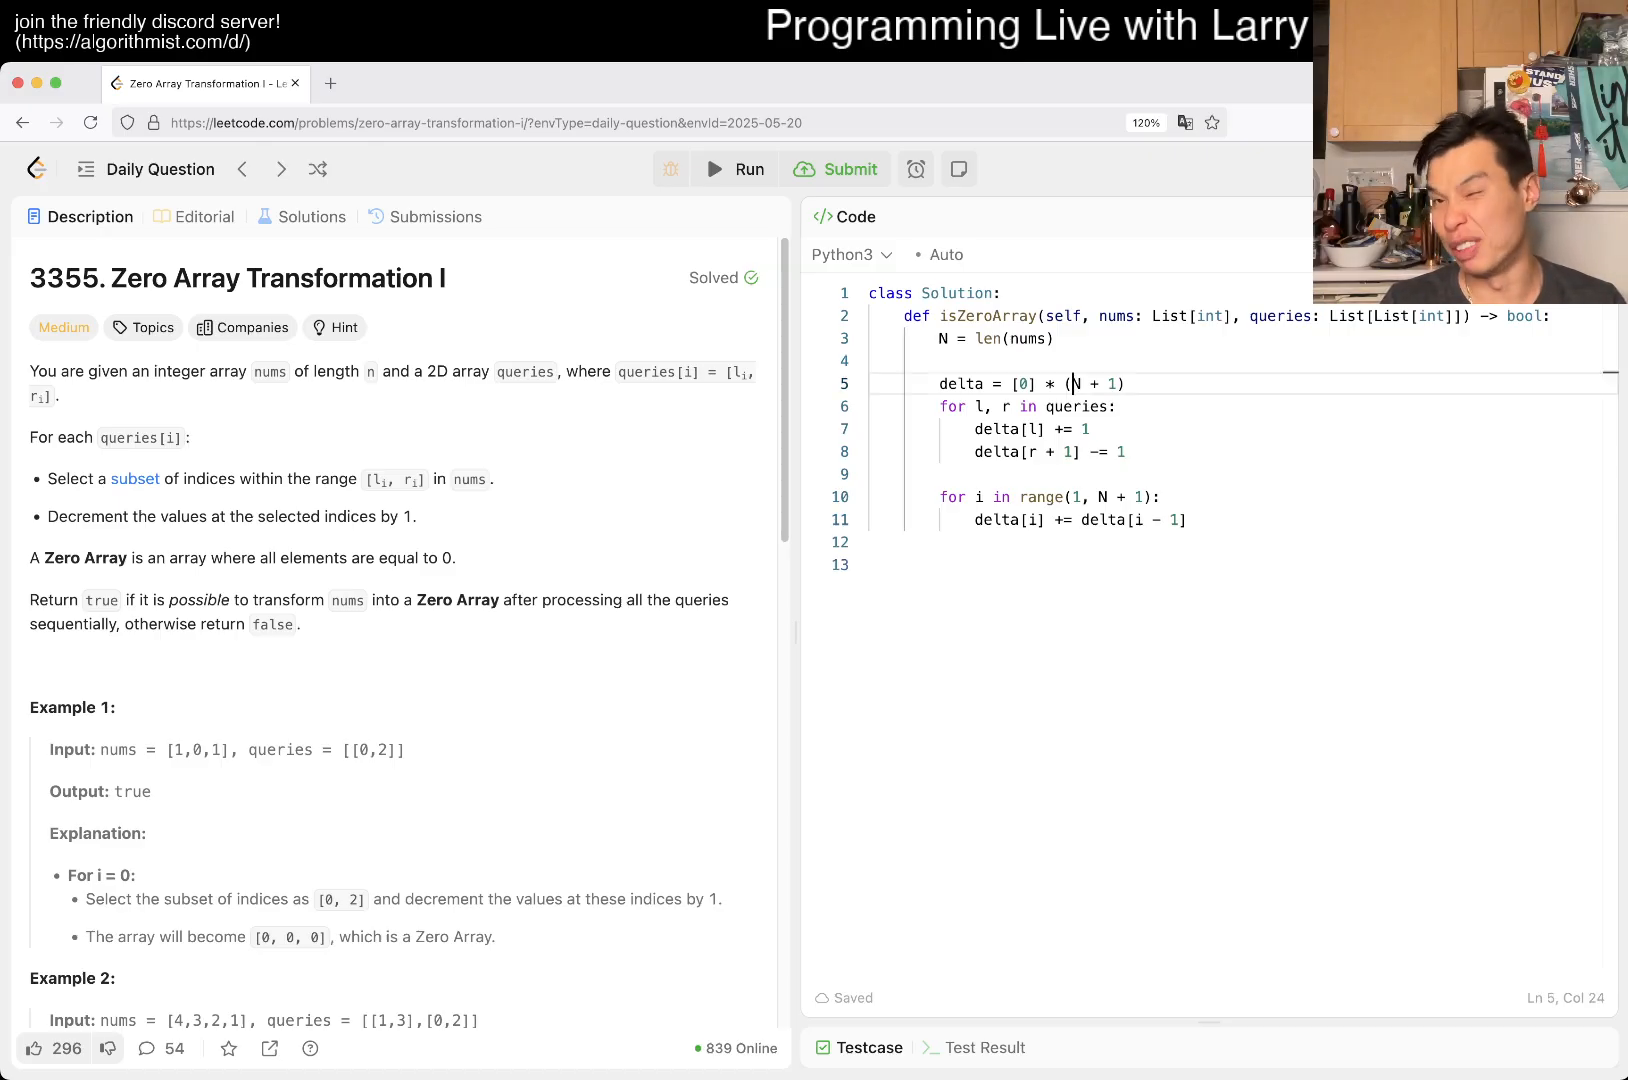
left_click_drag(1066, 384, 1124, 384)
type("for i in")
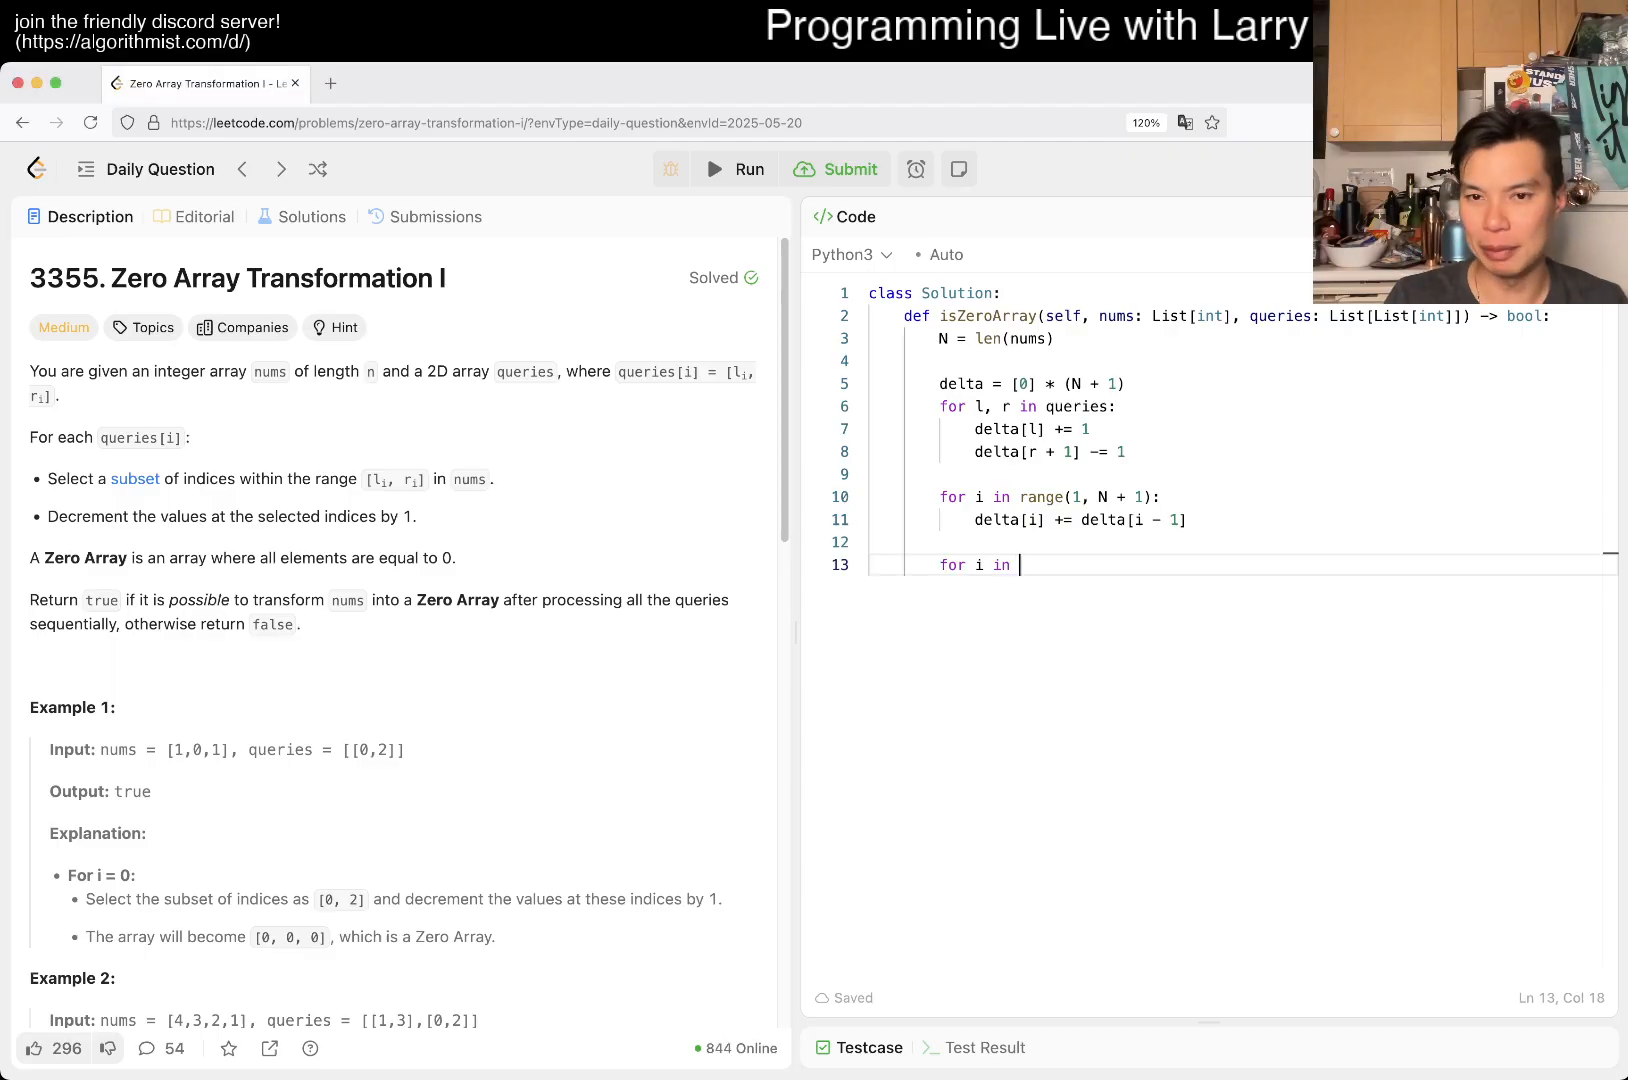
type("range(N):")
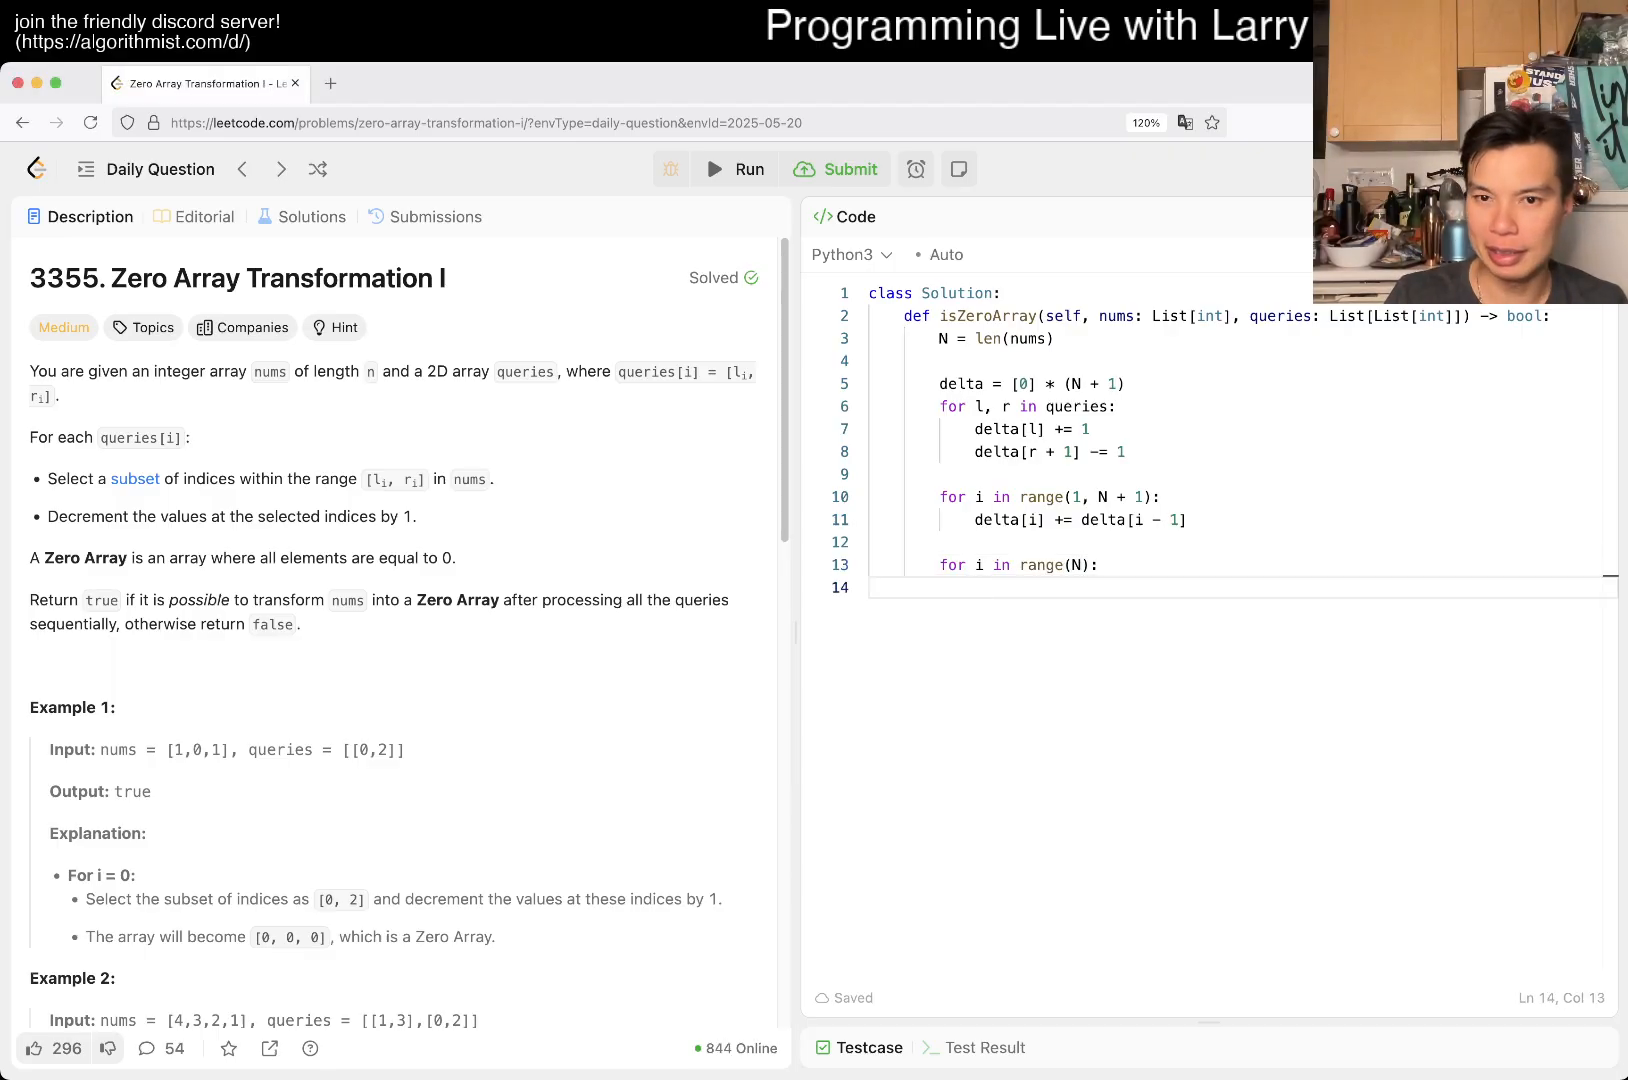
type("nums[]")
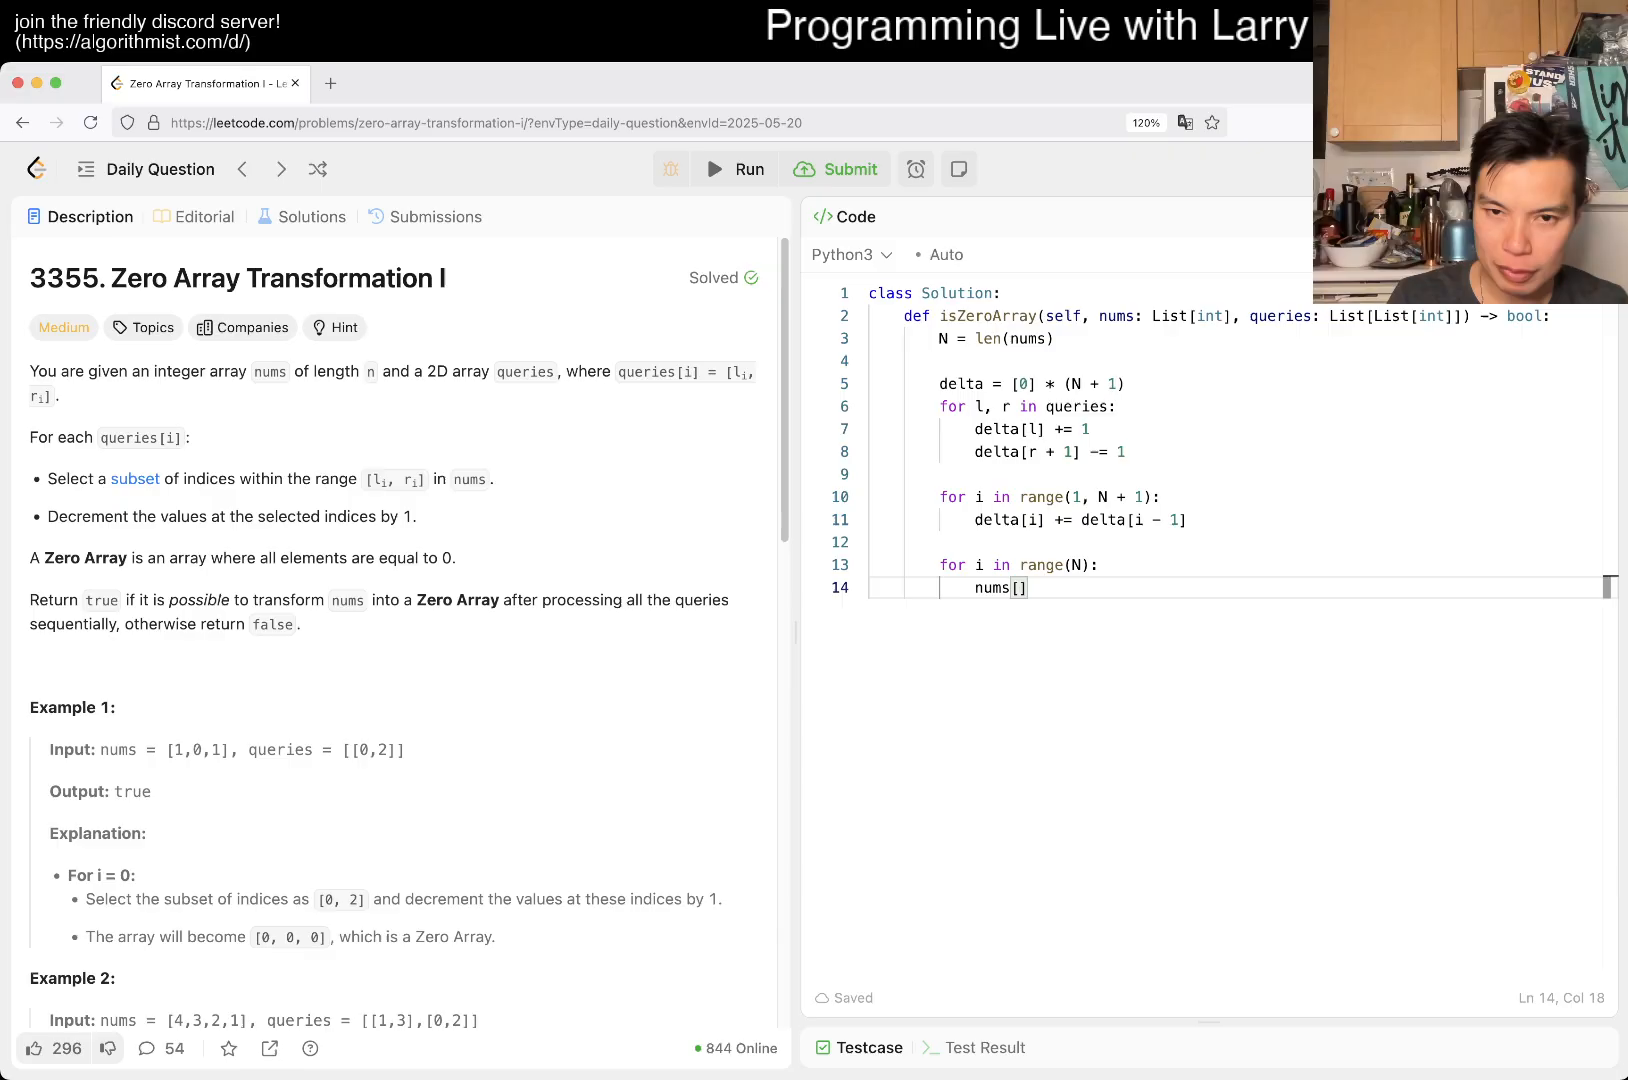
key("backspace")
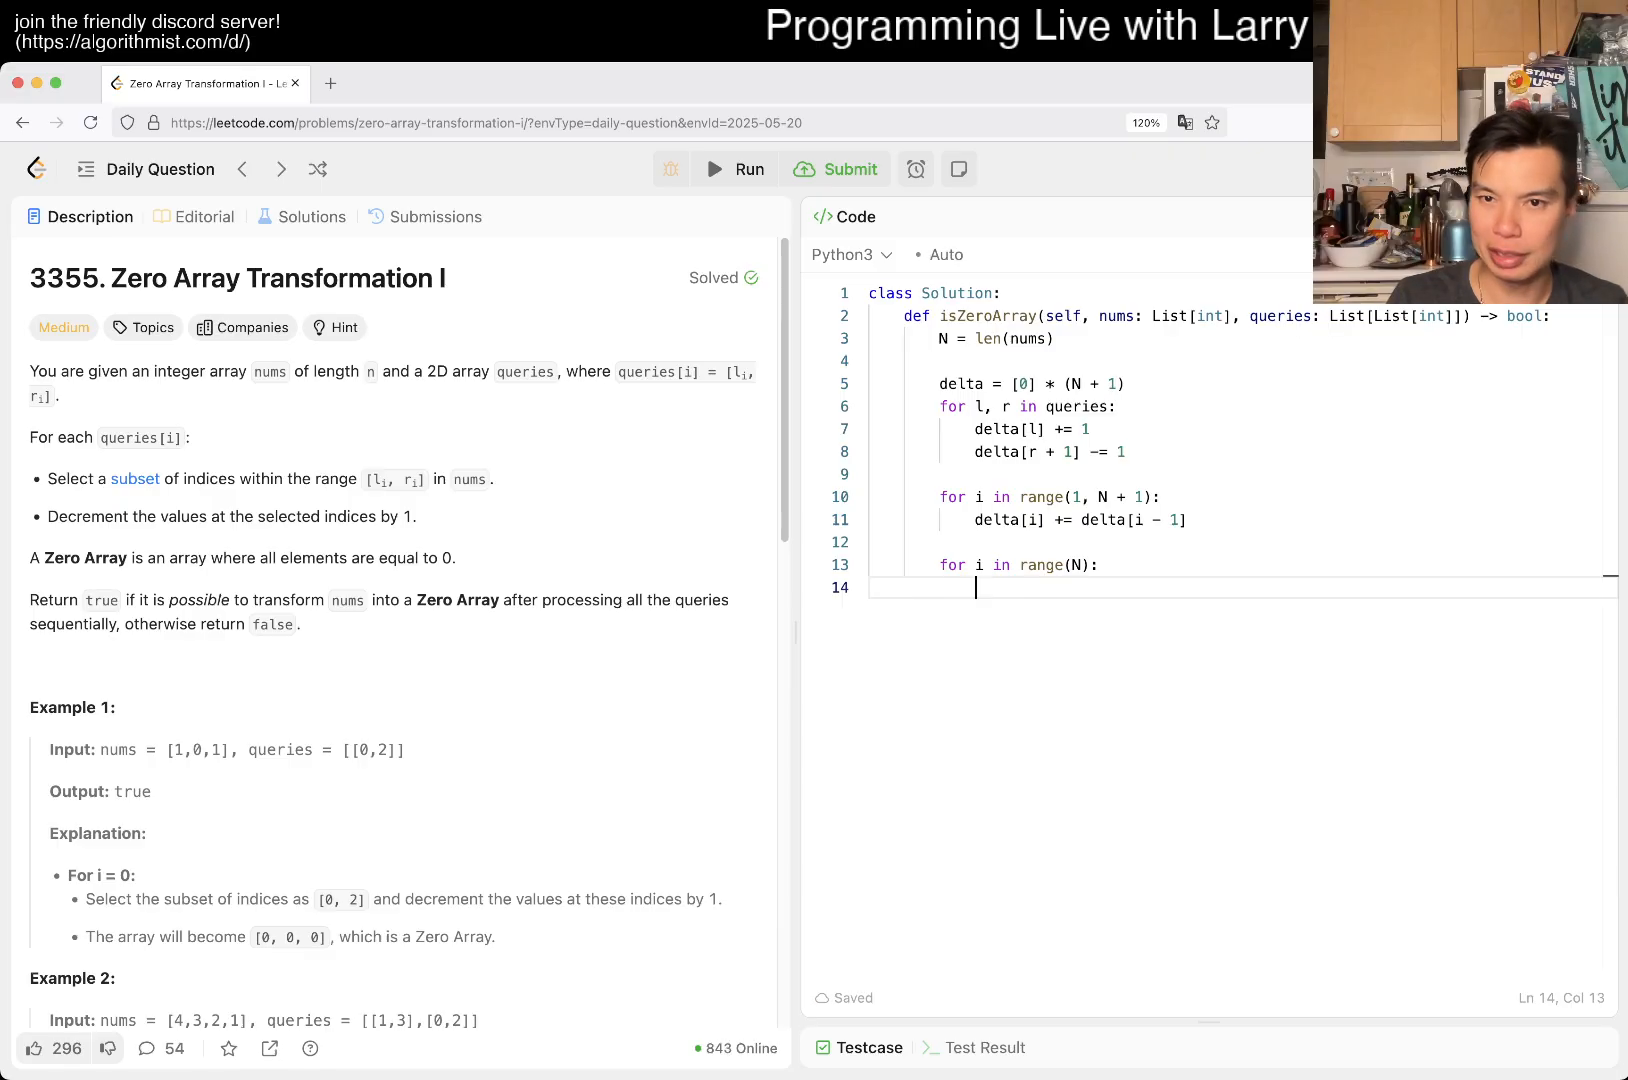
type("if nums[i] > delta[i]:")
type("return F")
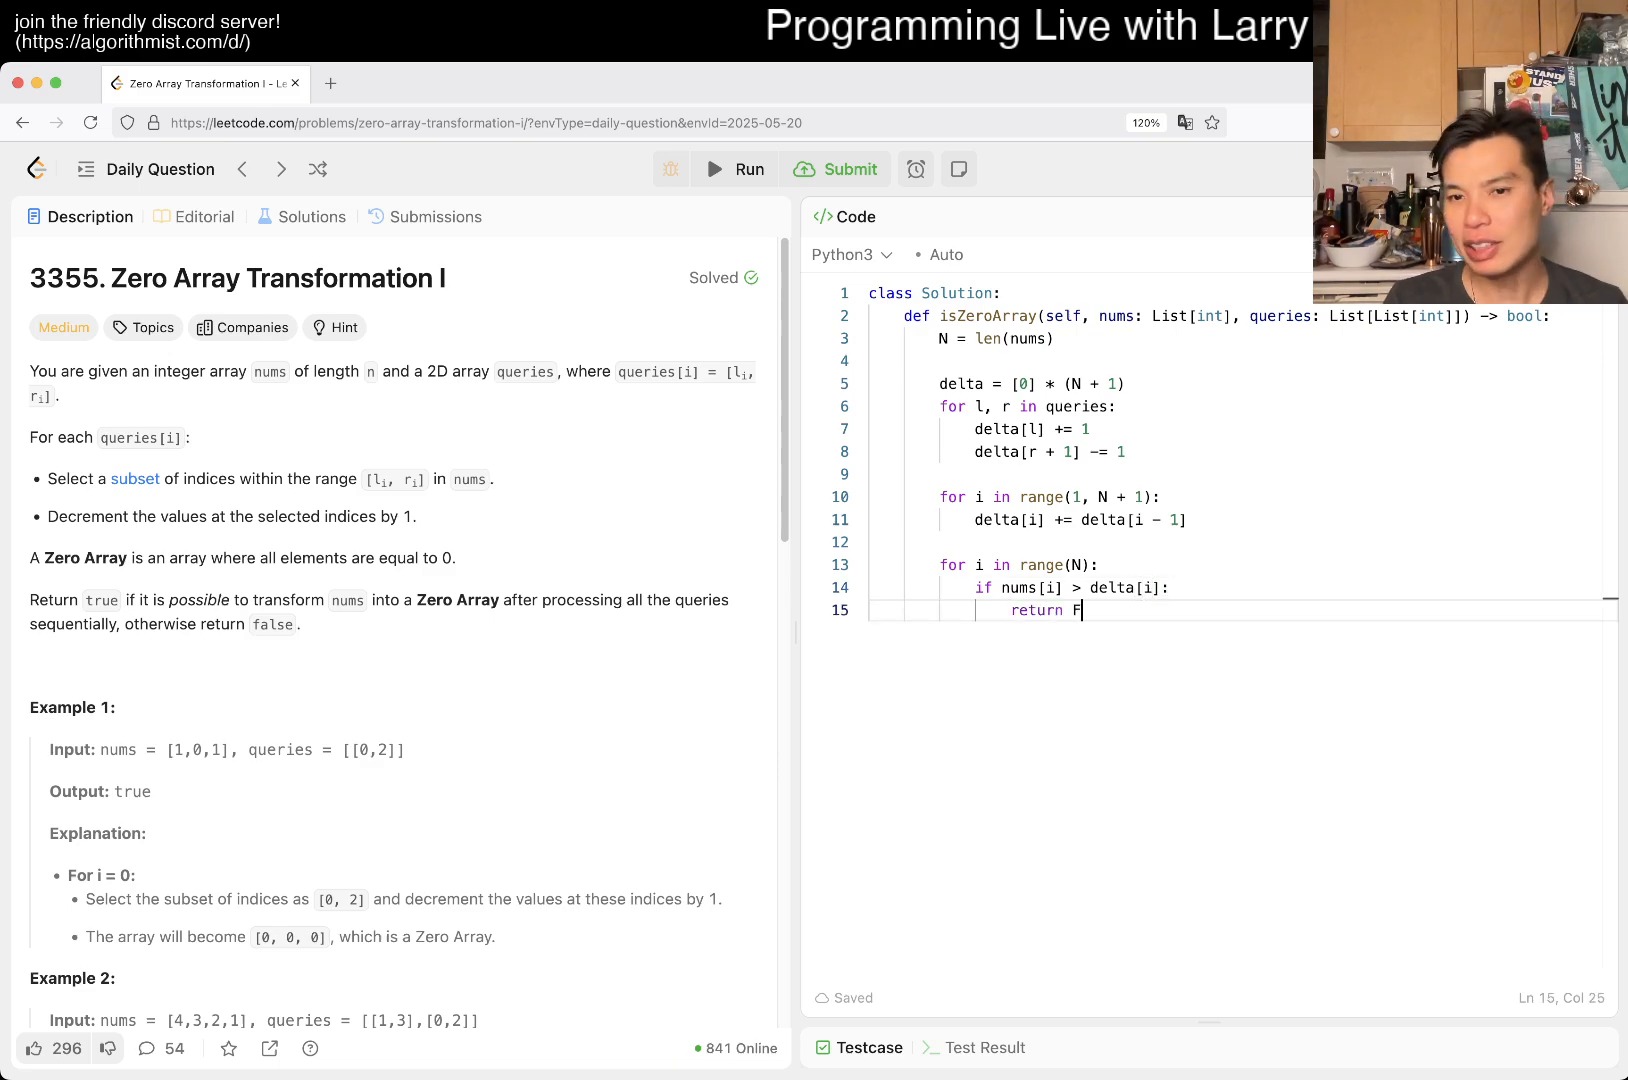
type("alse")
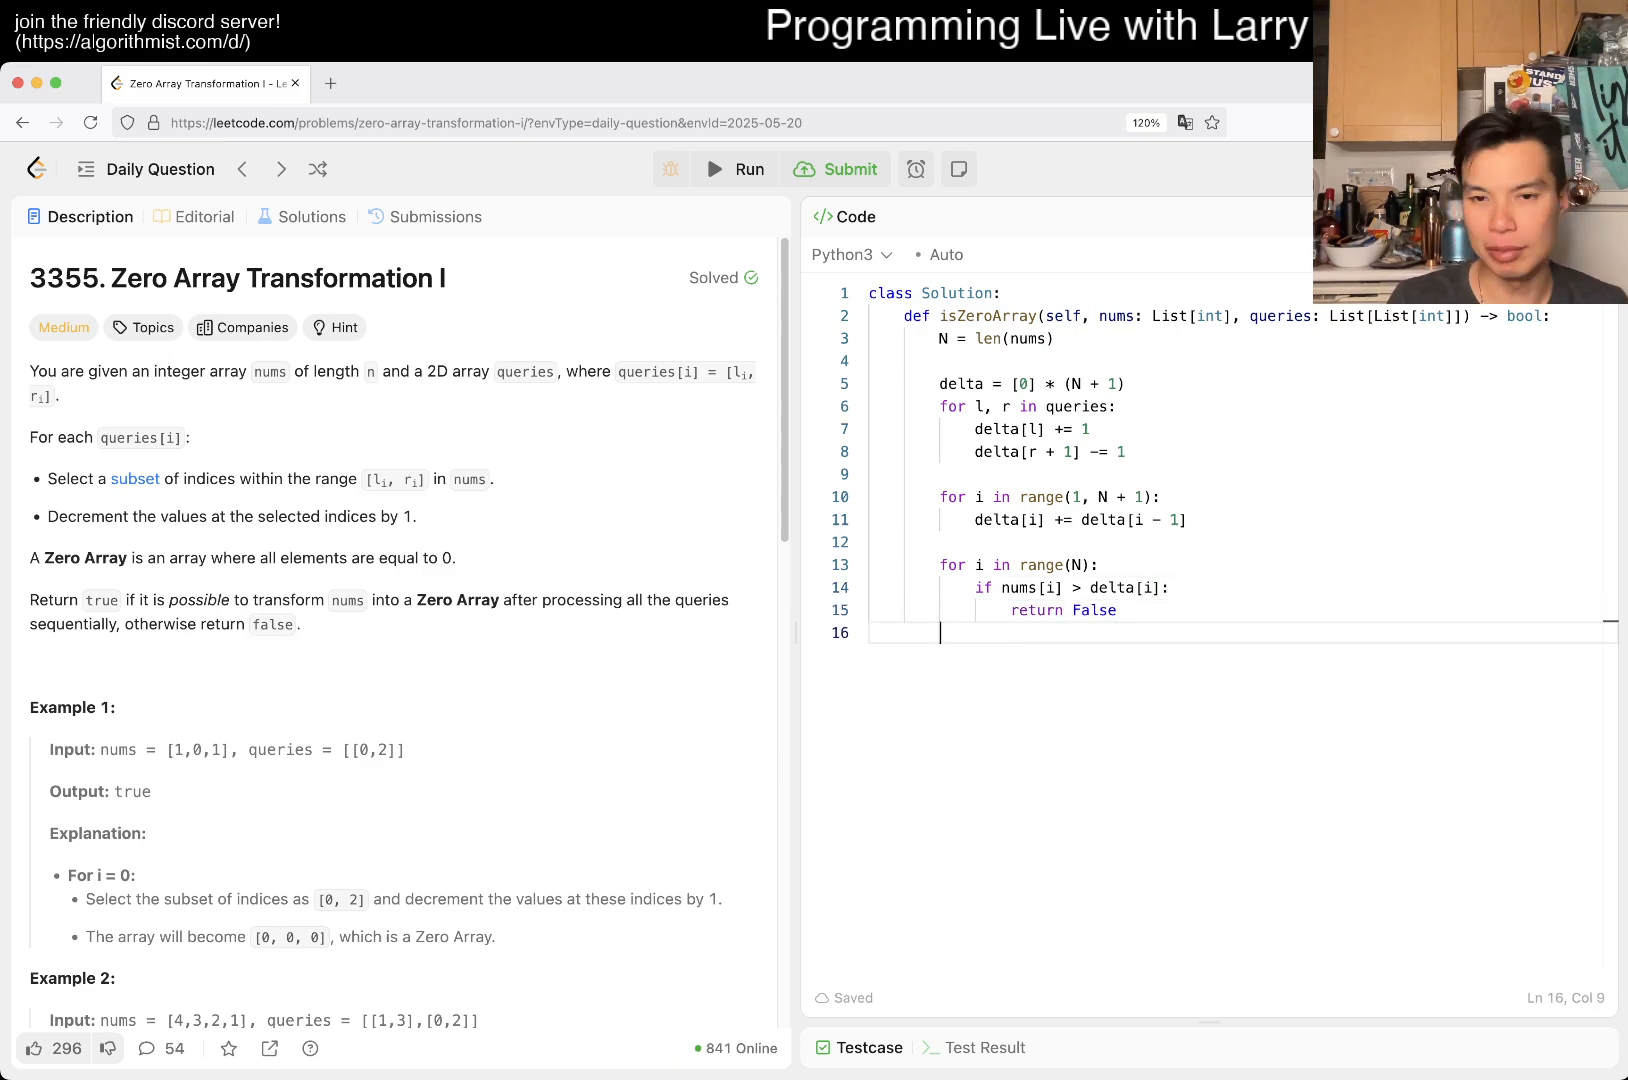
type("return True")
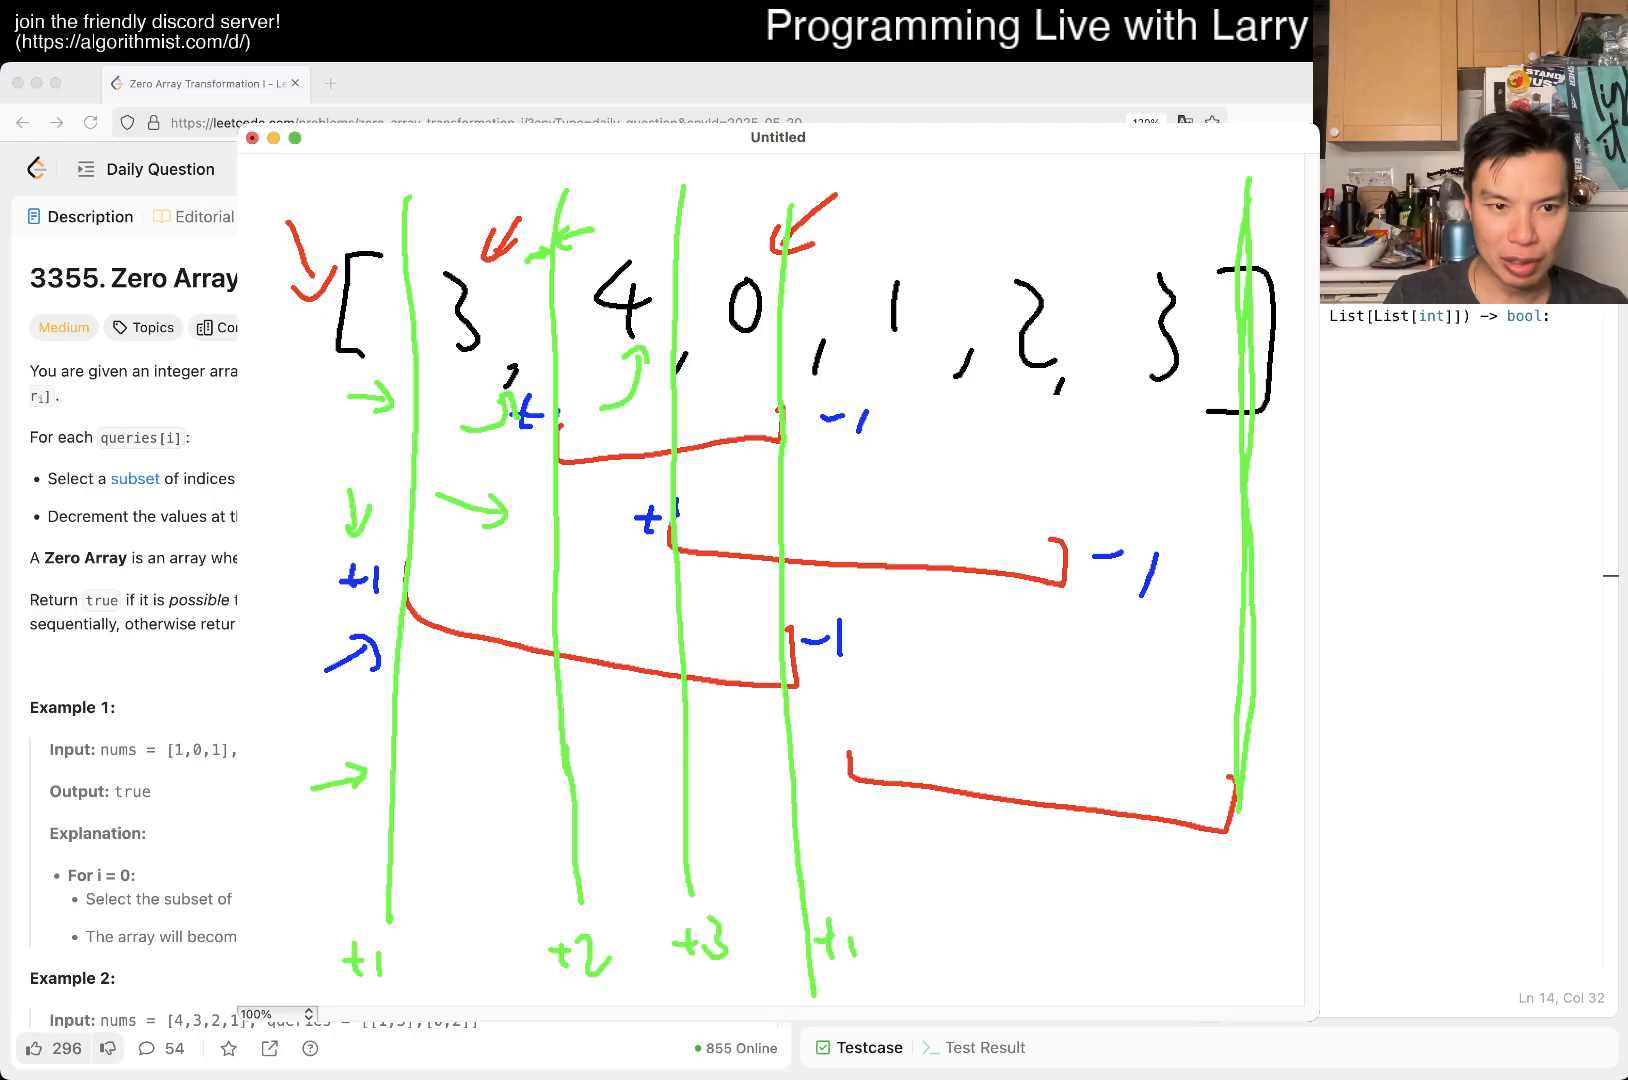
Draw a green vertical line marking the boundary just past the last array element
left_click_drag(474, 664, 478, 826)
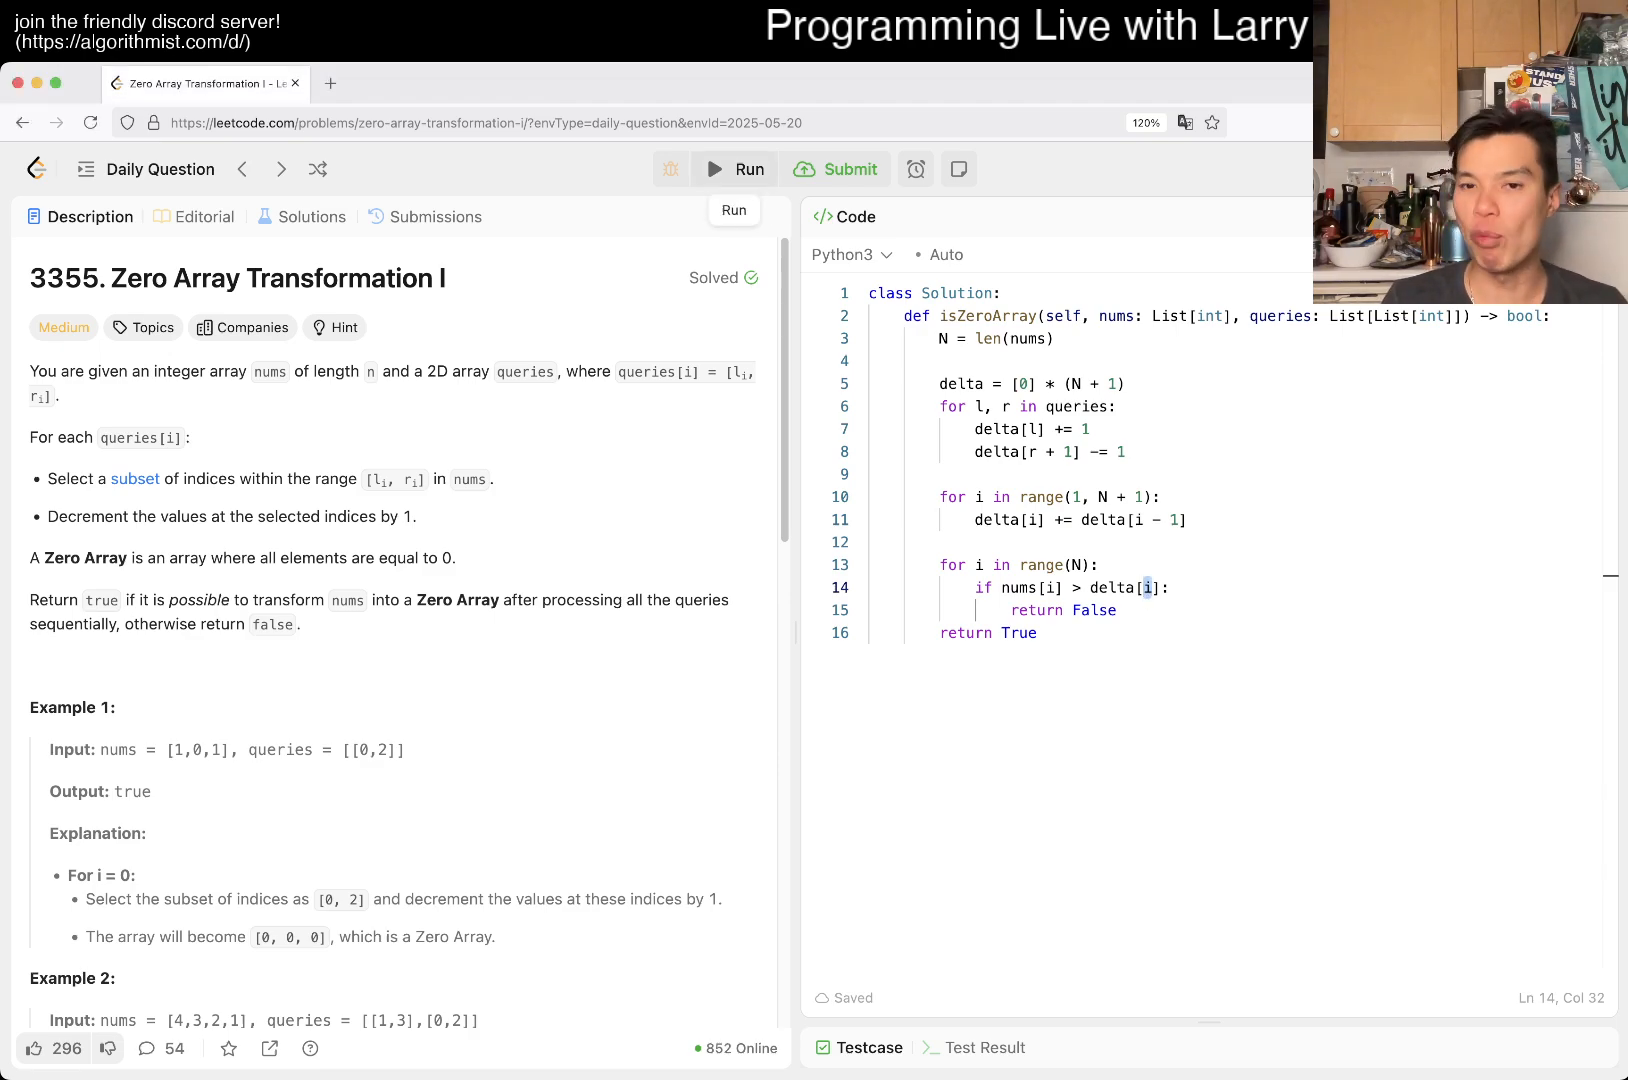
Run the example tests, then submit for an Accepted result and the 1876-day streak
left_click(734, 170)
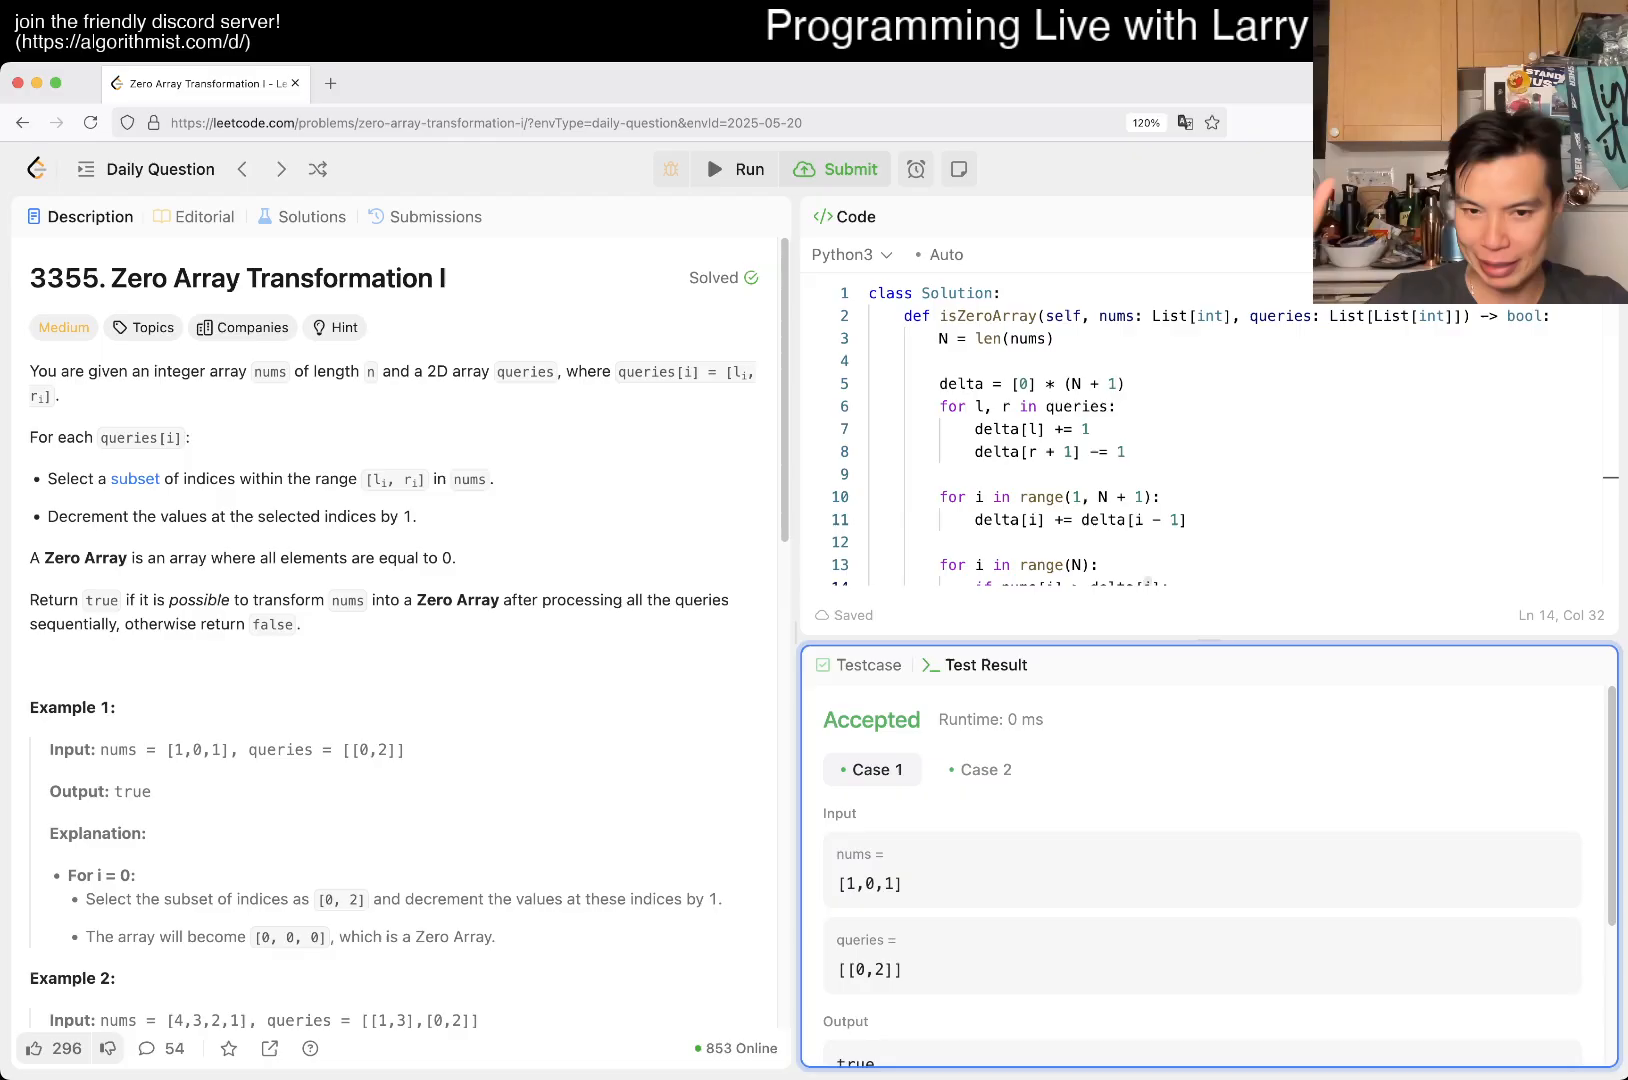
left_click(846, 170)
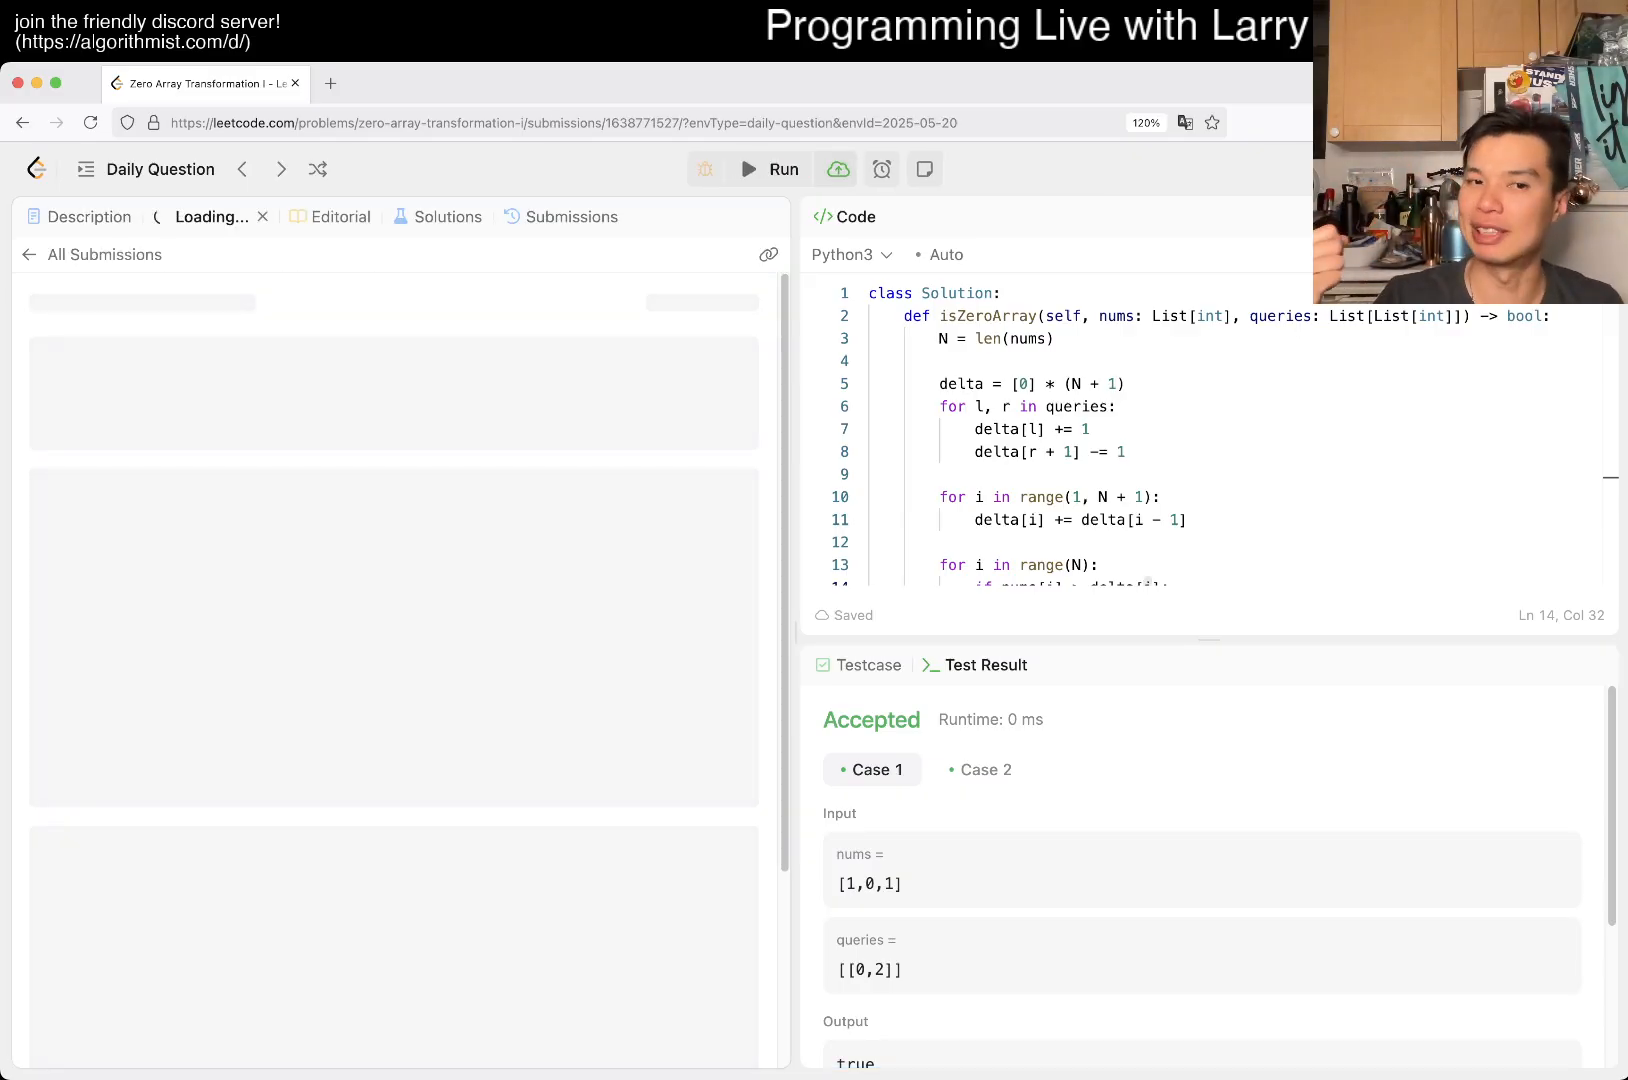
left_click(836, 170)
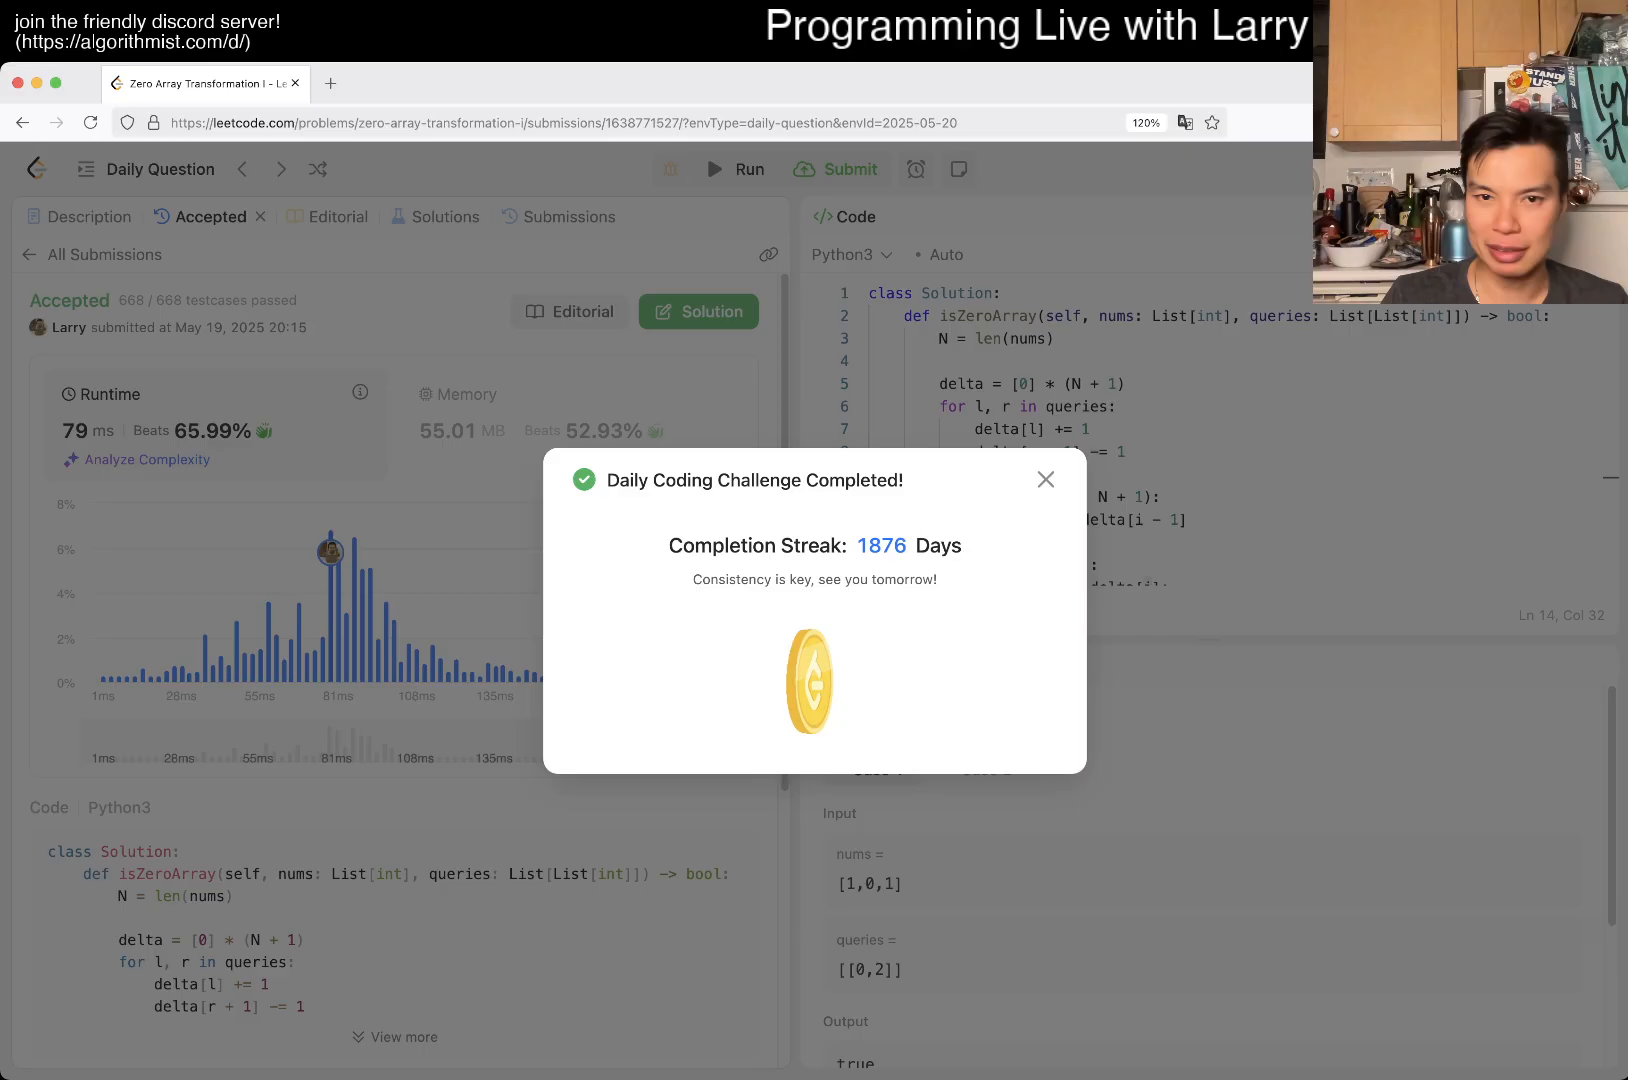
Dismiss the Daily Coding Challenge streak popup, review the earlier accepted submission, and return to Description
left_click(1046, 478)
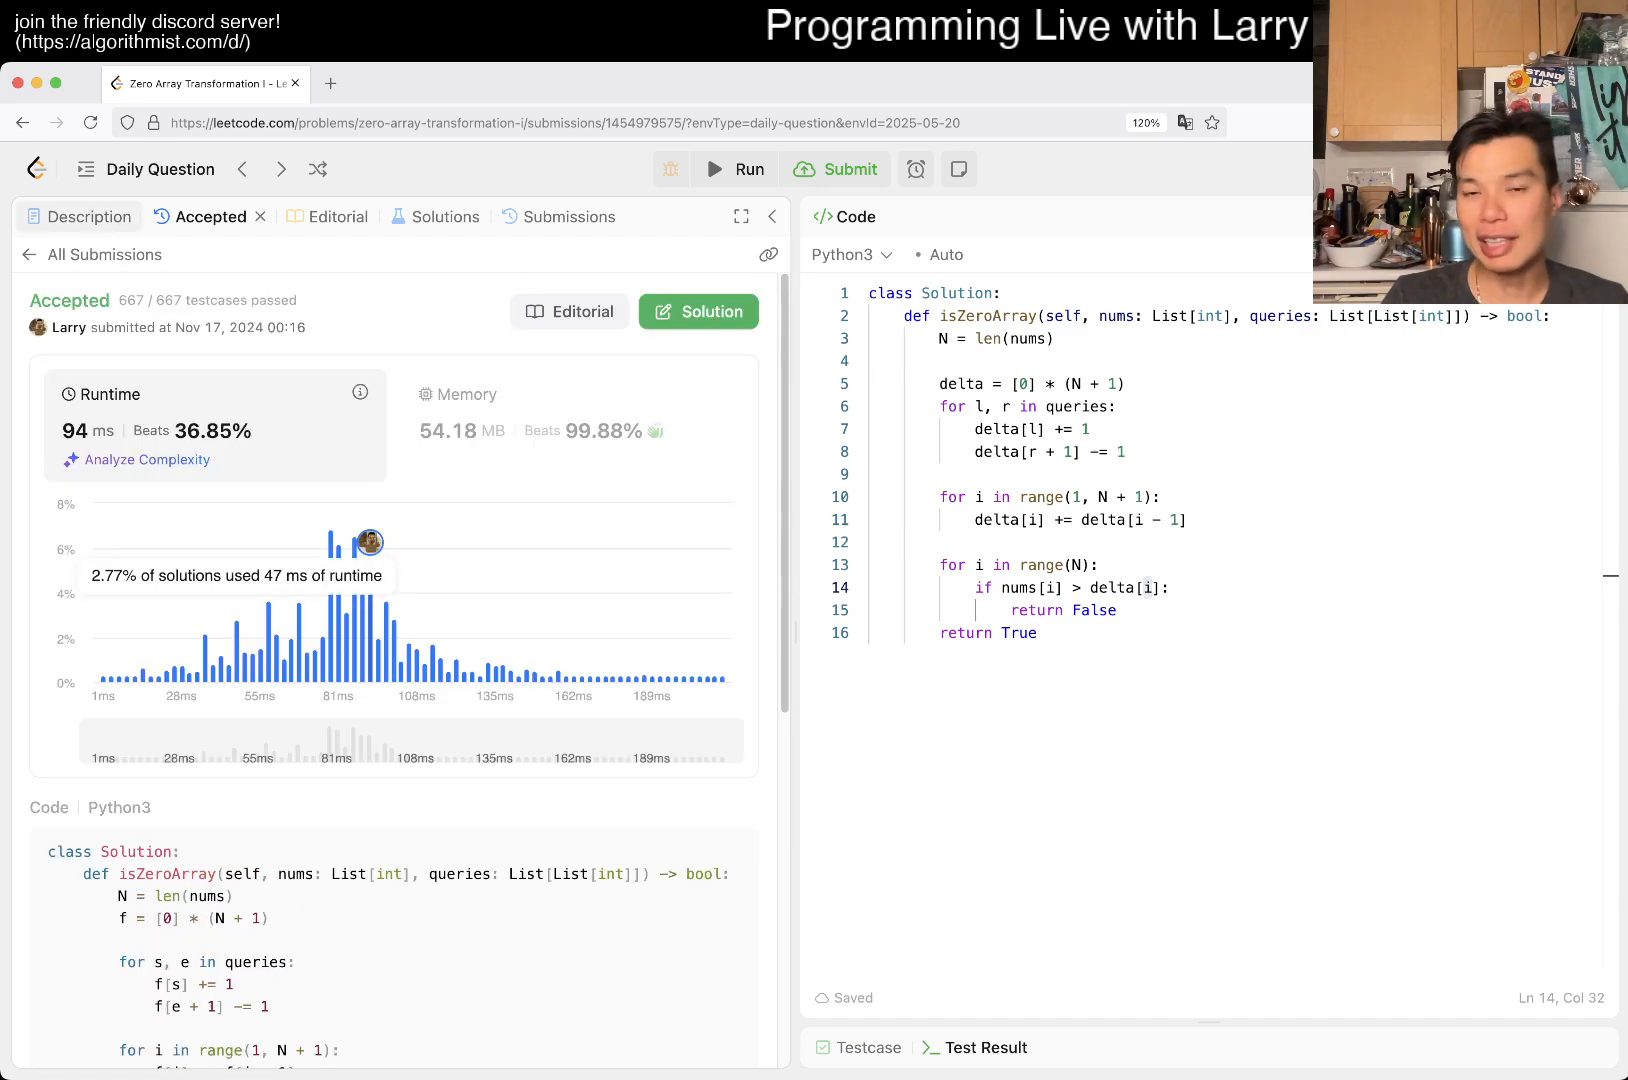
left_click(90, 216)
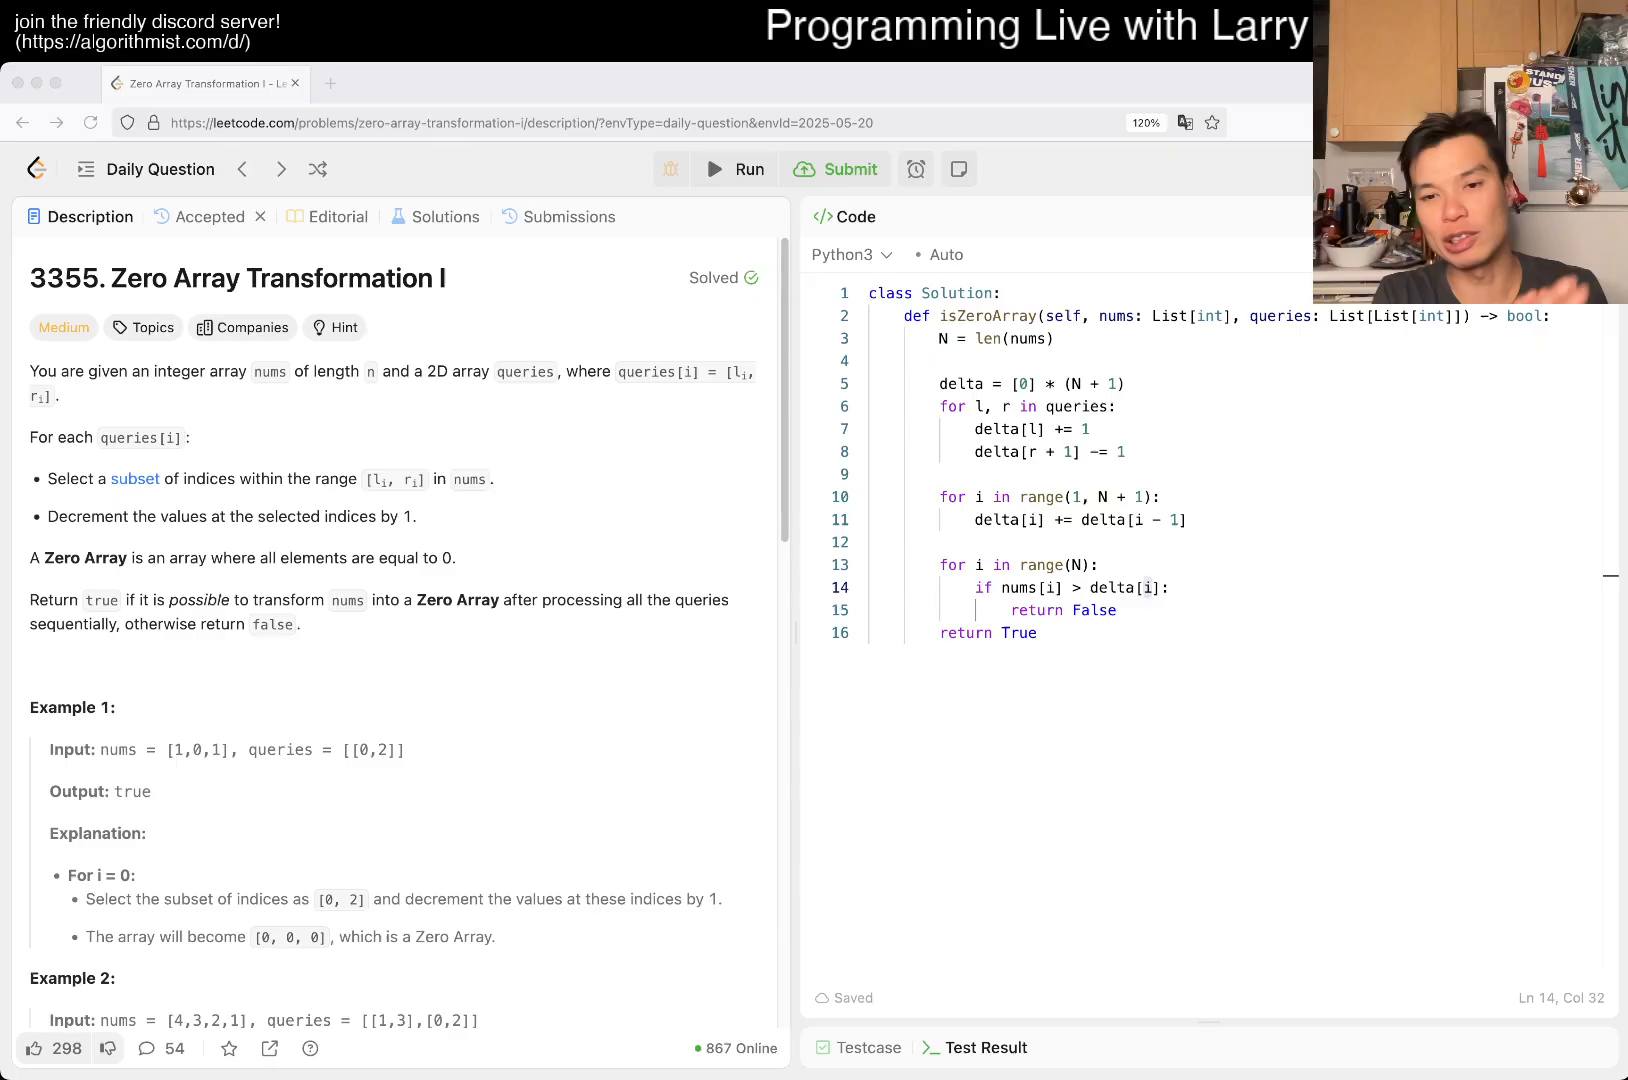